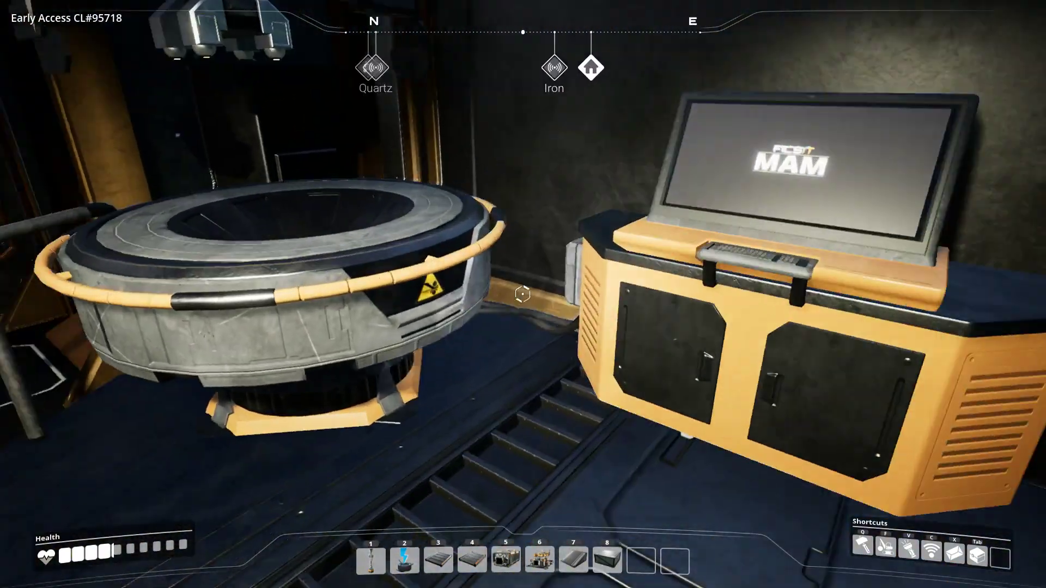
Review the analysis requirements for Caterium Ore and Yellow Power Slug in the M.A.M.
{"action": "left_click", "coordinate": [801, 173]}
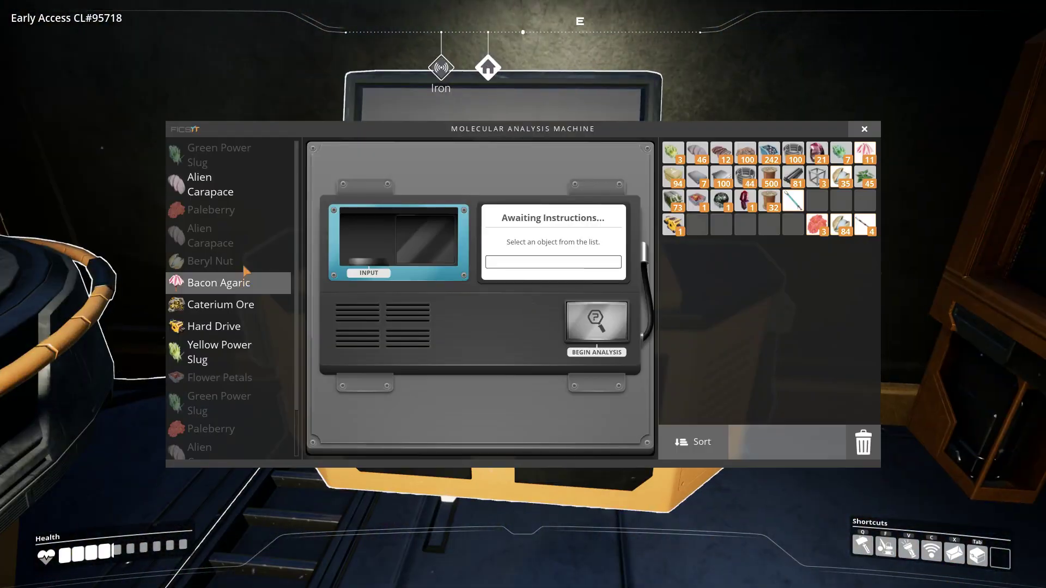
{"action": "left_click", "coordinate": [223, 304]}
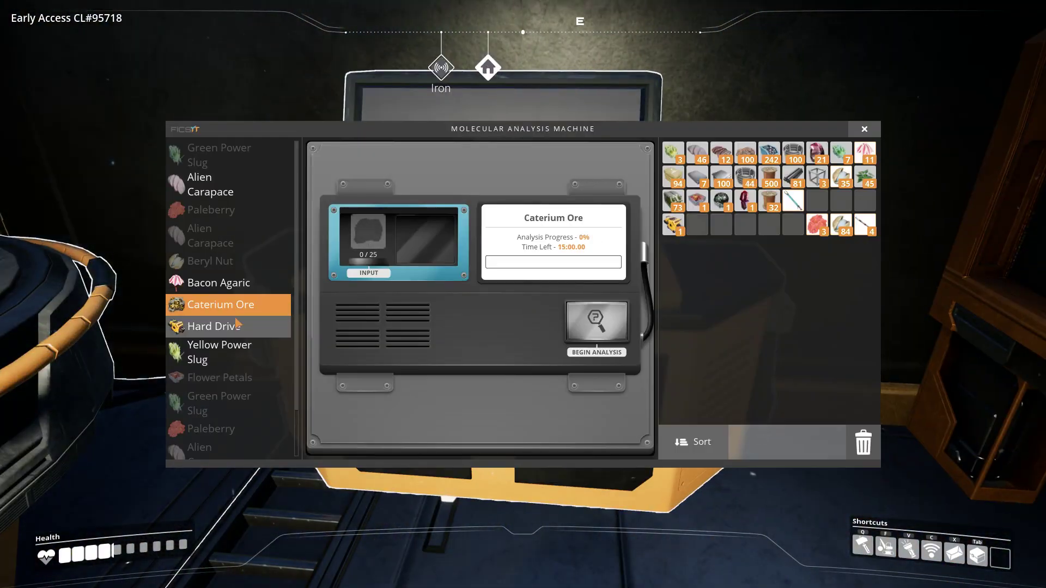
{"action": "left_click", "coordinate": [219, 352]}
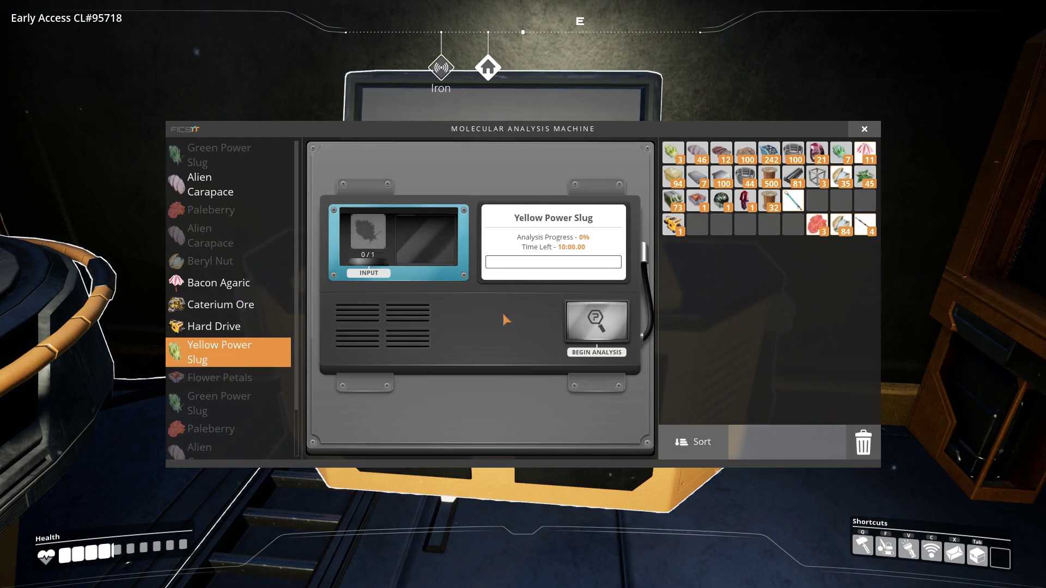
{"action": "mouse_move", "coordinate": [822, 255]}
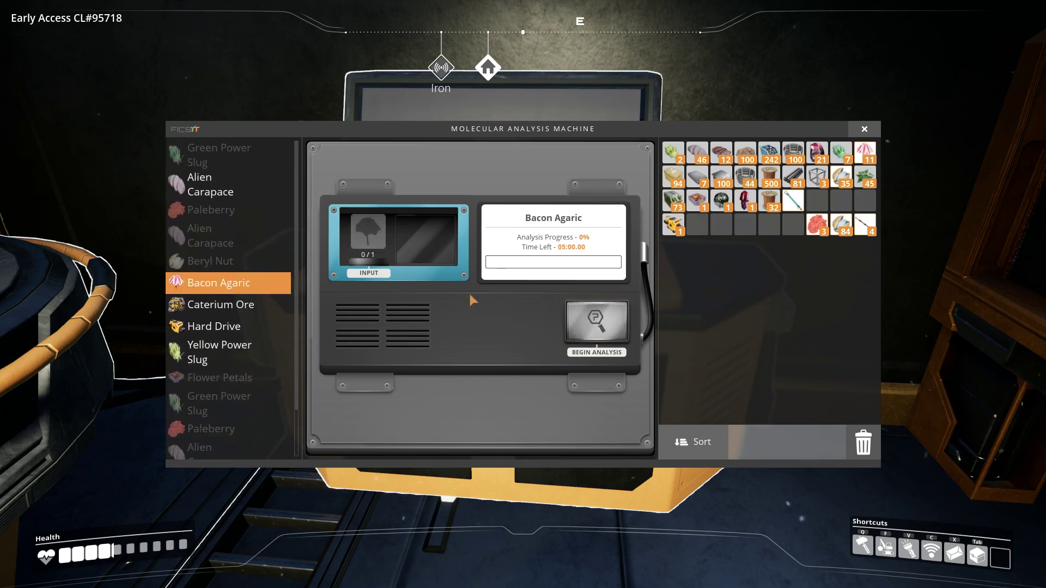
{"action": "mouse_move", "coordinate": [609, 333]}
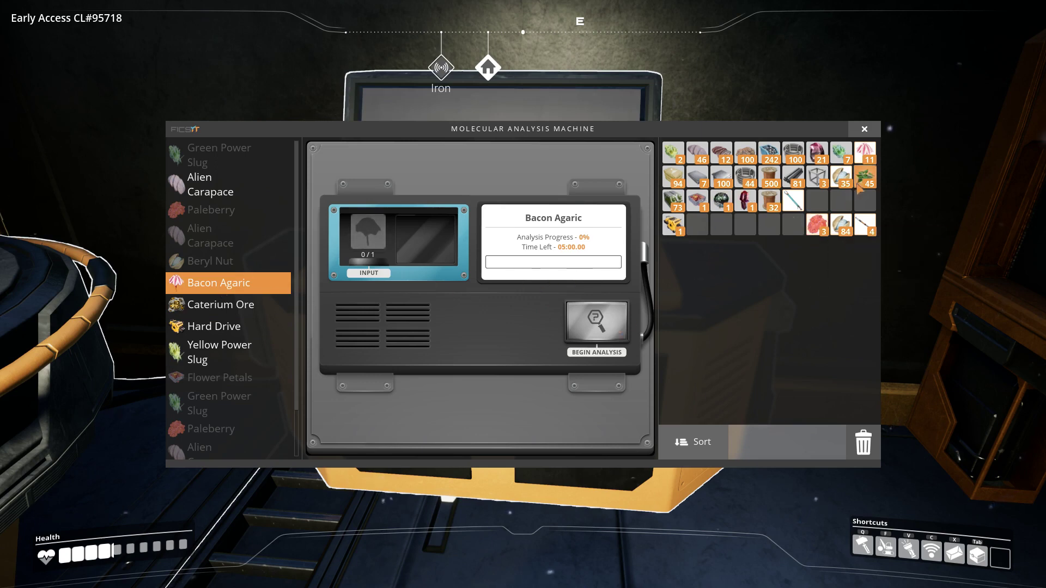
{"action": "mouse_move", "coordinate": [865, 151]}
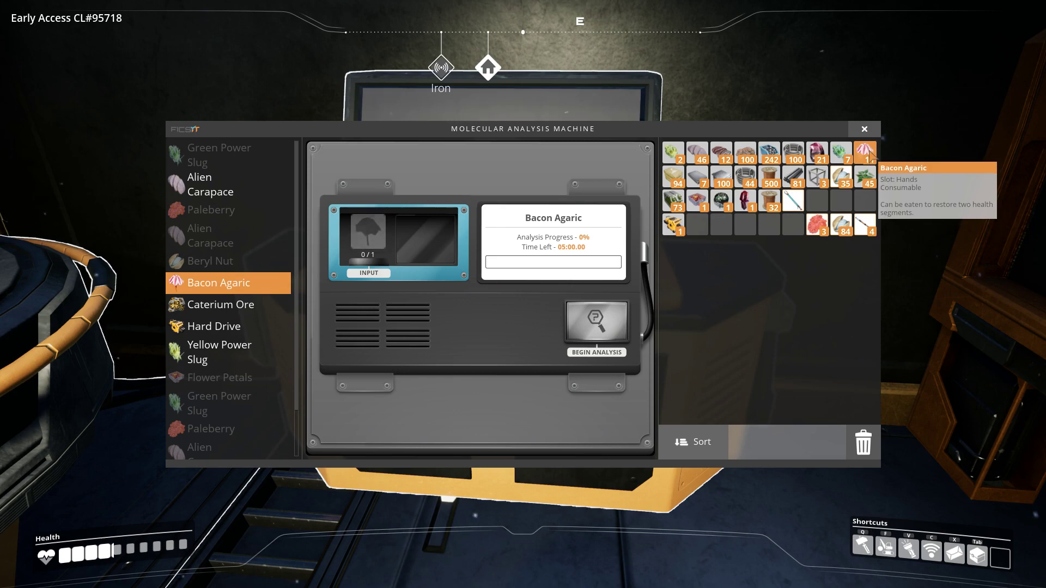
Load one Bacon Agaric, begin its analysis and leave the machine.
{"action": "left_click", "coordinate": [865, 152]}
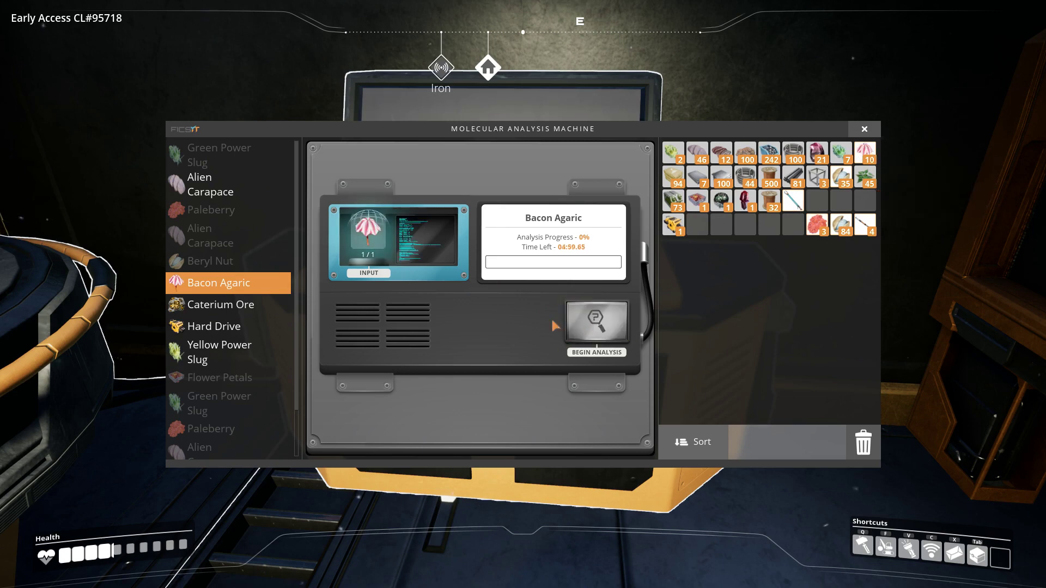
{"action": "left_click", "coordinate": [595, 325]}
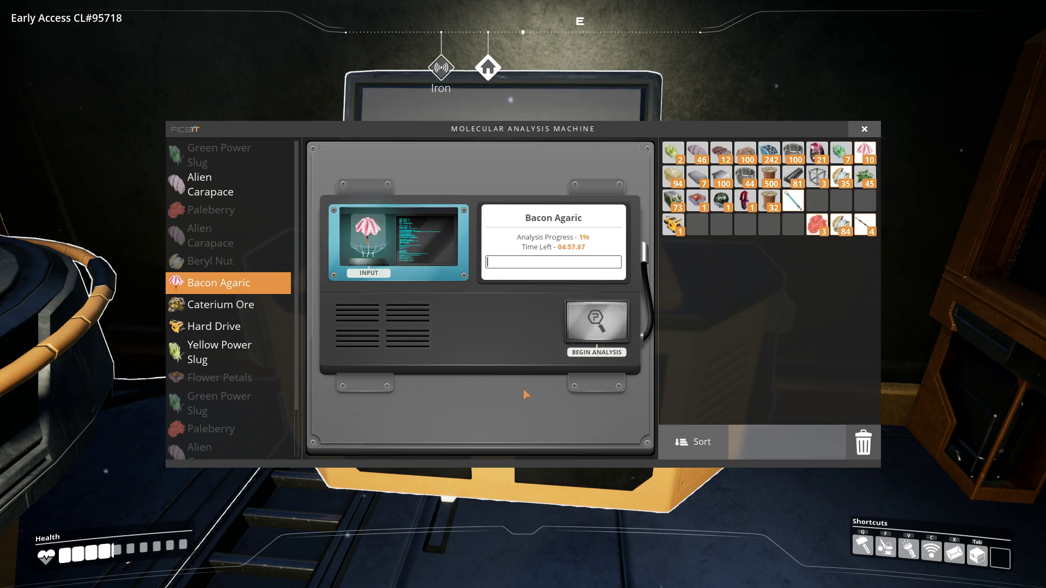
{"action": "key", "text": "Escape"}
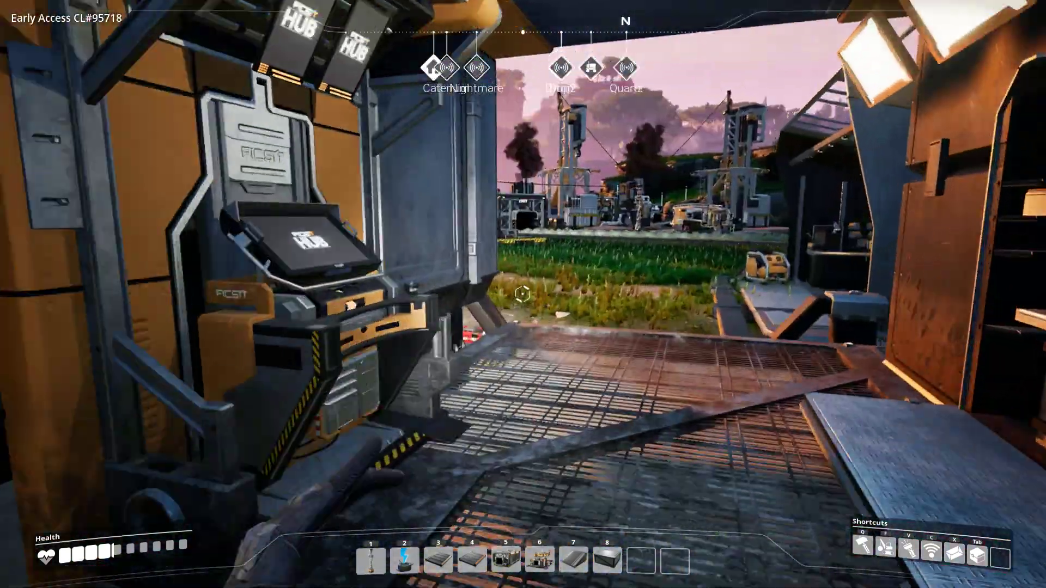
Craft Power Shards repeatedly at the HUB craft bench.
{"action": "left_click", "coordinate": [301, 254]}
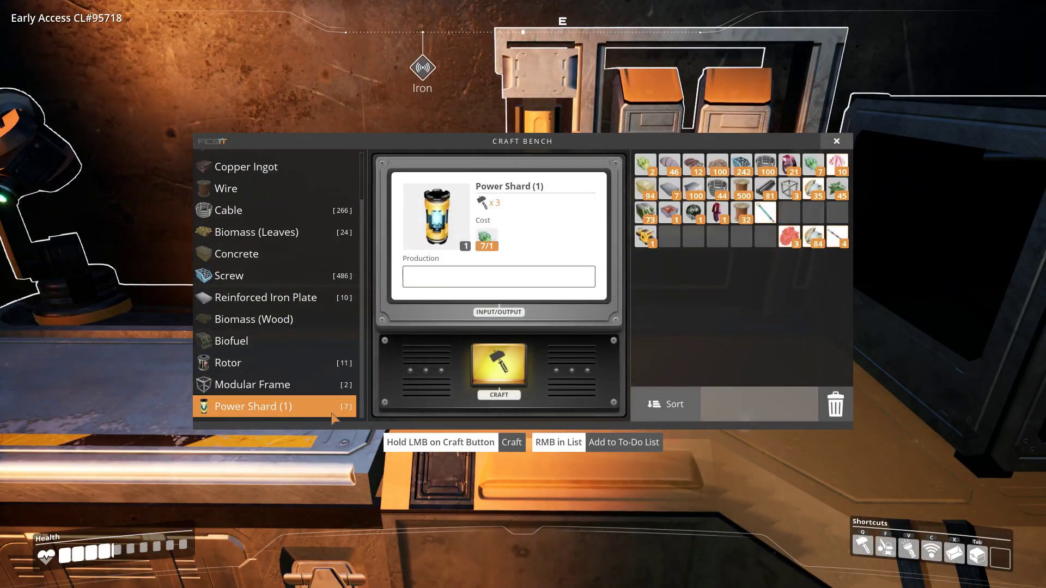
{"action": "left_click", "coordinate": [498, 370]}
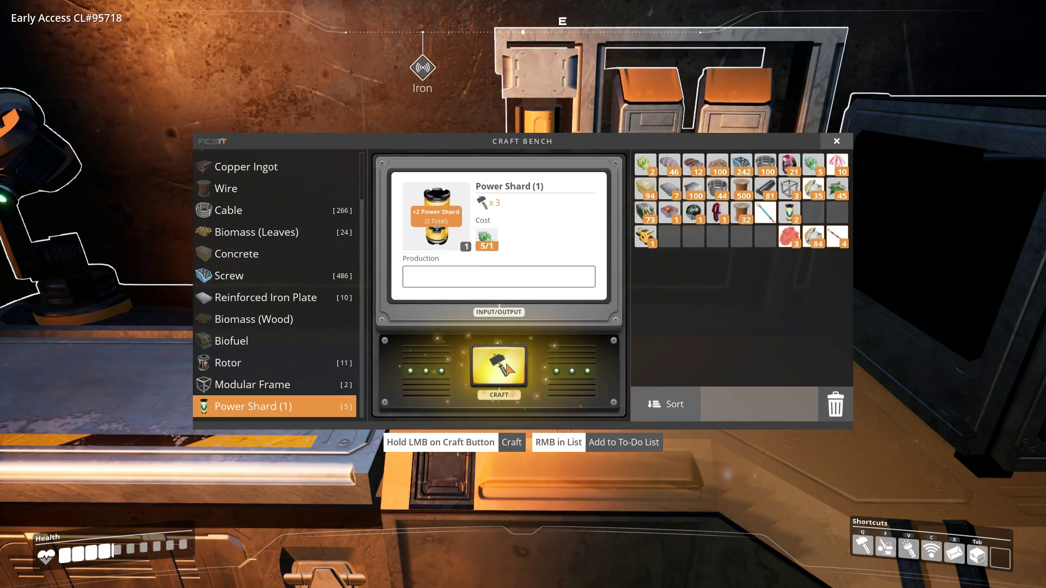
{"action": "left_click", "coordinate": [498, 368]}
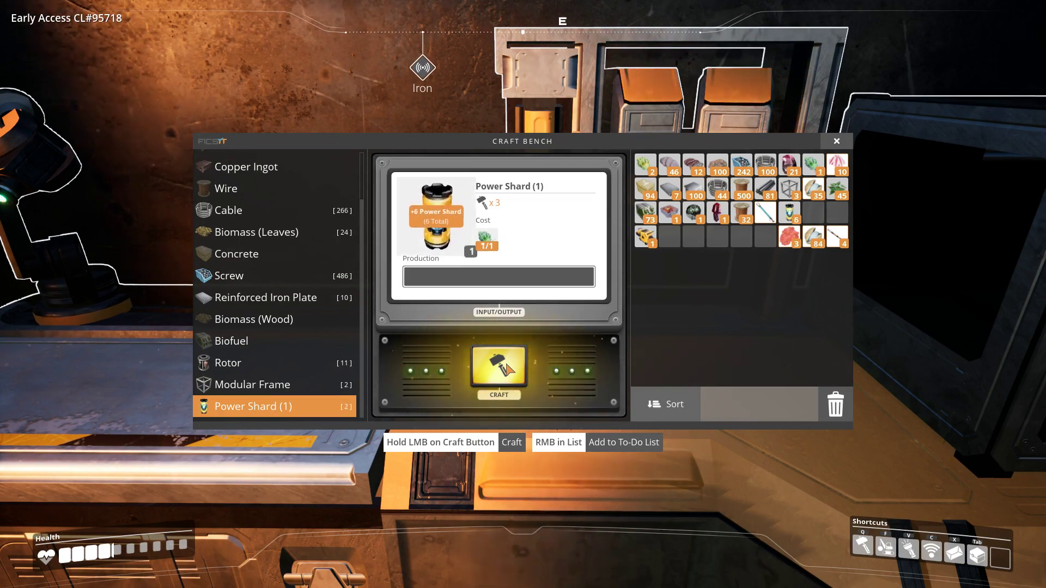
{"action": "left_click", "coordinate": [498, 369]}
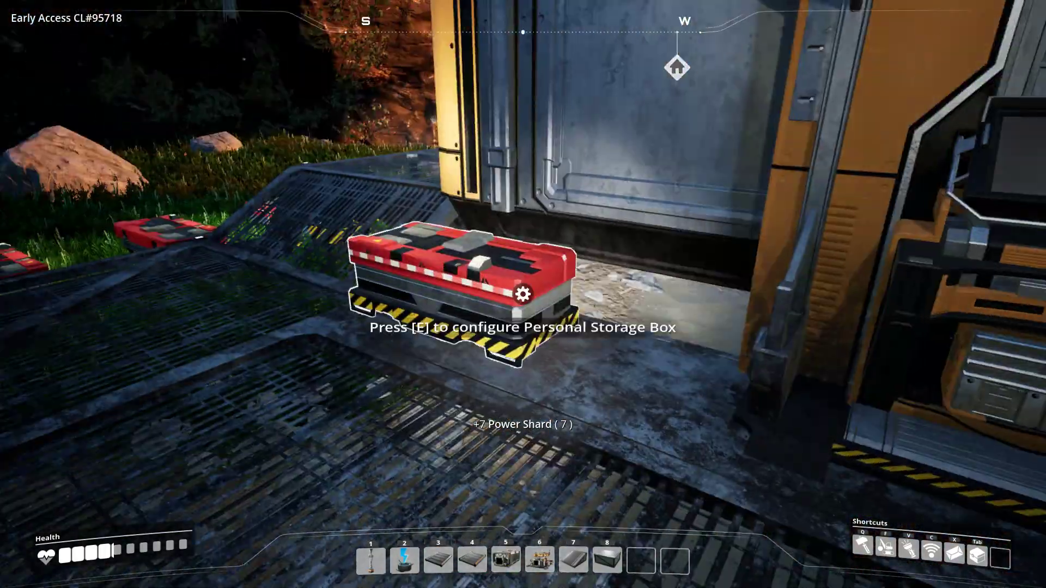
Take the Beryl Nuts and Xeno-Basher from storage and eat a nut to restore health.
{"action": "key", "text": "e"}
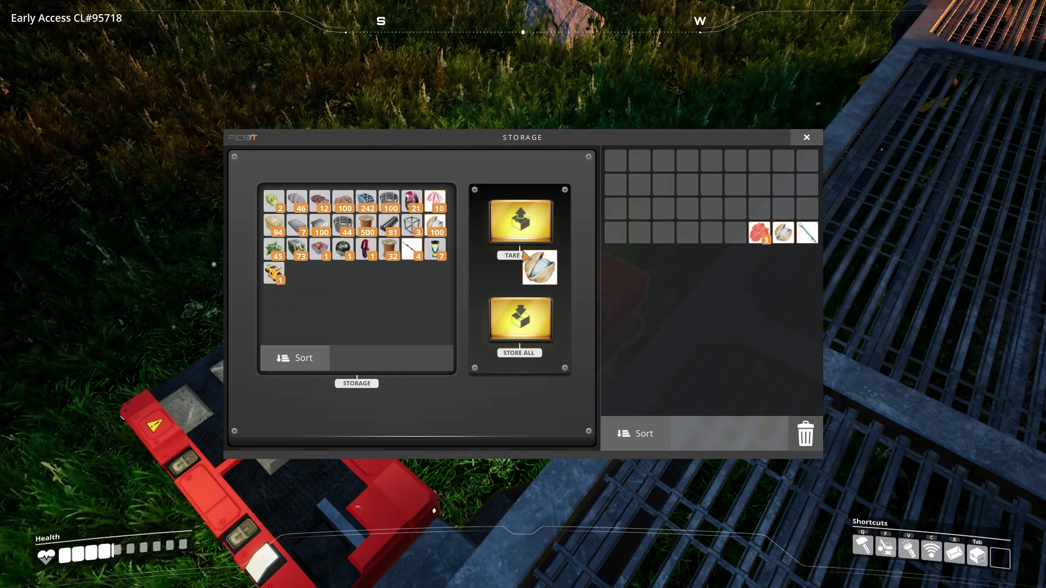
{"action": "left_click", "coordinate": [805, 138]}
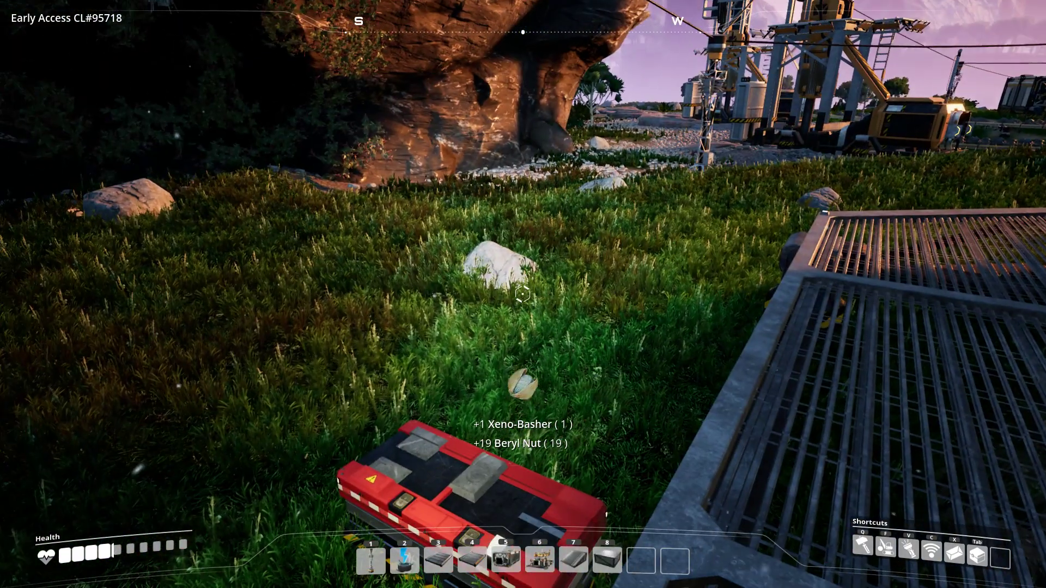
{"action": "key", "text": "Tab"}
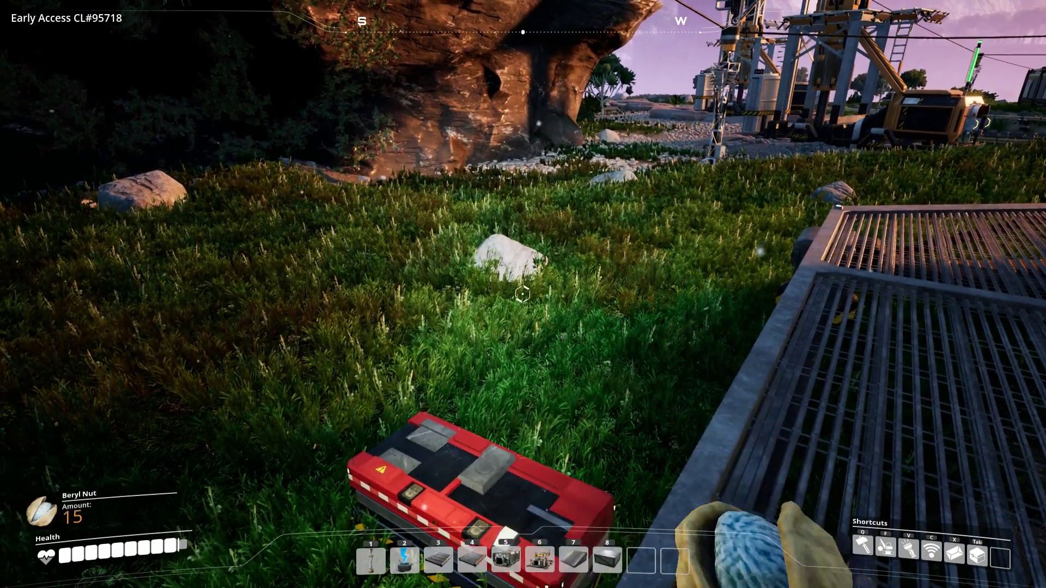
{"action": "left_click", "coordinate": [480, 460]}
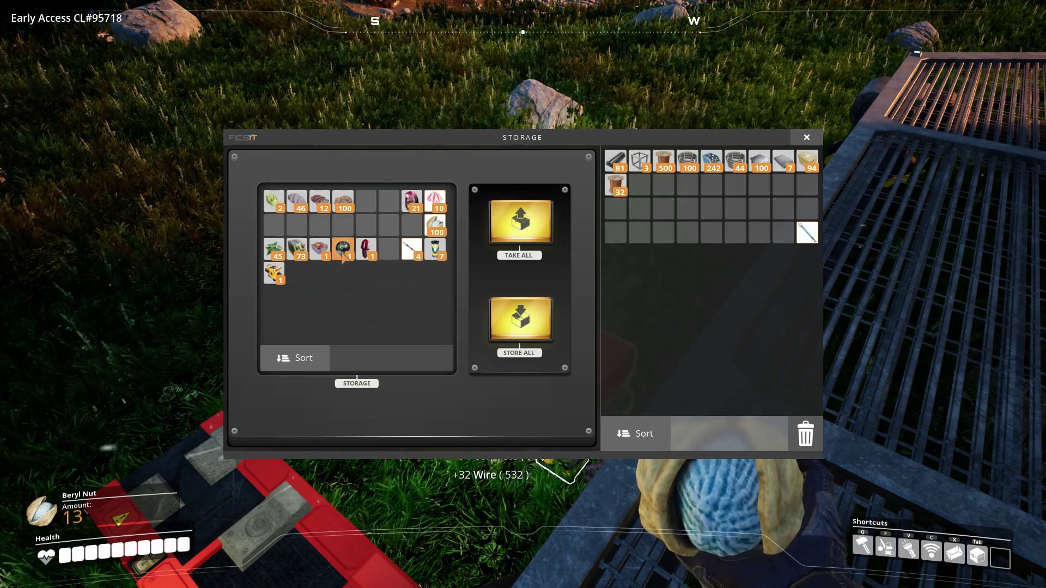
{"action": "mouse_move", "coordinate": [436, 249]}
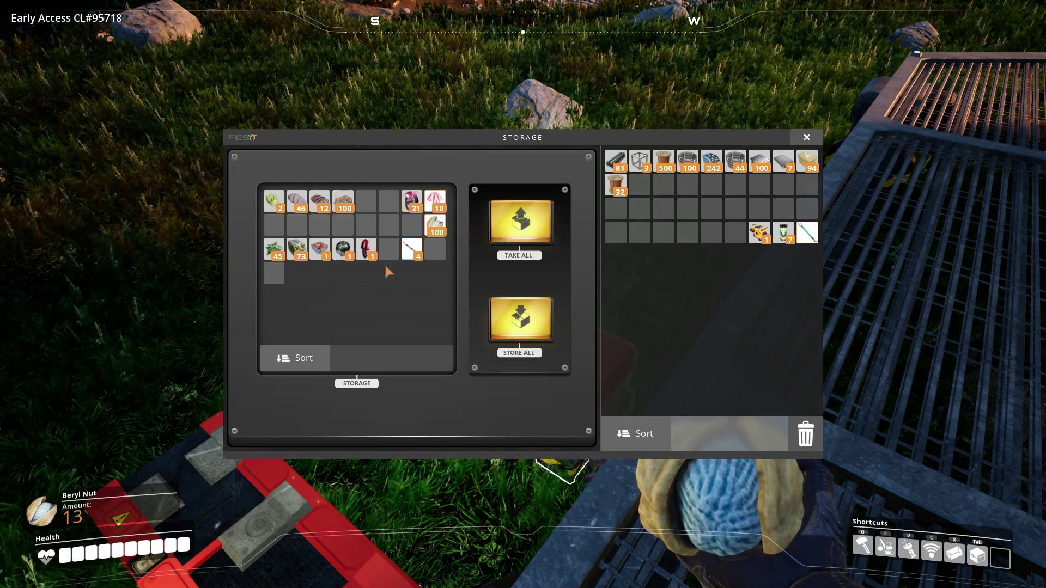
Sort the personal storage box contents.
{"action": "left_click", "coordinate": [295, 358]}
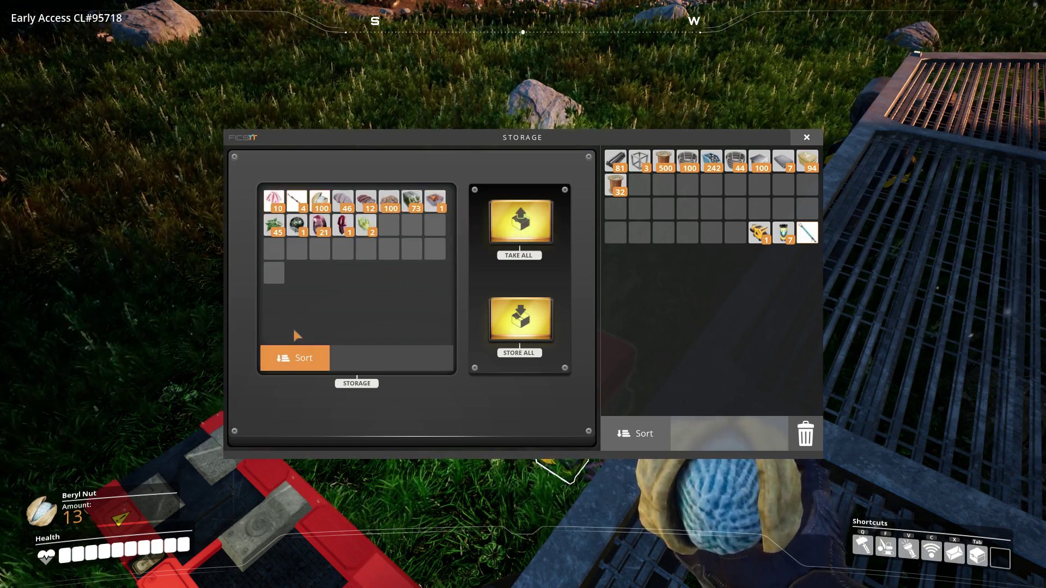
{"action": "mouse_move", "coordinate": [366, 222]}
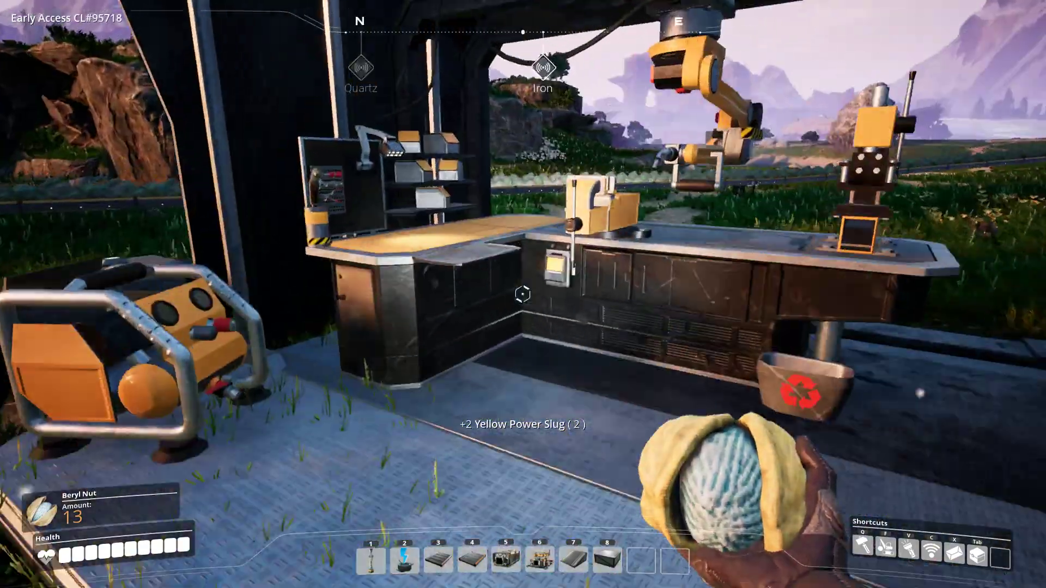
Inspect the tractor's cargo storage, then return to the personal storage box.
{"action": "left_click", "coordinate": [521, 293]}
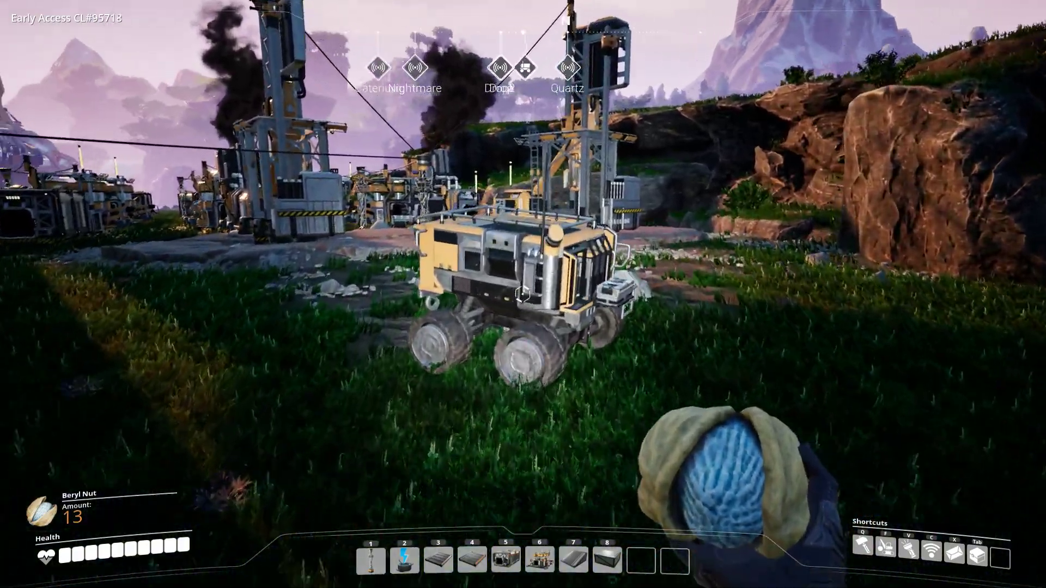
{"action": "left_click", "coordinate": [524, 293]}
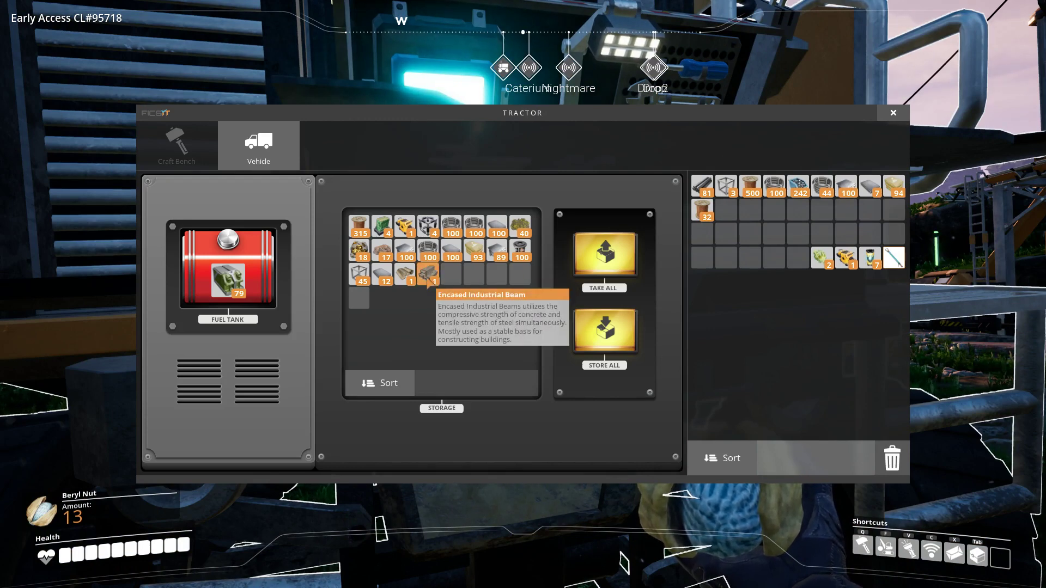
{"action": "mouse_move", "coordinate": [406, 279]}
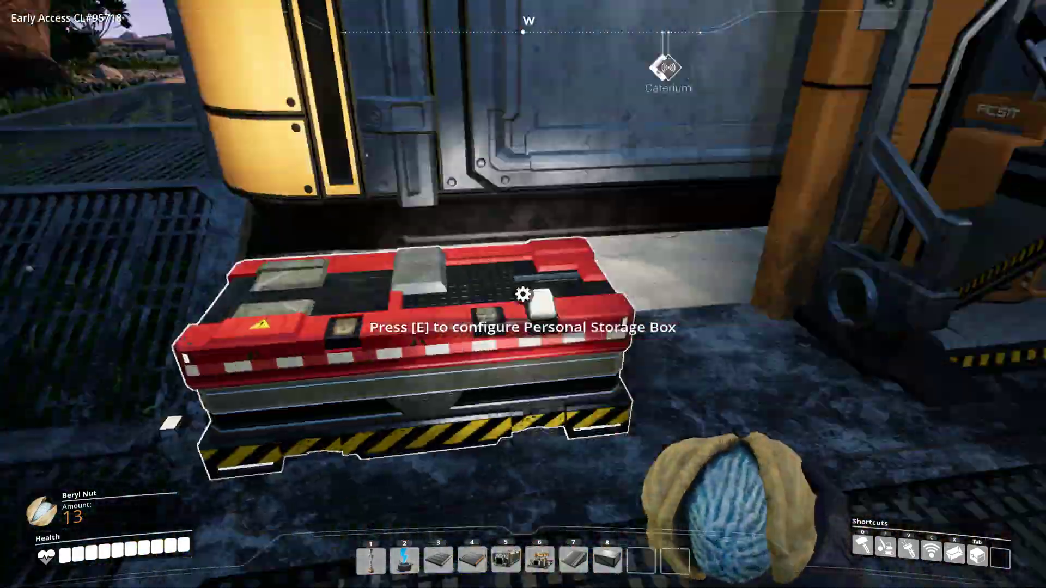
{"action": "key", "text": "e"}
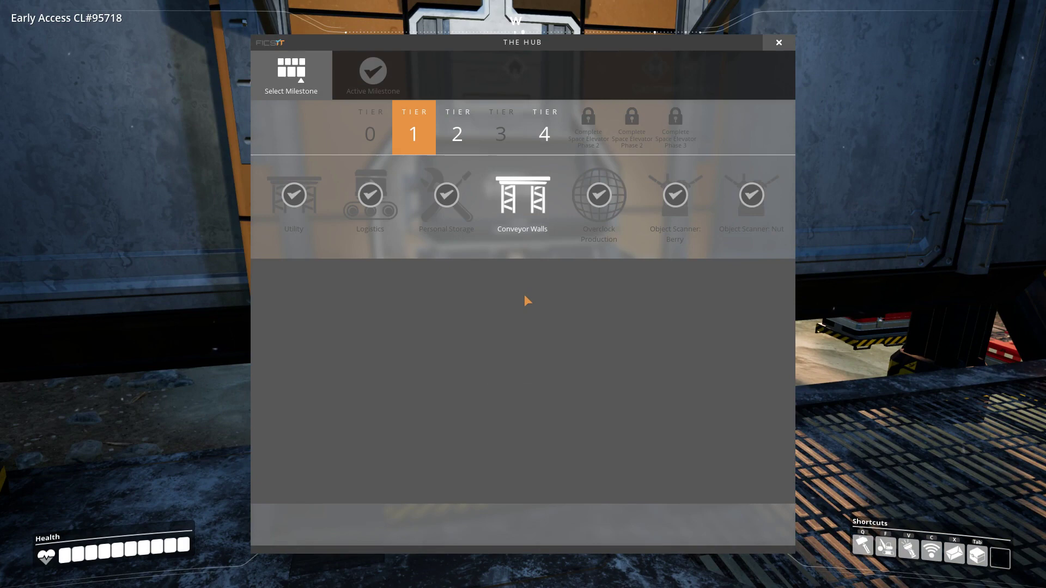
Select Conveyor Walls from Tier 1 as the active HUB milestone.
{"action": "left_click", "coordinate": [501, 129]}
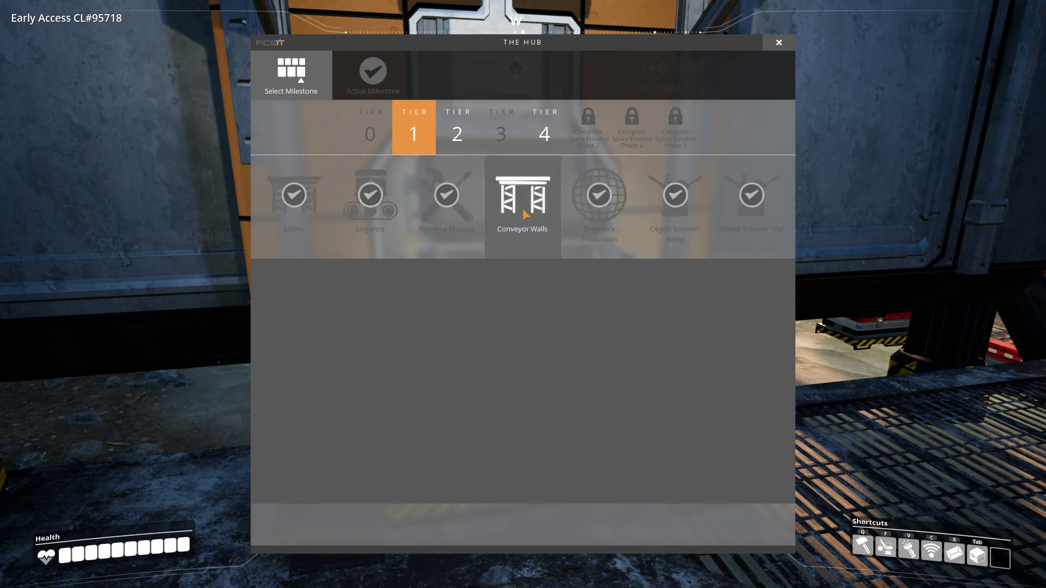
{"action": "left_click", "coordinate": [522, 200]}
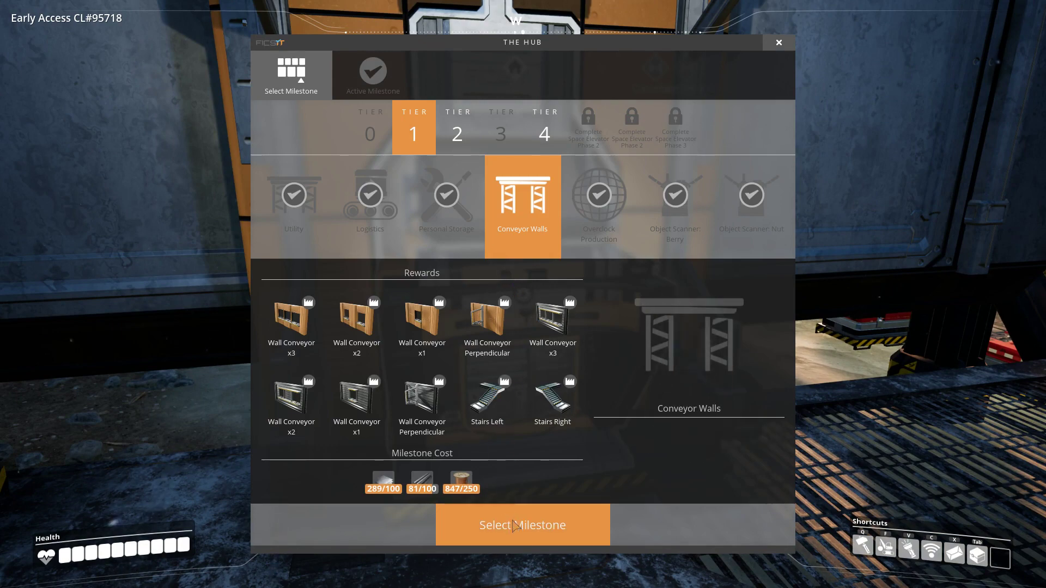
{"action": "left_click", "coordinate": [522, 526]}
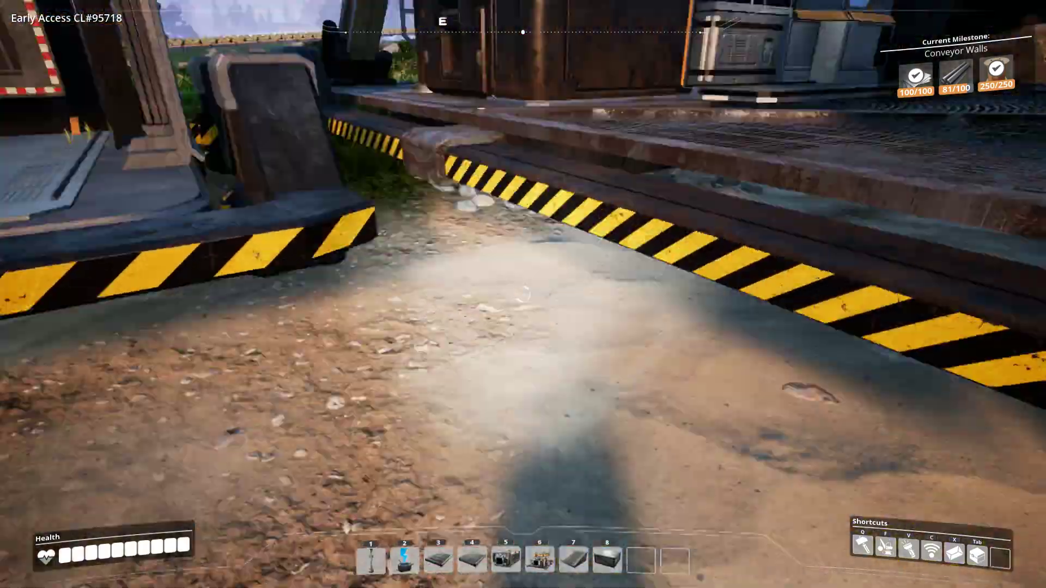
{"action": "mouse_move", "coordinate": [523, 294]}
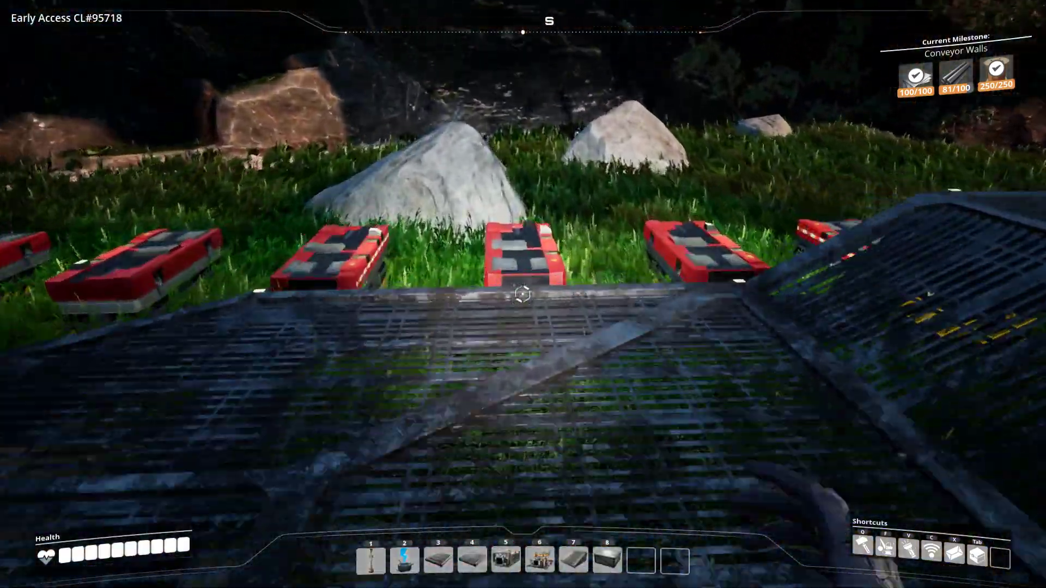
{"action": "mouse_move", "coordinate": [523, 294]}
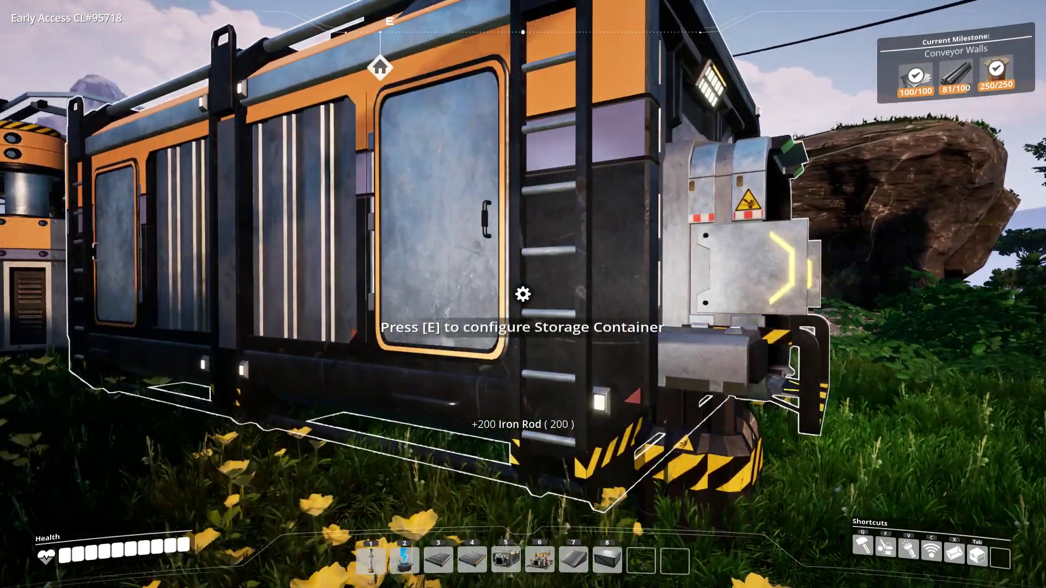
Collect parts from the storage container and bring them to the HUB terminal.
{"action": "key", "text": "e"}
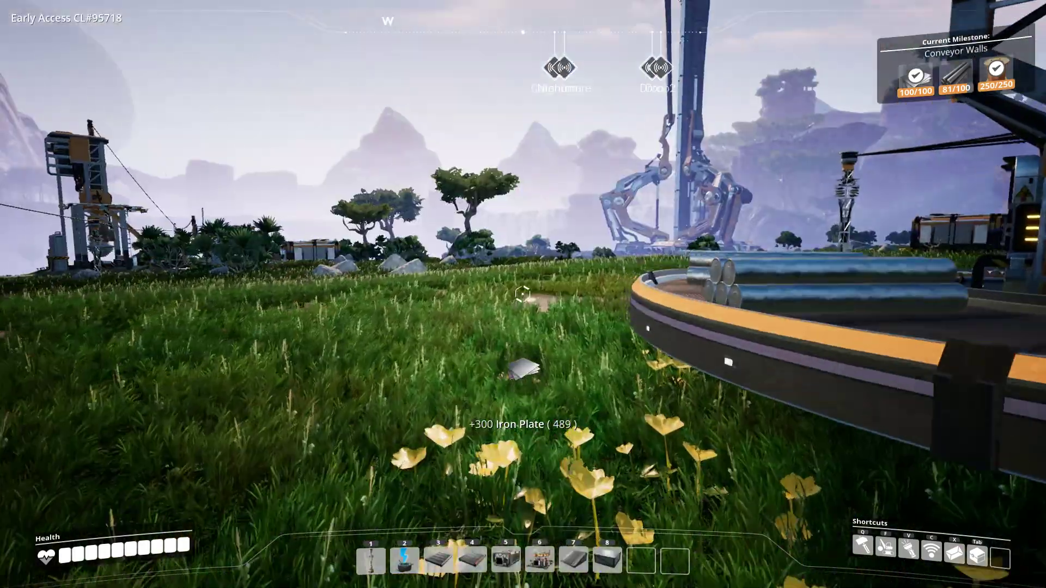
{"action": "mouse_move", "coordinate": [523, 295]}
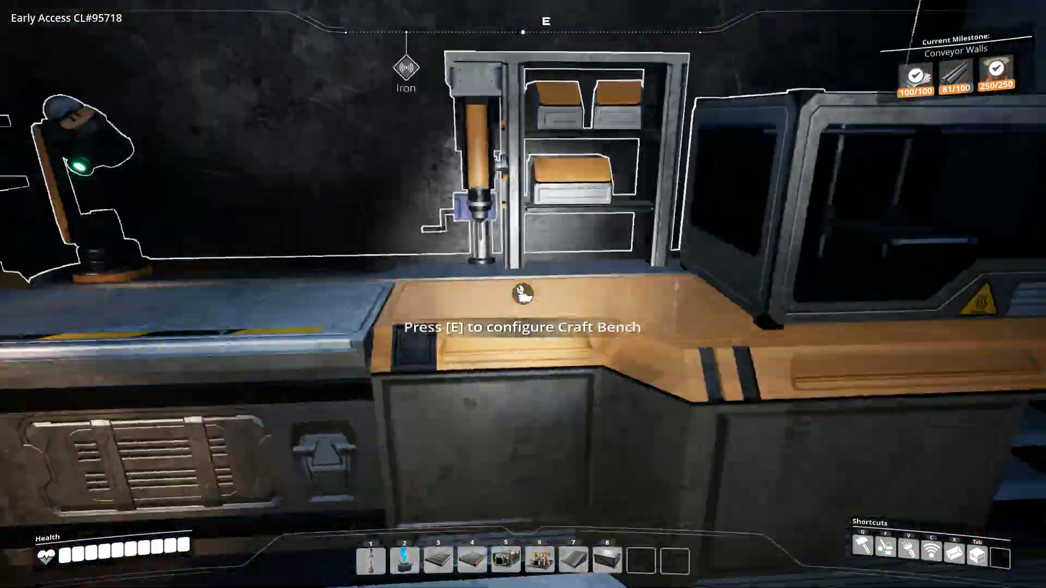
{"action": "key", "text": "e"}
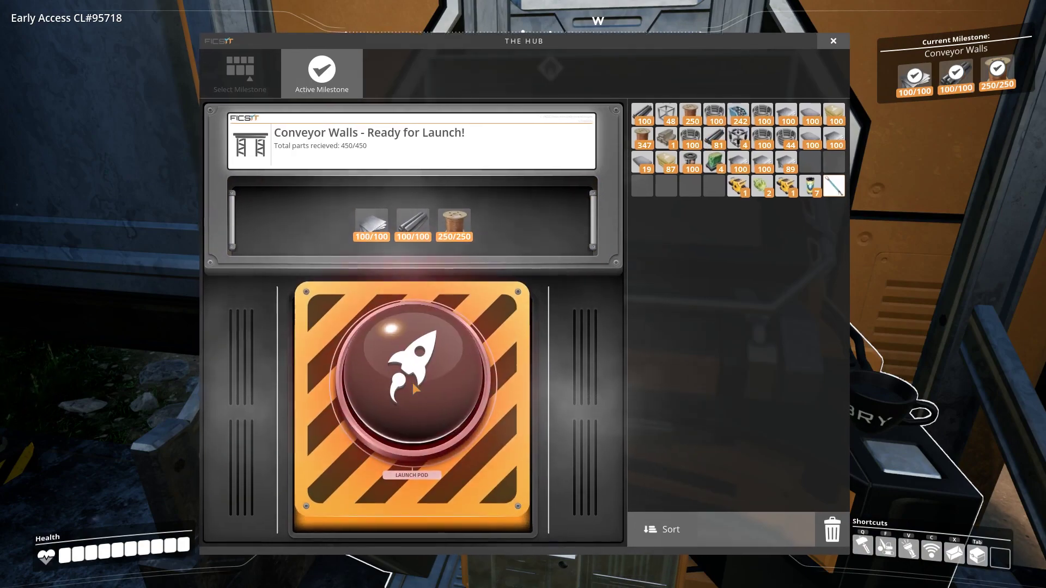
Launch the pod for the fully supplied Conveyor Walls milestone.
{"action": "left_click", "coordinate": [412, 387]}
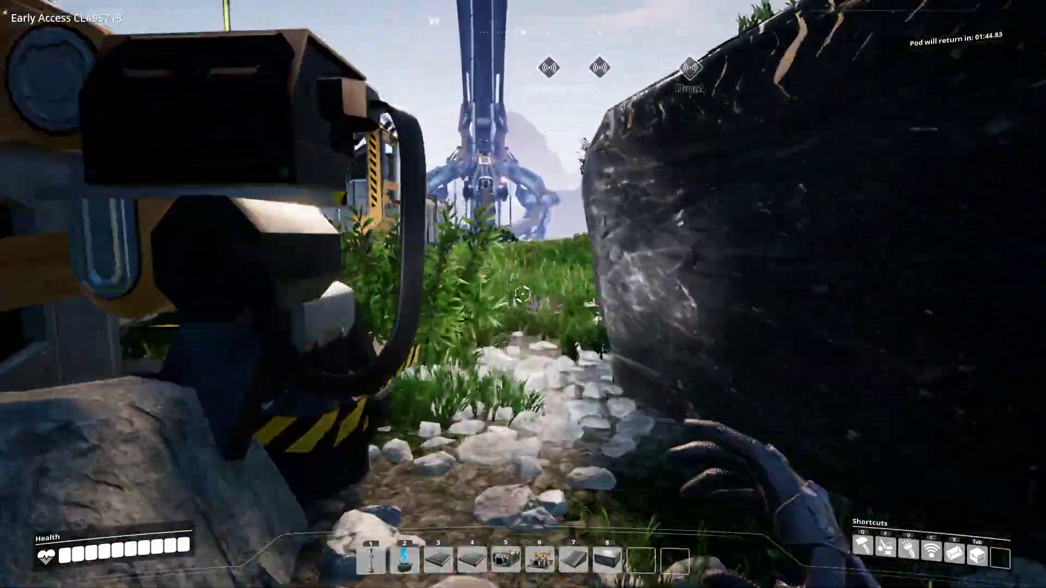
{"action": "mouse_move", "coordinate": [523, 295]}
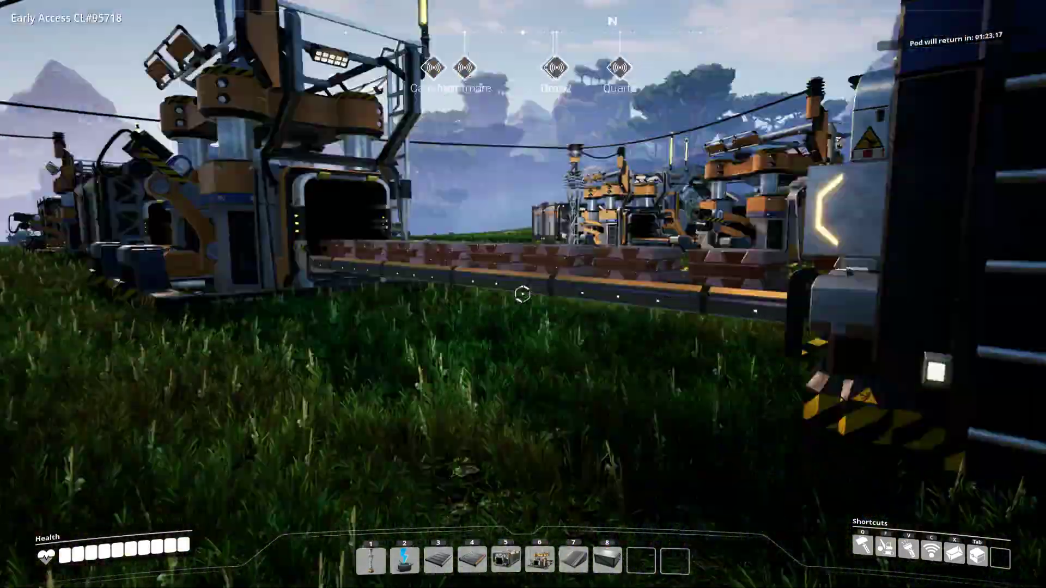
{"action": "mouse_move", "coordinate": [523, 295]}
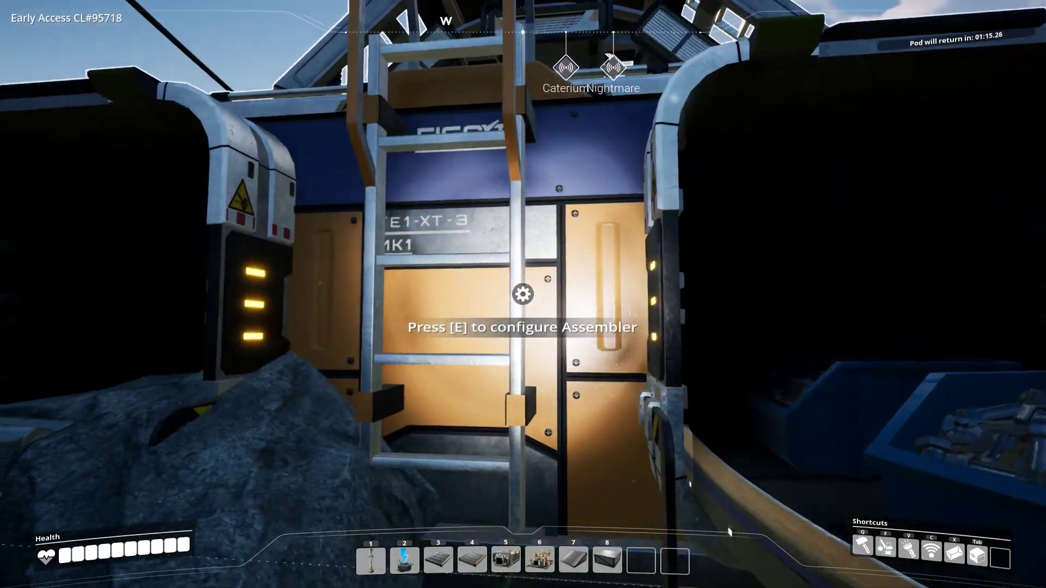
Check on the assembler and two constructors while walking through the factory.
{"action": "key", "text": "e"}
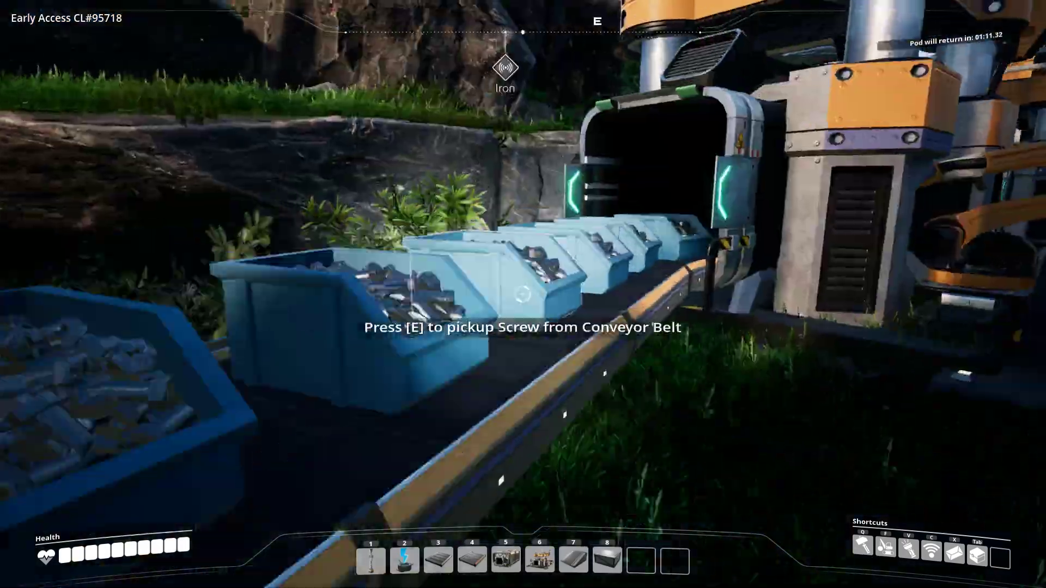
{"action": "mouse_move", "coordinate": [524, 295]}
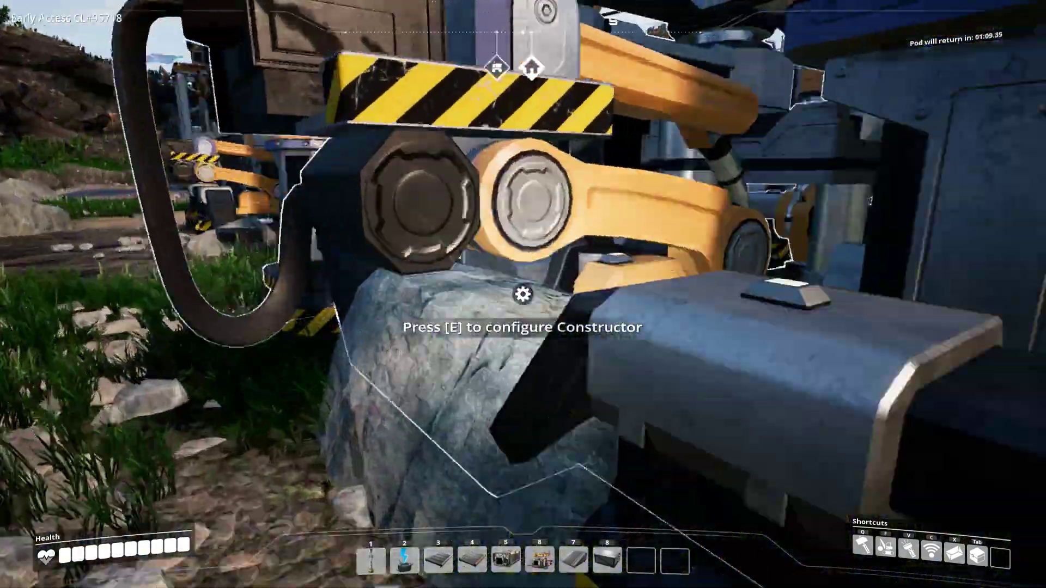
{"action": "key", "text": "e"}
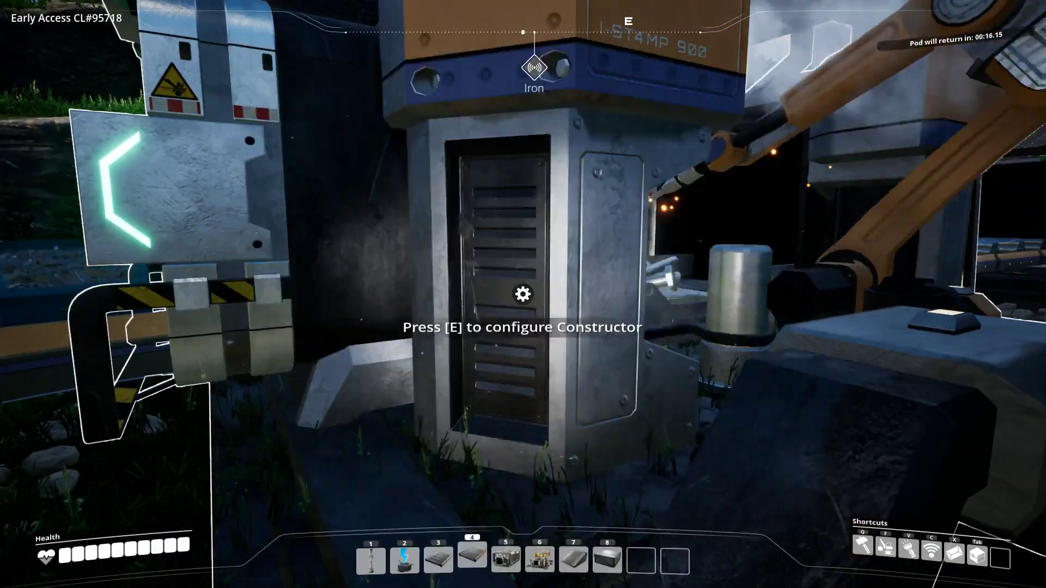
{"action": "key", "text": "e"}
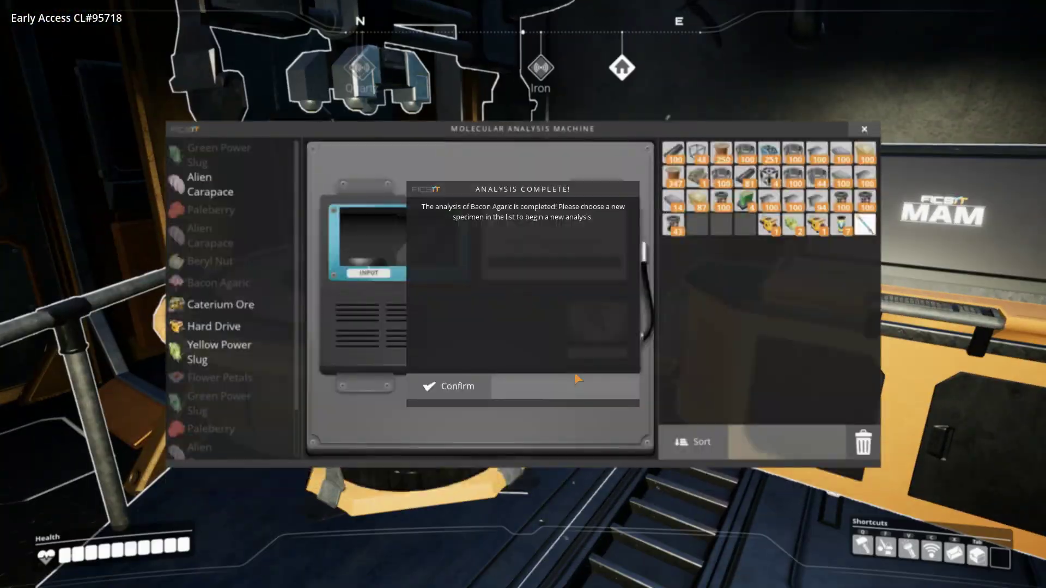
Confirm the finished Bacon Agaric analysis and browse the specimen list.
{"action": "left_click", "coordinate": [448, 386]}
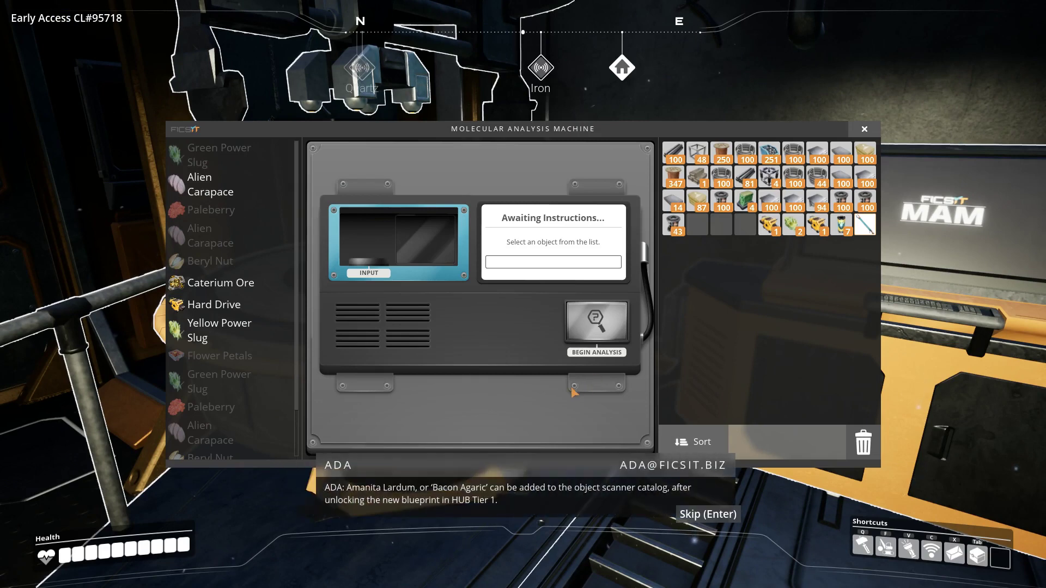
{"action": "mouse_move", "coordinate": [593, 541]}
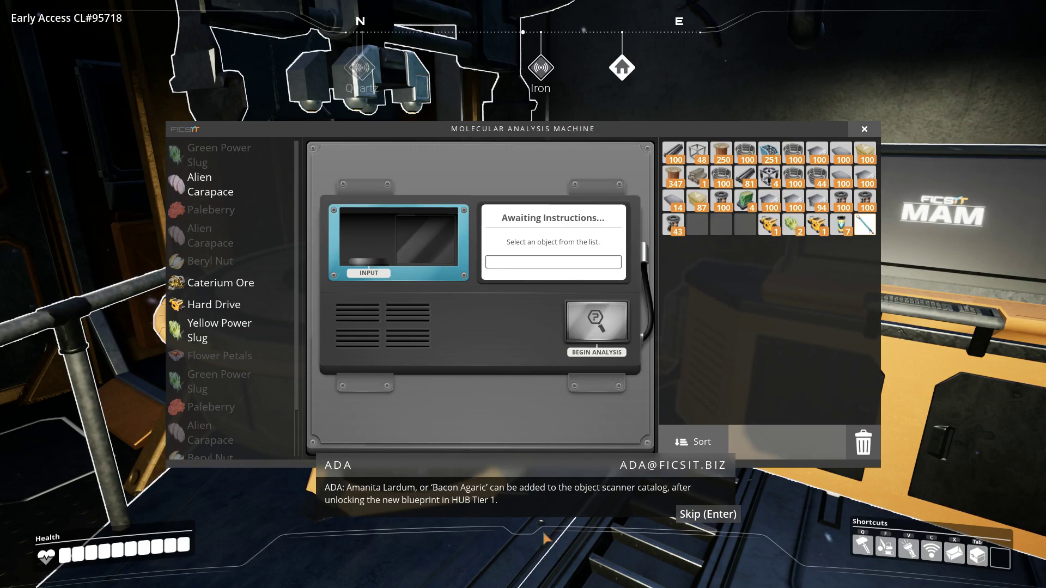
{"action": "mouse_move", "coordinate": [696, 239]}
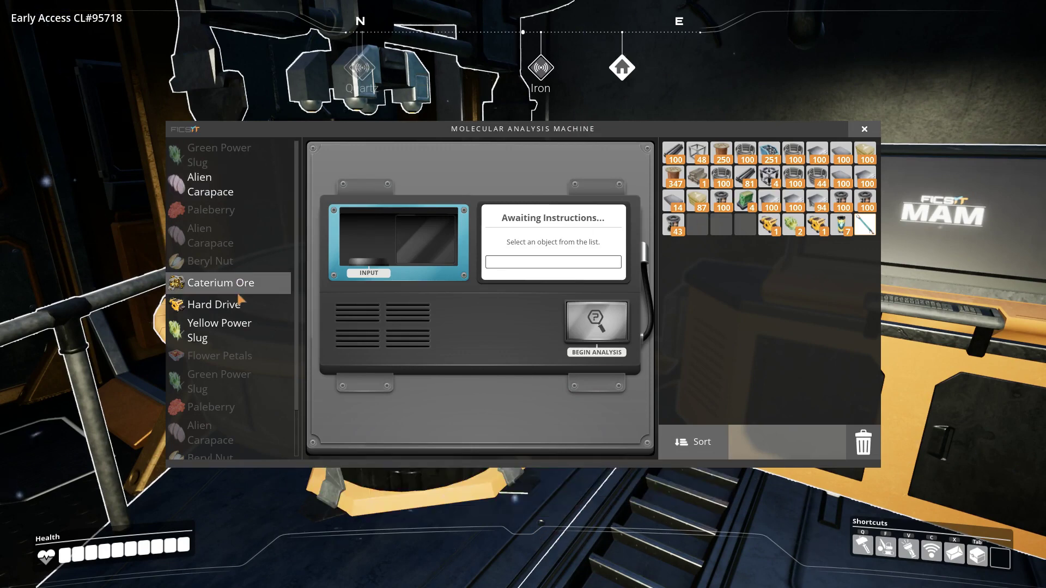
{"action": "left_click", "coordinate": [209, 184]}
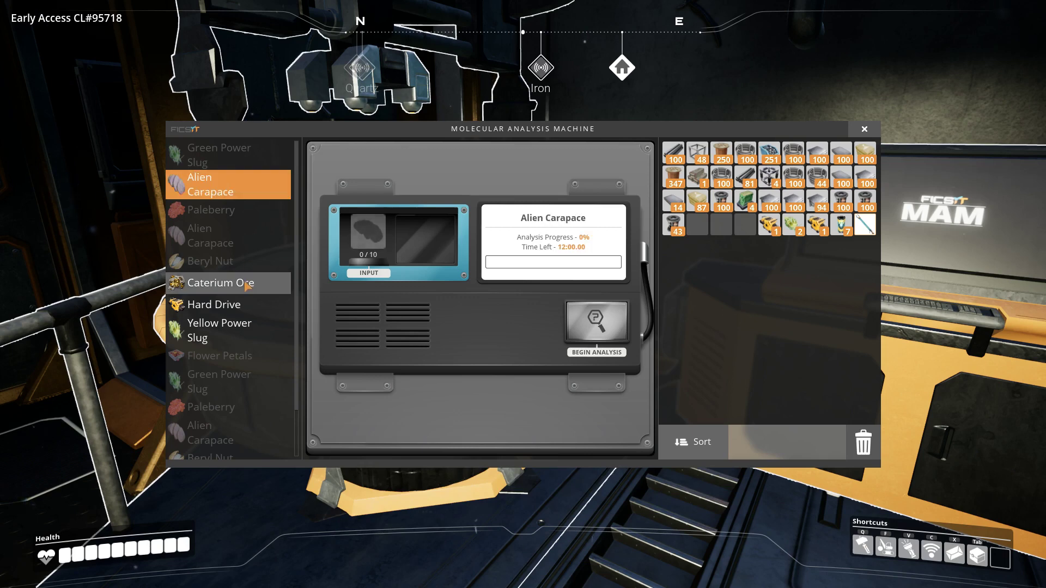
{"action": "left_click", "coordinate": [227, 283]}
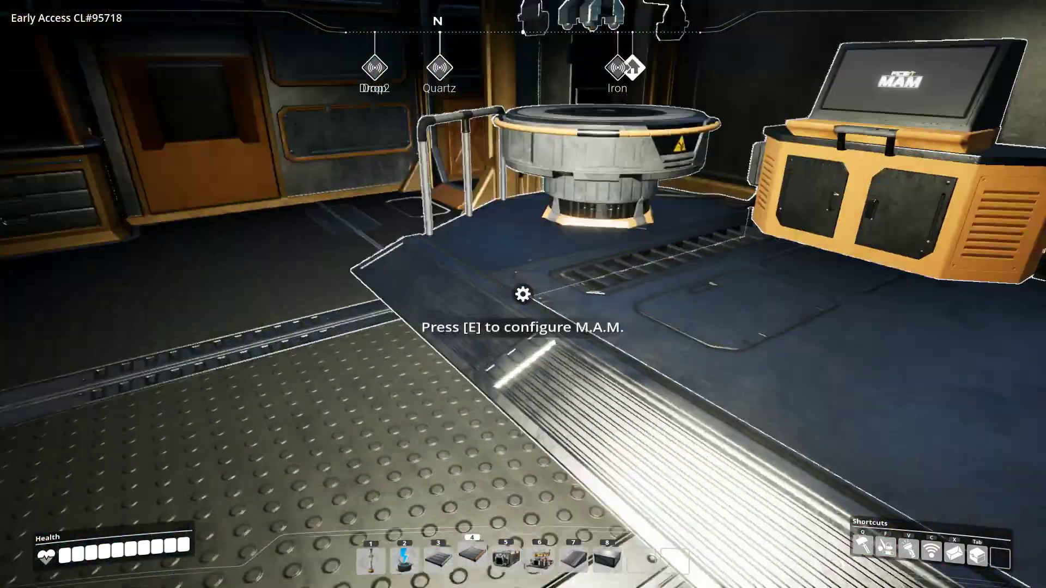
Reopen the M.A.M. and inspect the Alien Carapace specimen without starting it.
{"action": "key", "text": "e"}
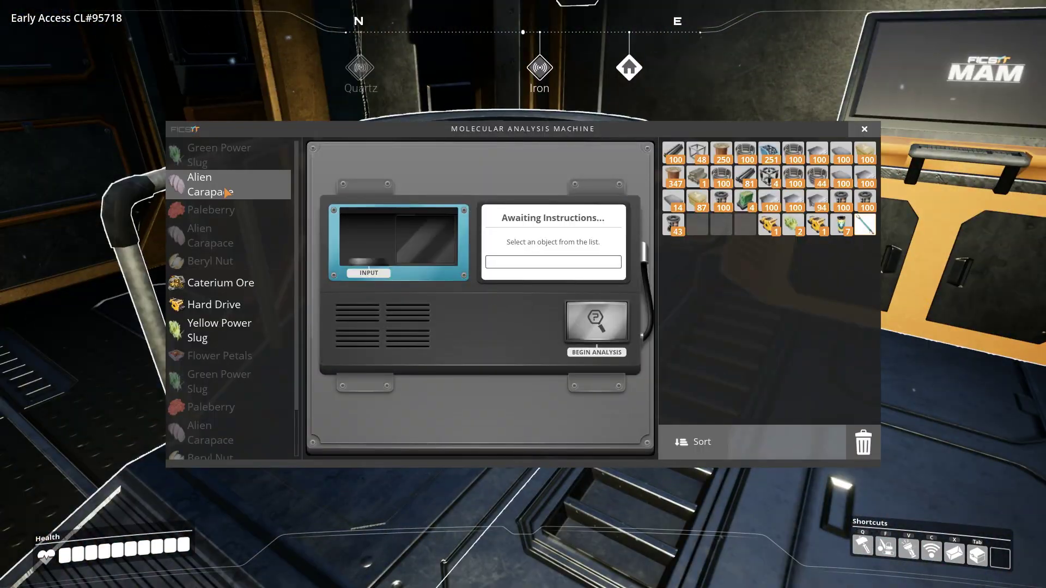
{"action": "left_click", "coordinate": [217, 329]}
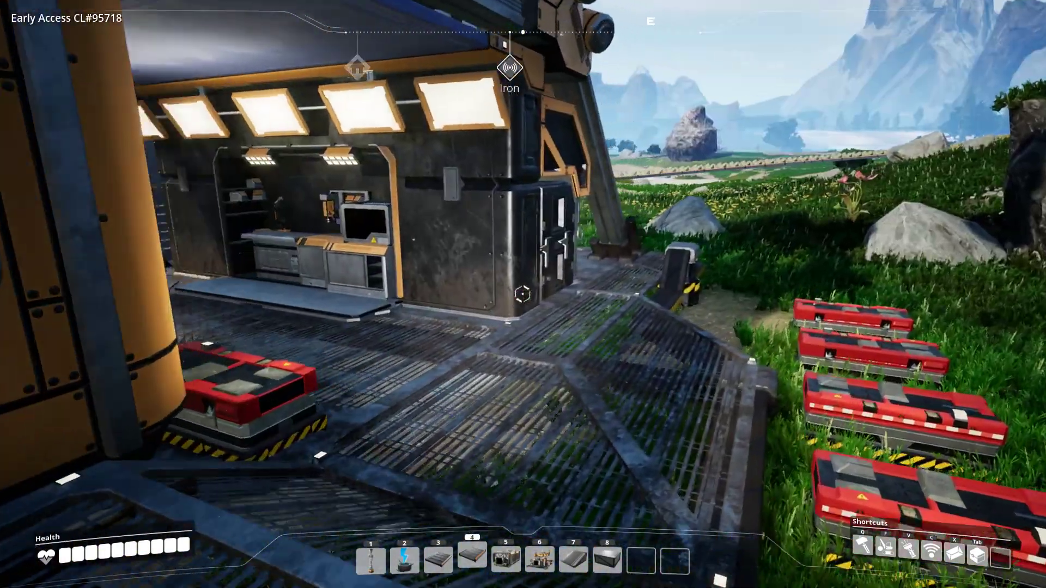
Return to the HUB terminal and bring up the Tier 2 milestone selection.
{"action": "key", "text": "Tab"}
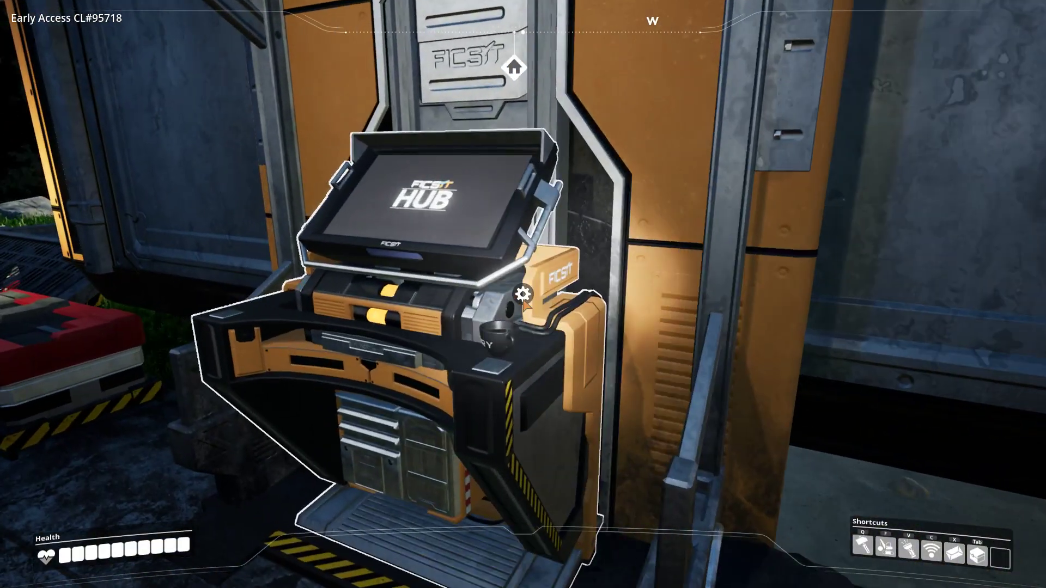
{"action": "left_click", "coordinate": [522, 293]}
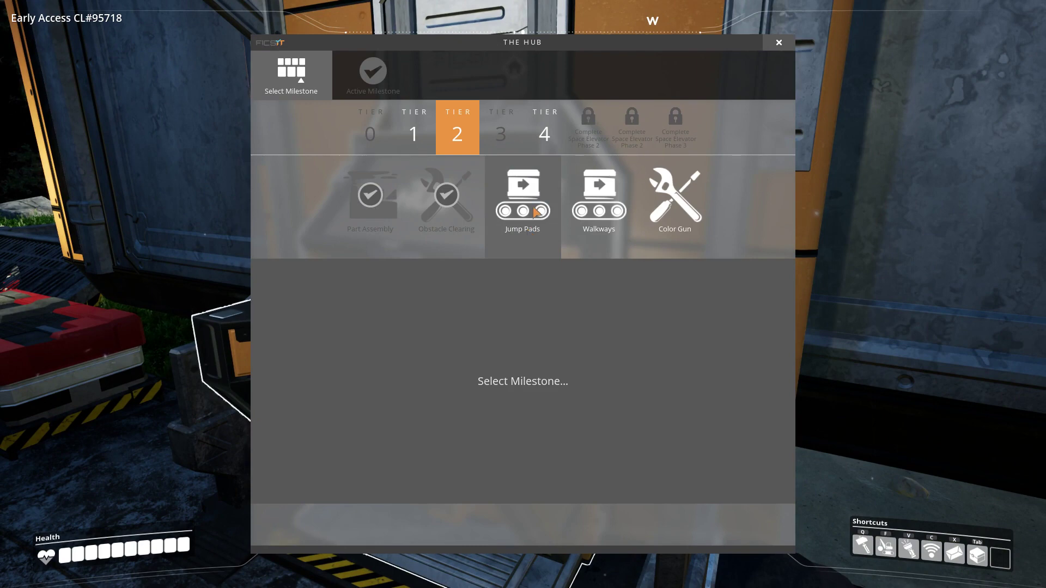
Select Jump Pads as the active Tier 2 milestone and leave the HUB terminal.
{"action": "left_click", "coordinate": [522, 200]}
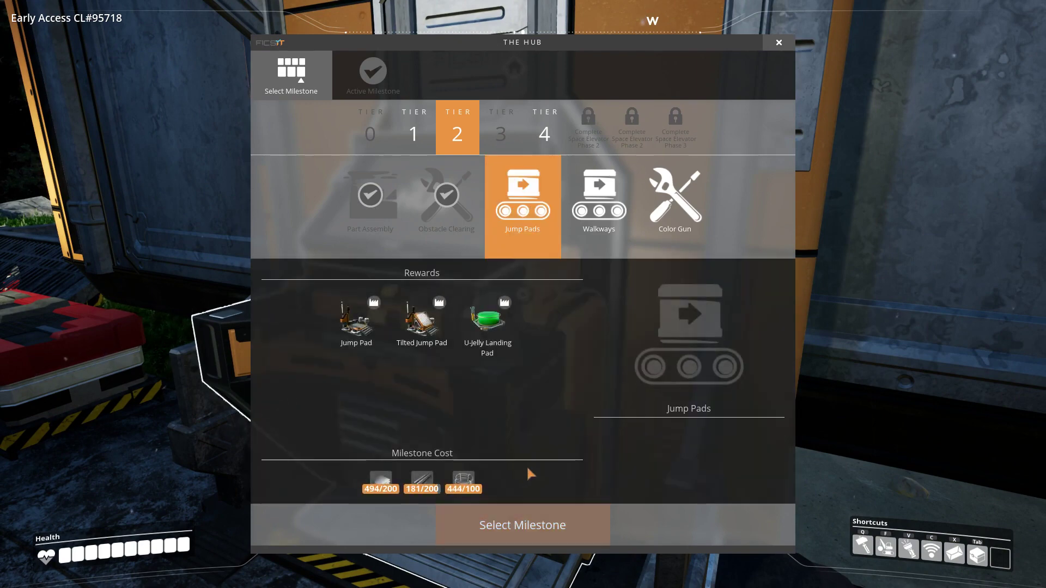
{"action": "left_click", "coordinate": [522, 526]}
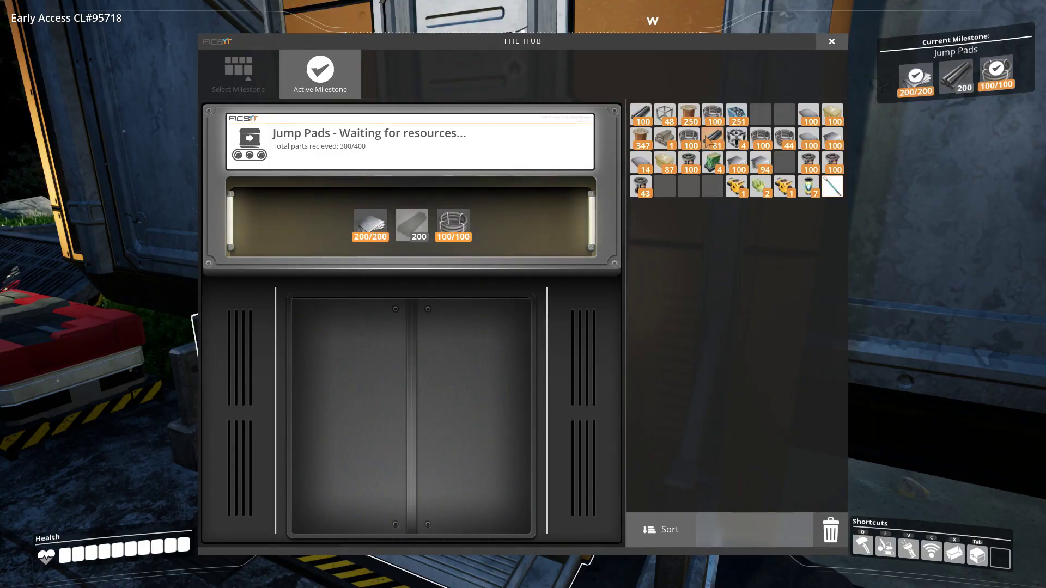
{"action": "left_click", "coordinate": [830, 40]}
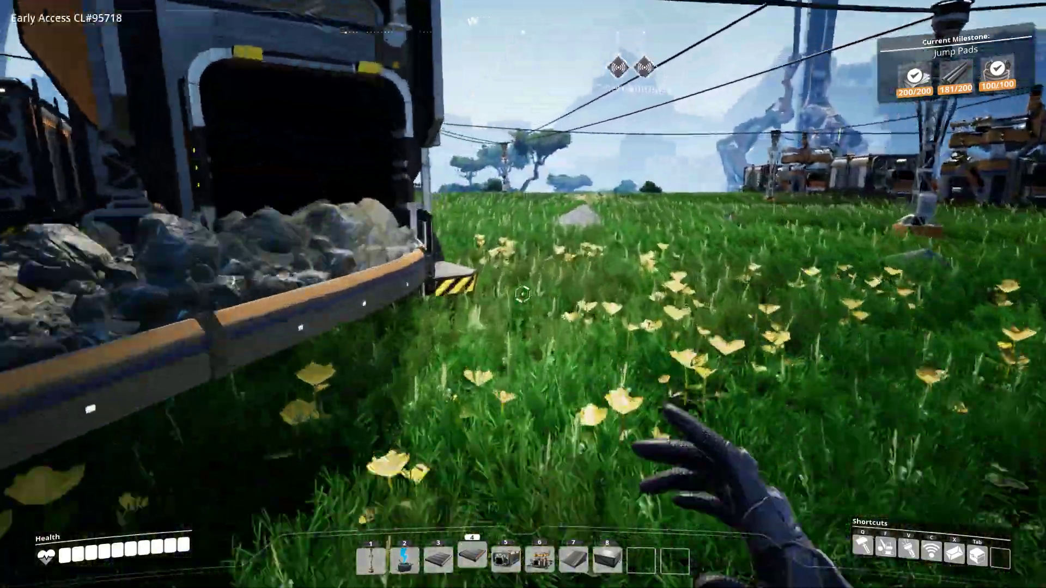
{"action": "mouse_move", "coordinate": [524, 295]}
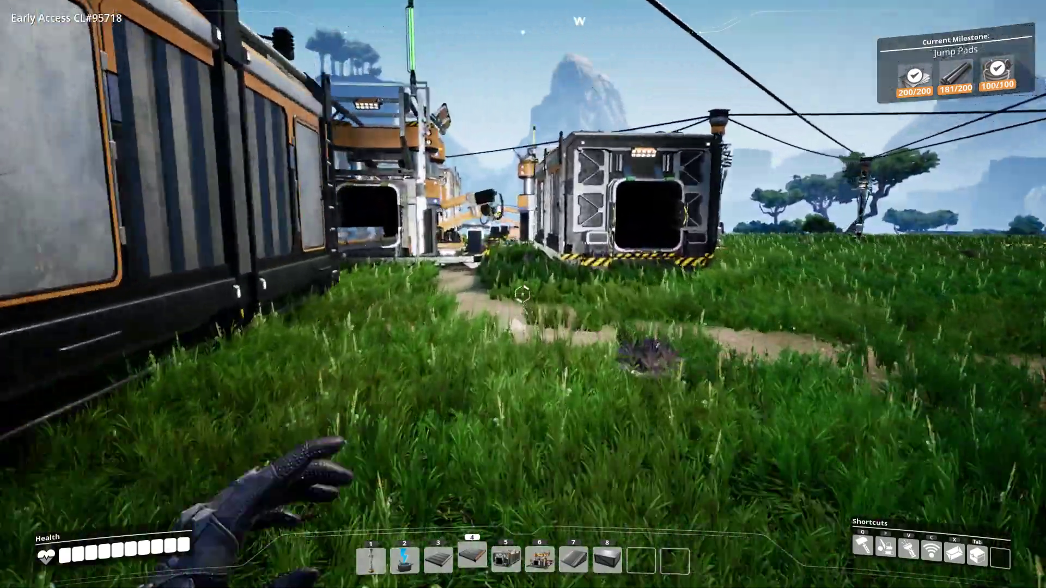
Return with the remaining rods and reopen the HUB terminal.
{"action": "scroll", "scroll_direction": "up", "scroll_amount": 3}
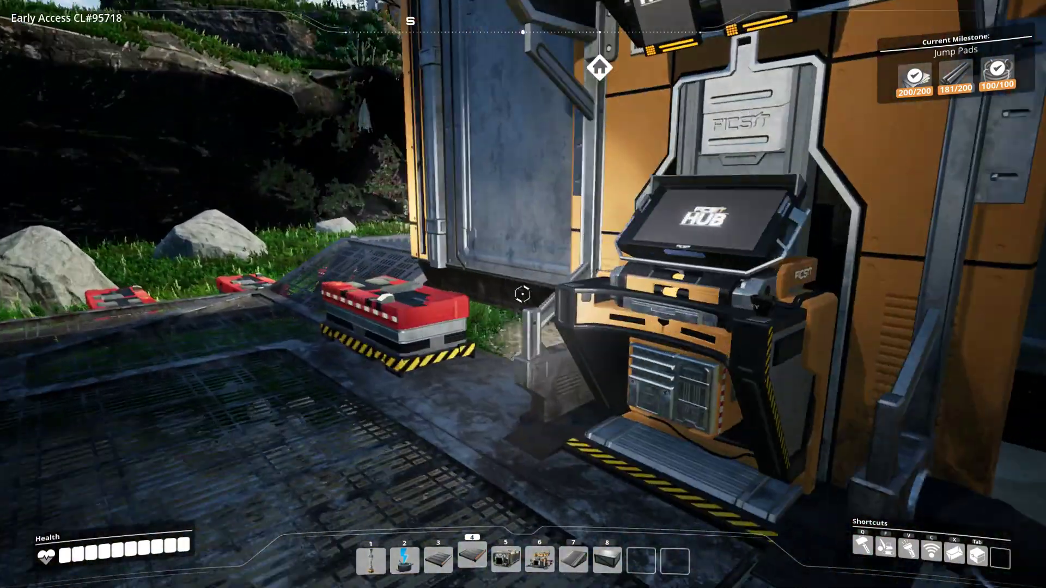
{"action": "left_click", "coordinate": [704, 227]}
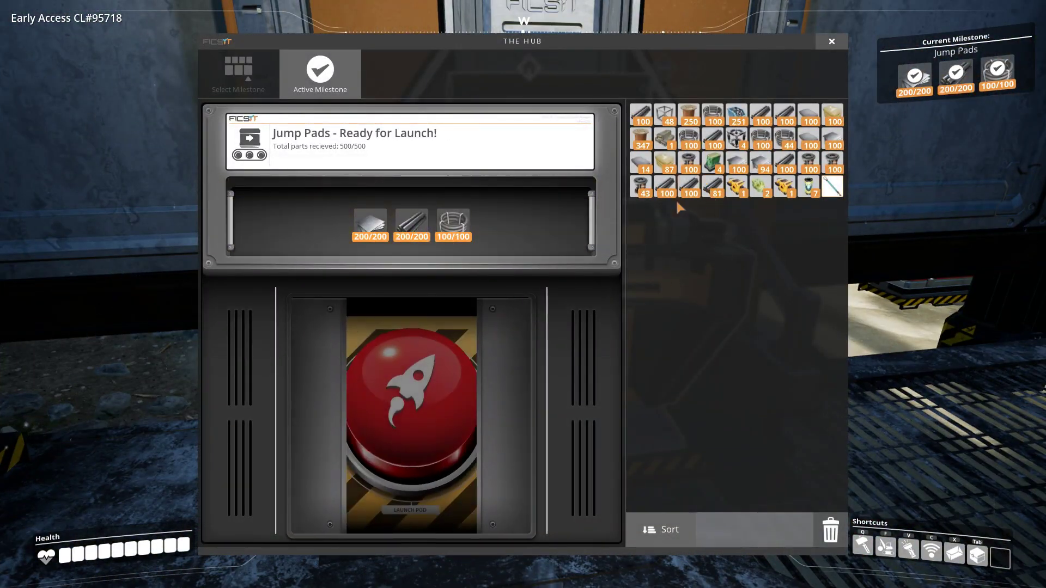
Launch the completed Jump Pads shipment and stow surplus items in the storage container.
{"action": "left_click", "coordinate": [410, 411]}
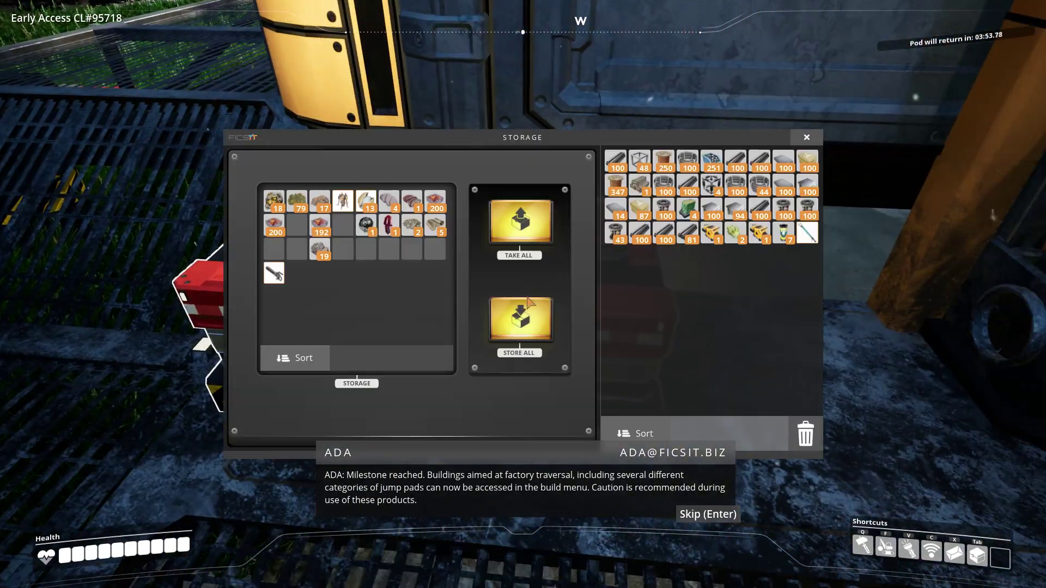
{"action": "mouse_move", "coordinate": [688, 232]}
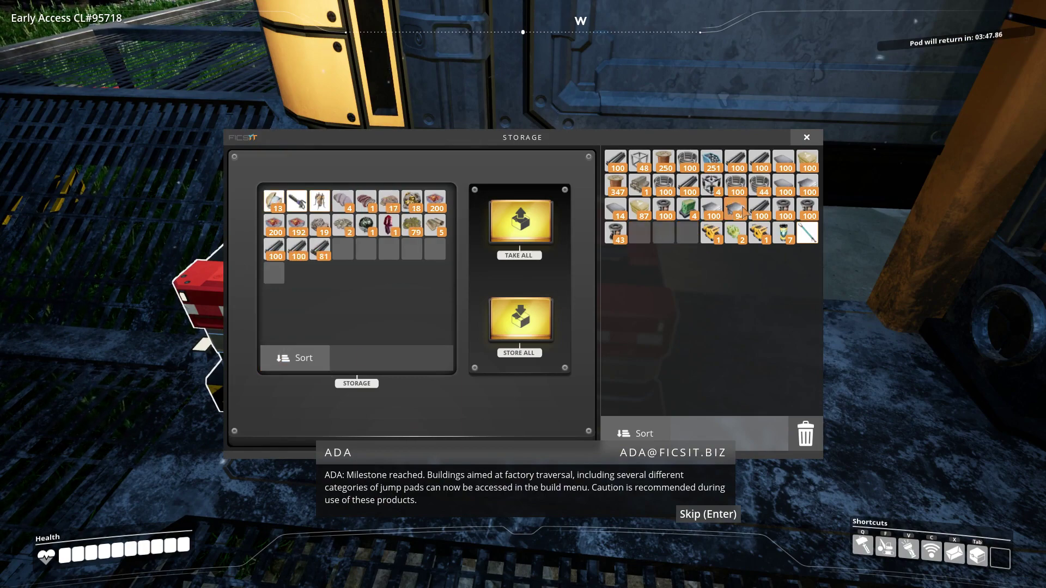
{"action": "left_click", "coordinate": [806, 137]}
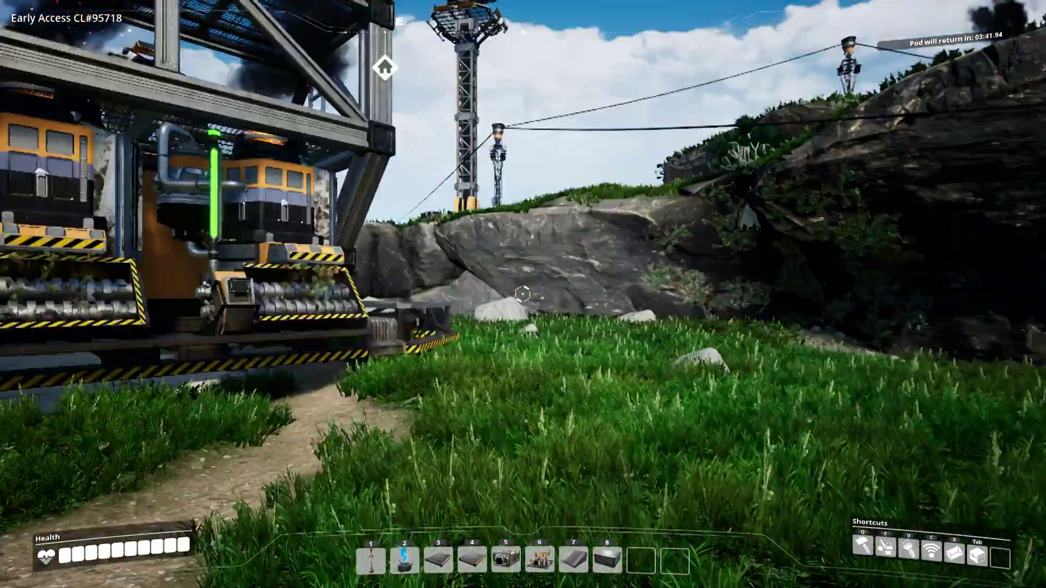
{"action": "mouse_move", "coordinate": [523, 294]}
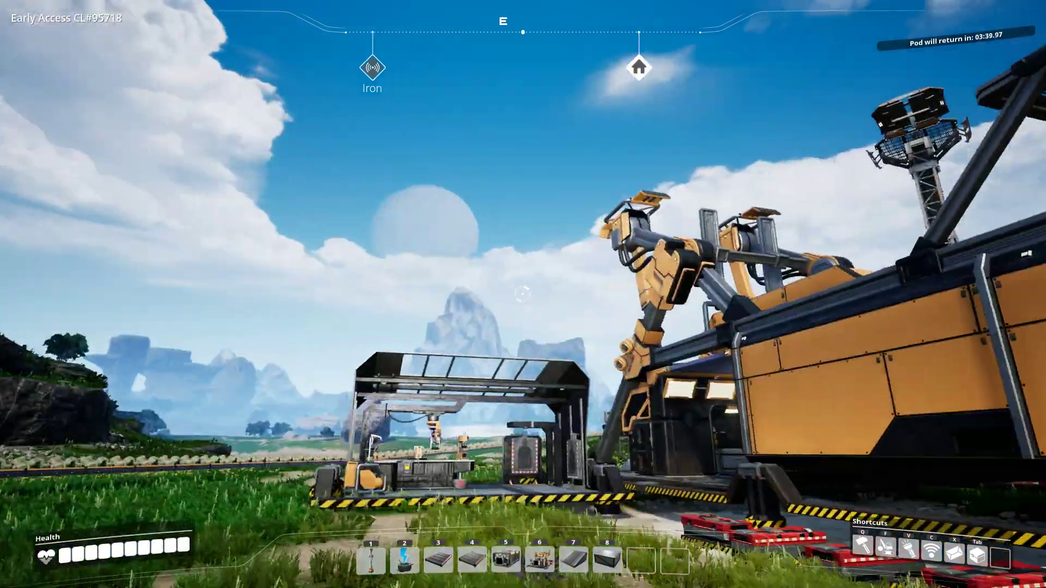
Browse the Build menu categories through logistics, foundations, walls and Organization.
{"action": "key", "text": "q"}
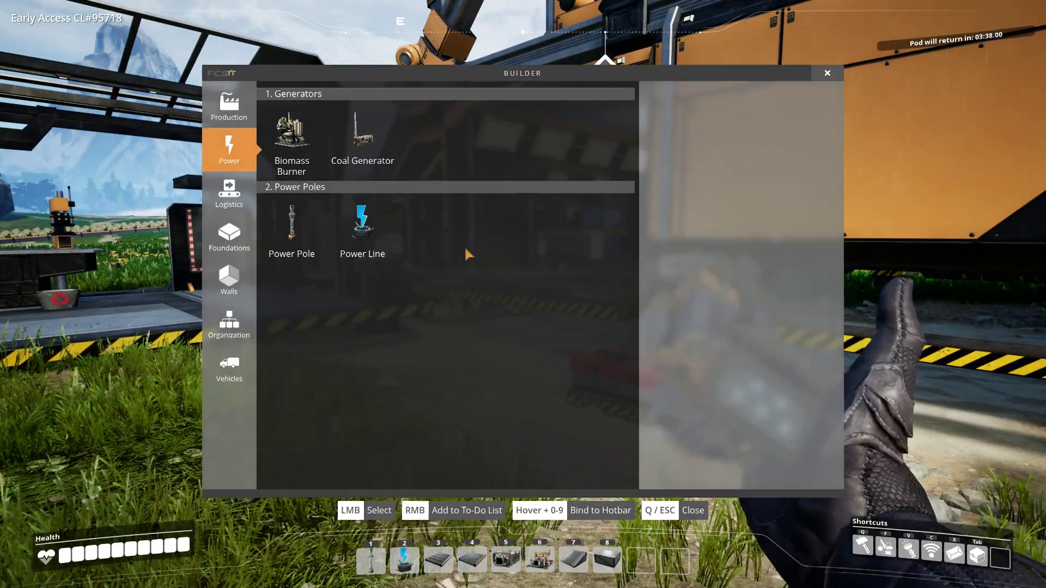
{"action": "mouse_move", "coordinate": [292, 224]}
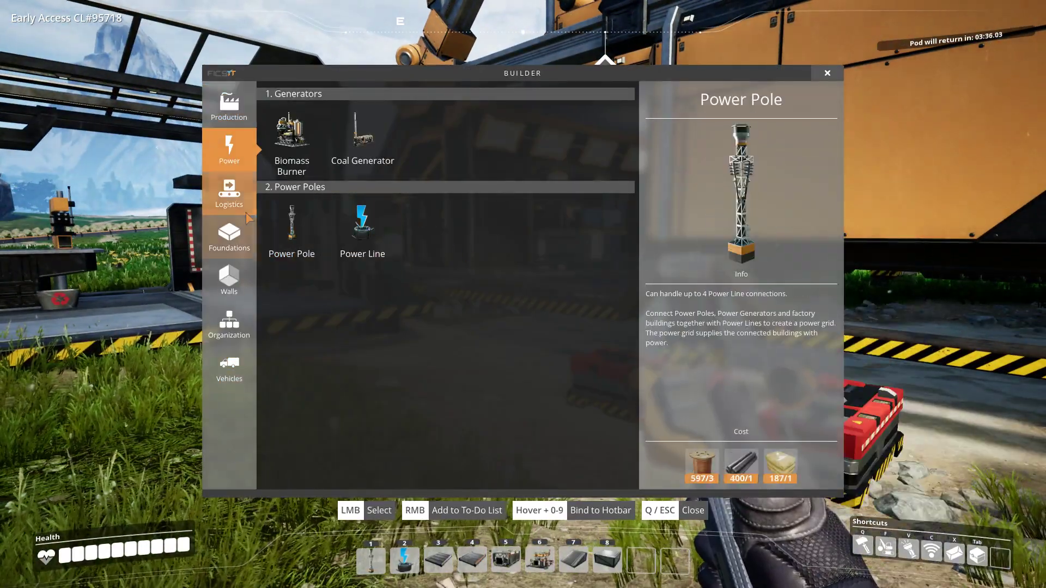
{"action": "left_click", "coordinate": [228, 194]}
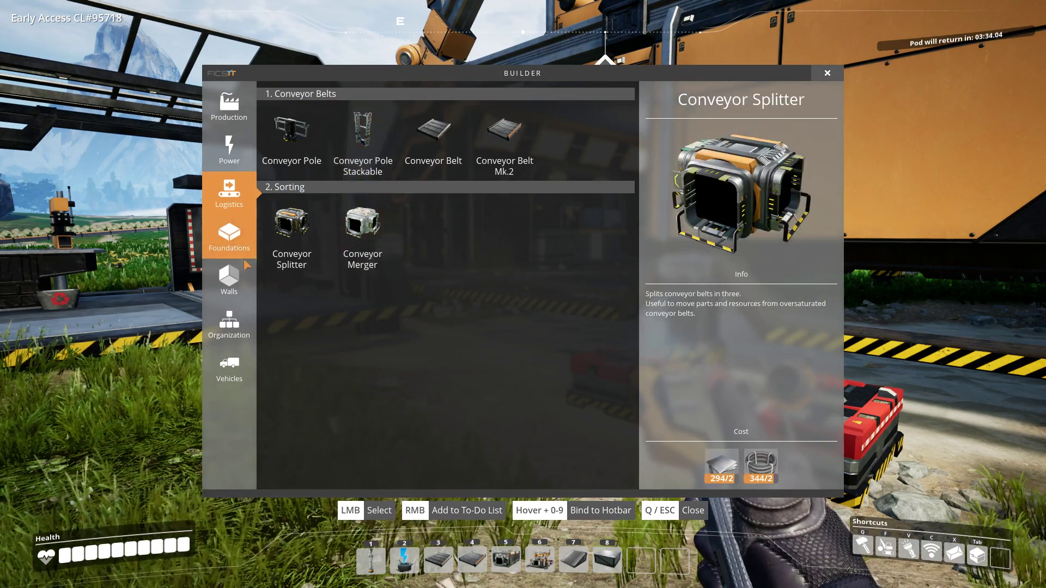
{"action": "left_click", "coordinate": [229, 235]}
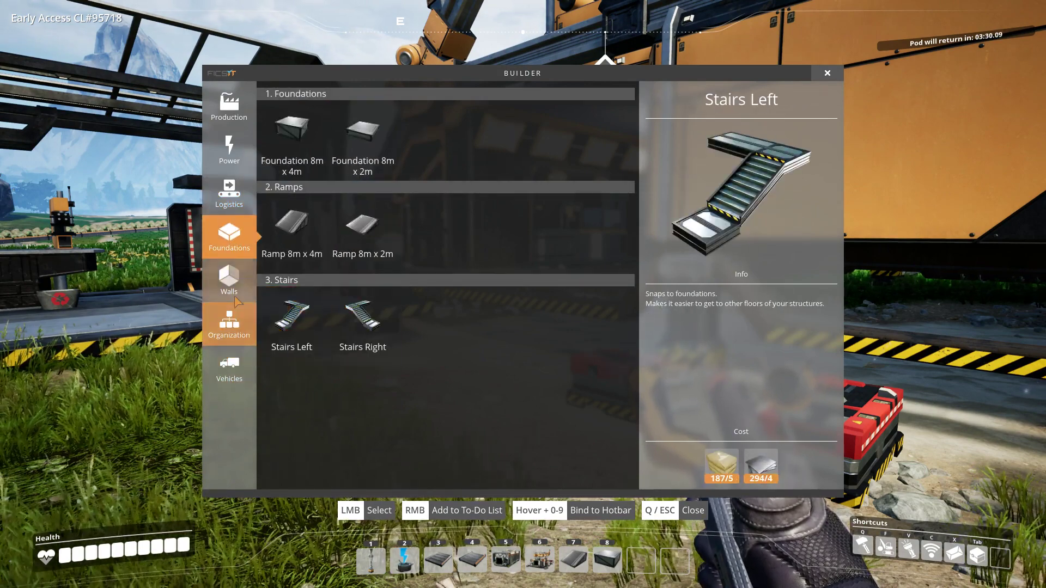
{"action": "left_click", "coordinate": [229, 280]}
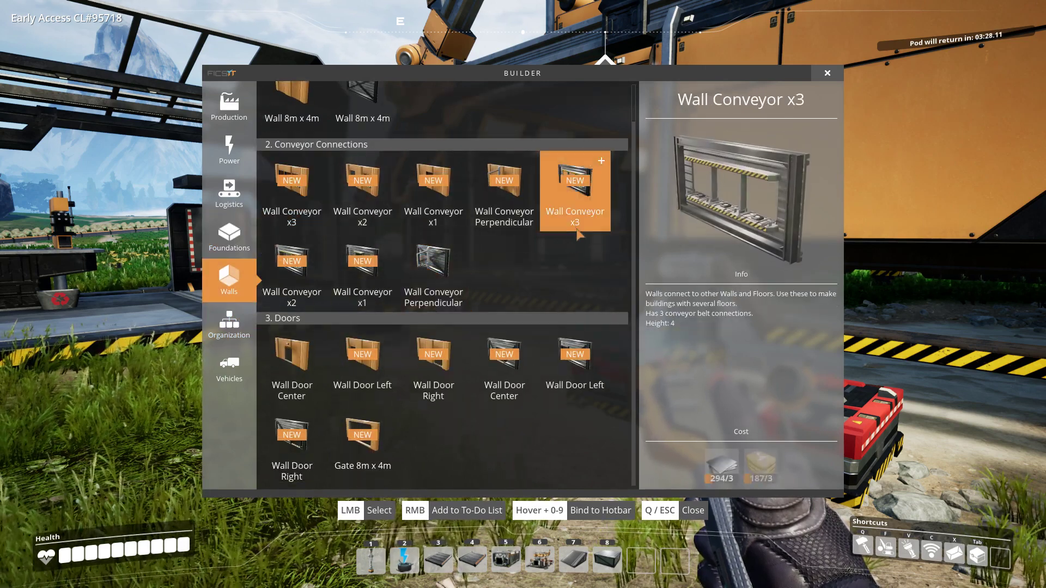
{"action": "mouse_move", "coordinate": [433, 271]}
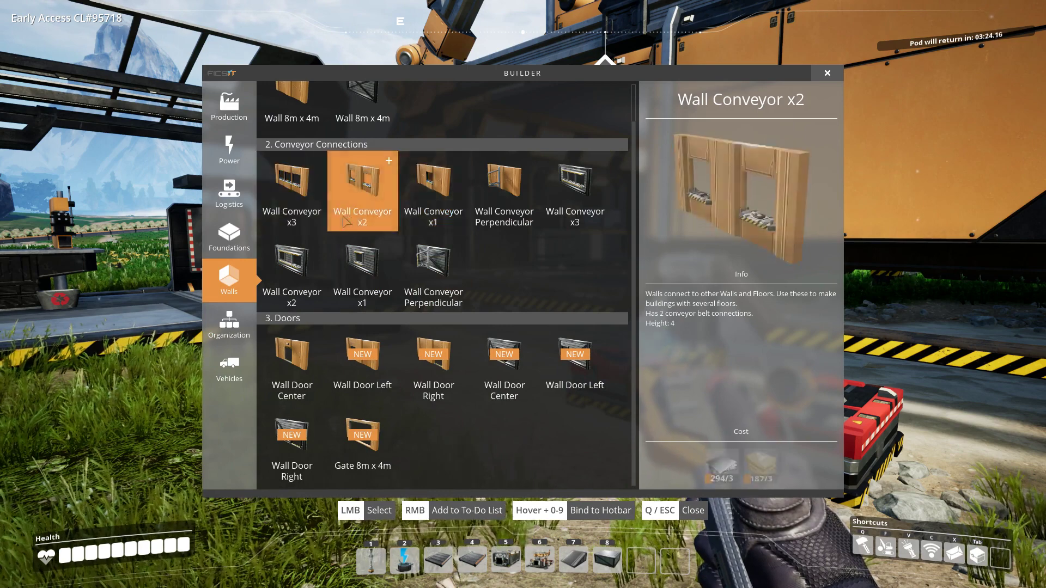
{"action": "left_click", "coordinate": [362, 364]}
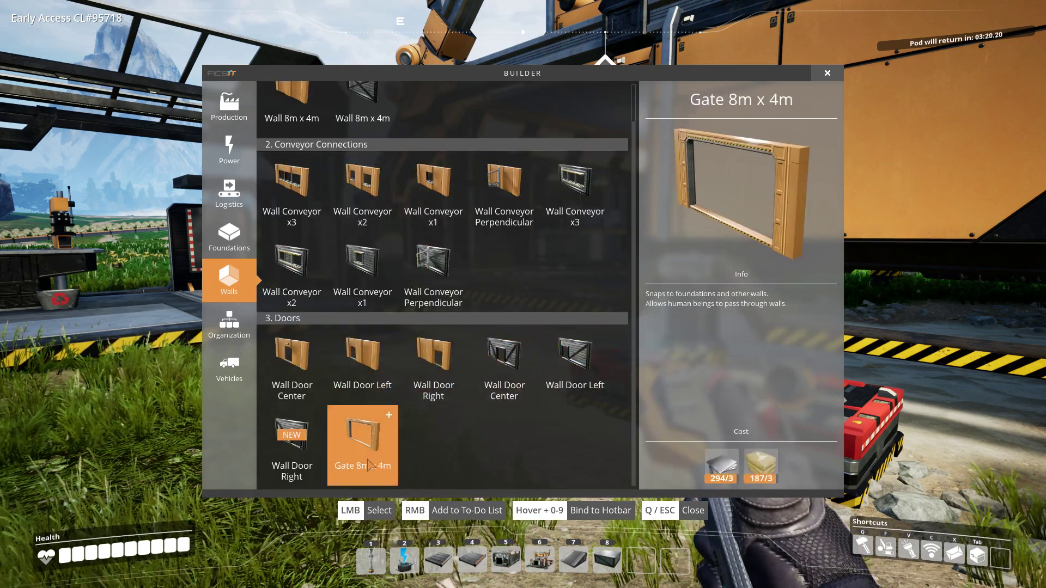
{"action": "left_click", "coordinate": [229, 324]}
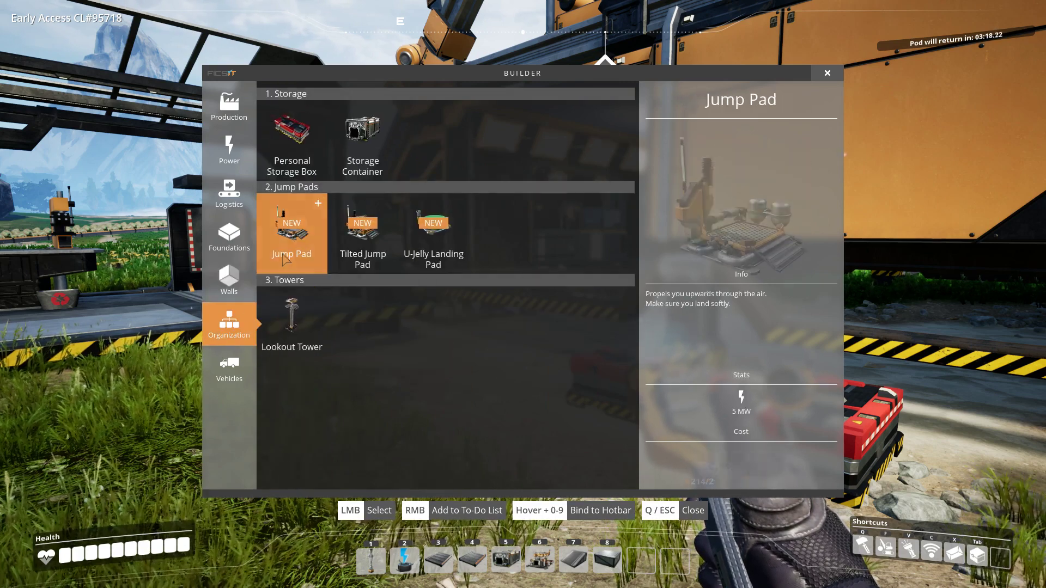
Compare the U-Jelly Landing Pad, Tilted Jump Pad and Jump Pad, then build the Jump Pad.
{"action": "left_click", "coordinate": [433, 233]}
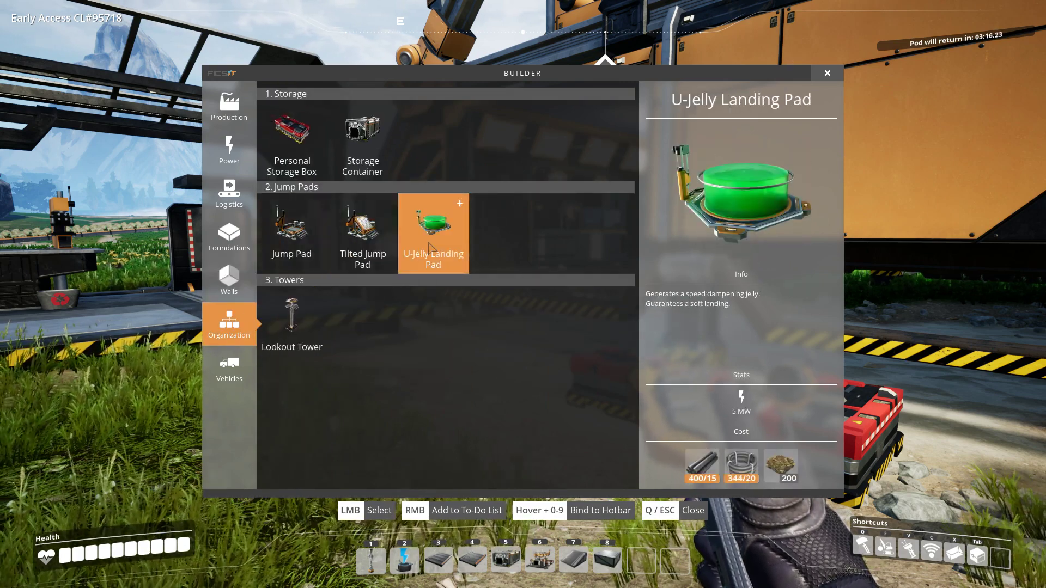
{"action": "left_click", "coordinate": [362, 233]}
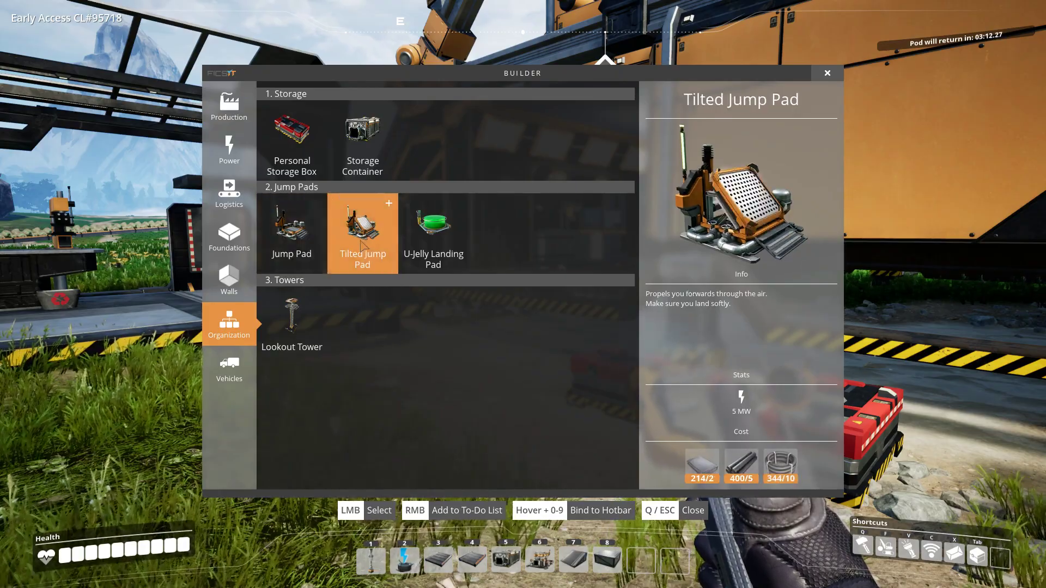
{"action": "left_click", "coordinate": [291, 232]}
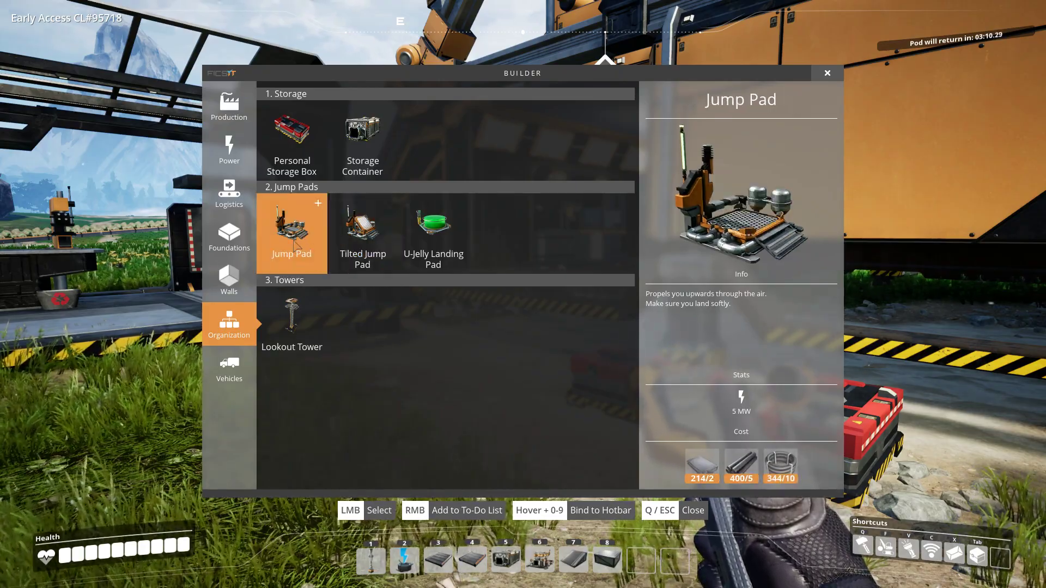
{"action": "left_click", "coordinate": [291, 231]}
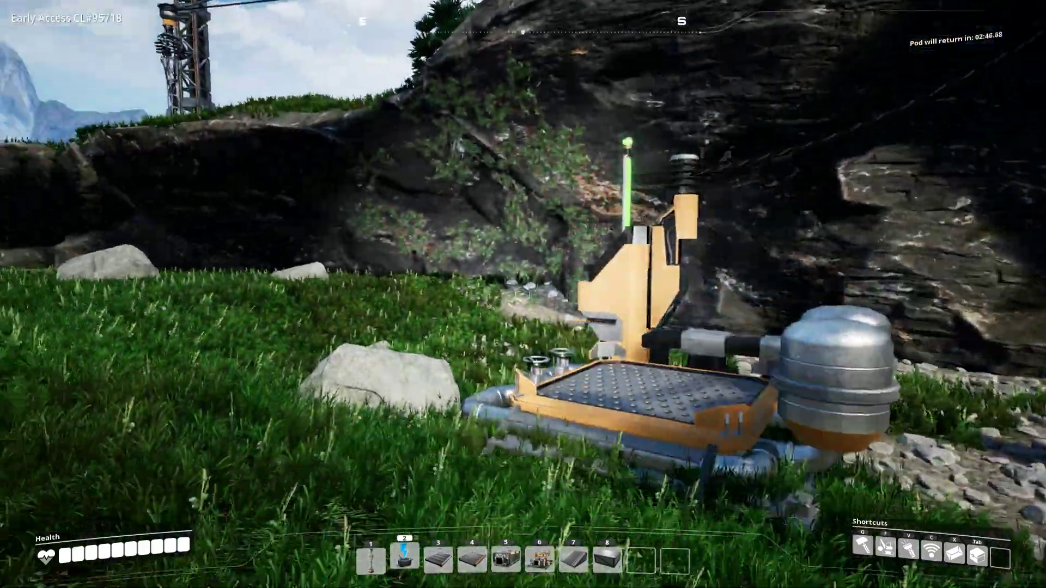
{"action": "mouse_move", "coordinate": [523, 295]}
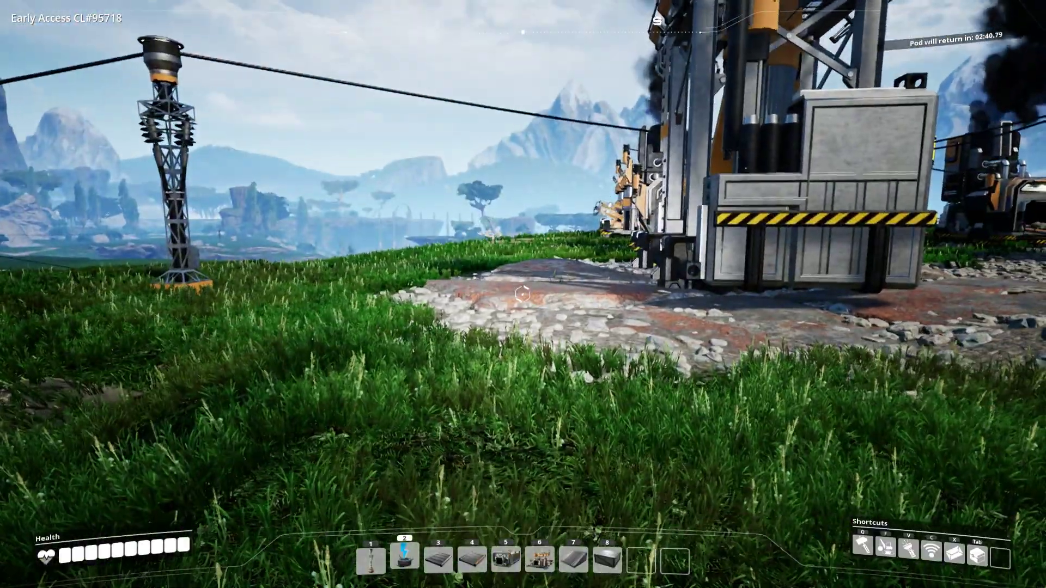
{"action": "mouse_move", "coordinate": [523, 294]}
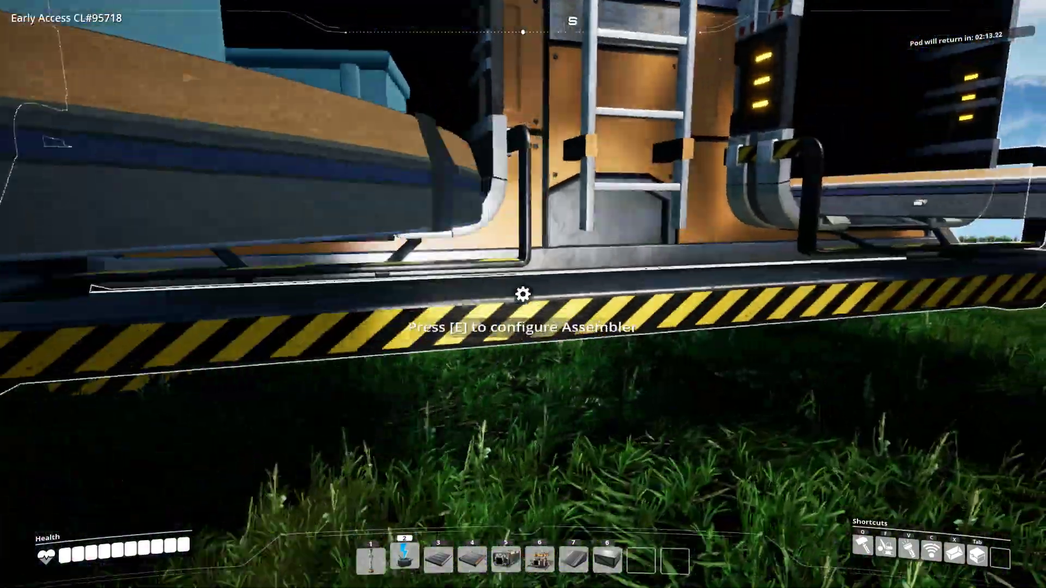
Insert a Power Shard into the Reinforced Iron Plate assembler's first overclock slot.
{"action": "key", "text": "e"}
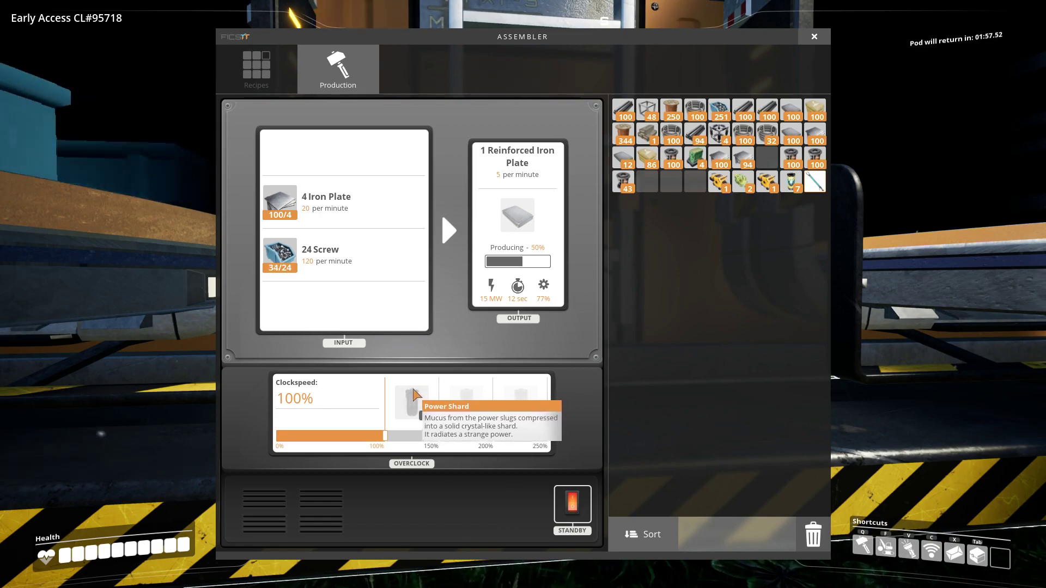
{"action": "left_click", "coordinate": [813, 37]}
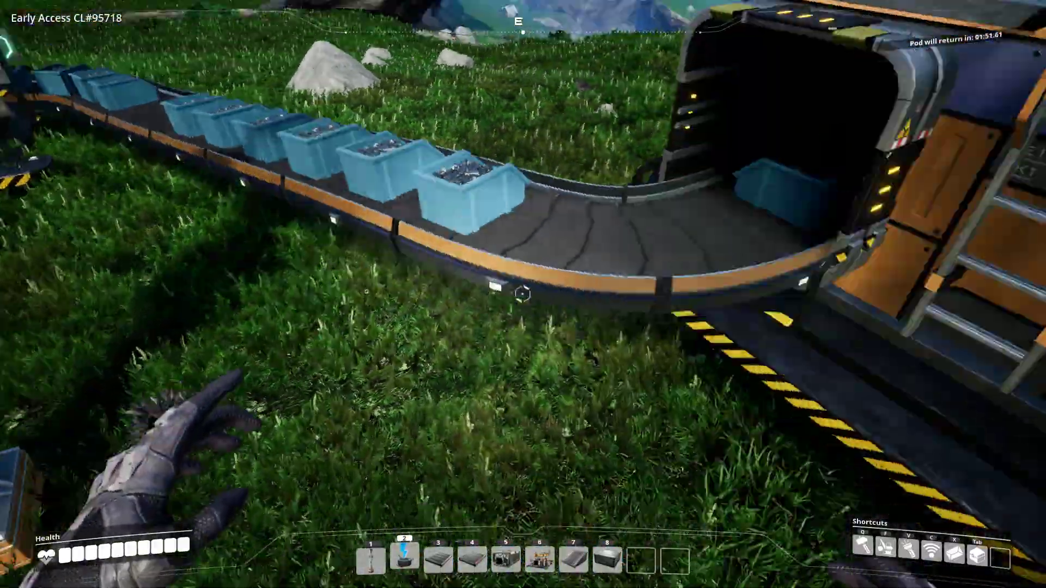
{"action": "left_click", "coordinate": [523, 292]}
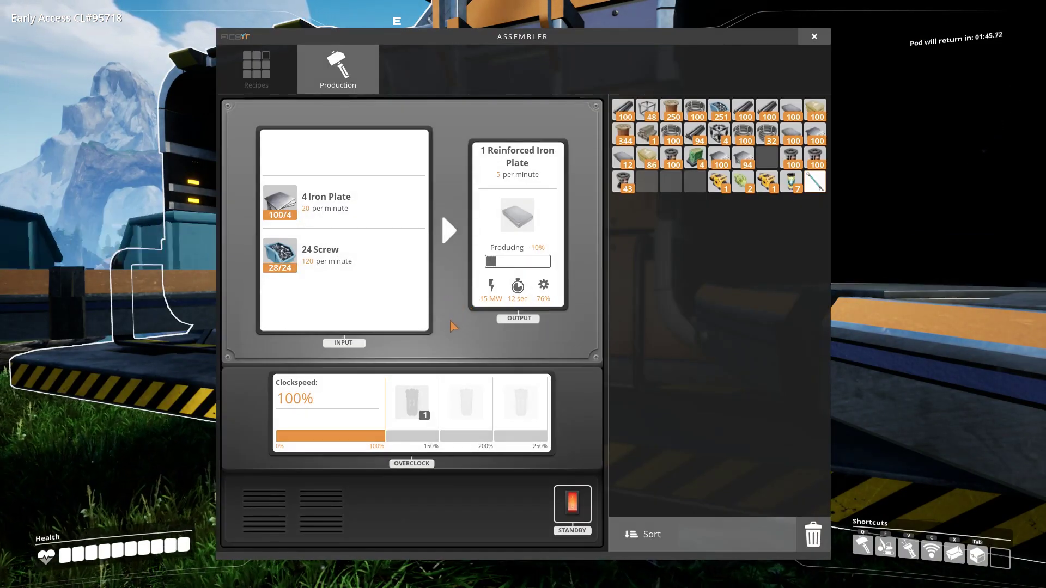
{"action": "left_click", "coordinate": [813, 36]}
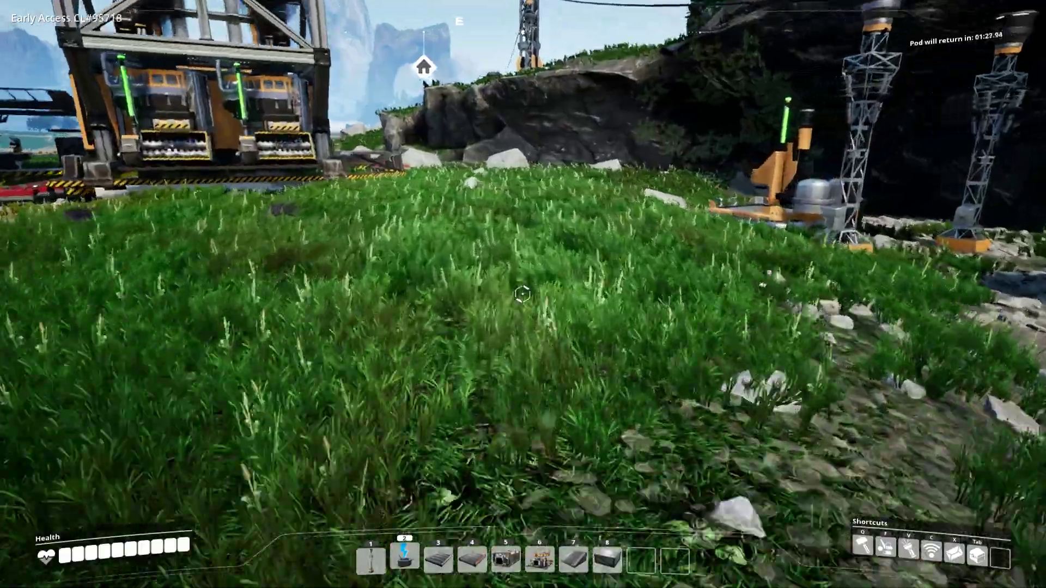
{"action": "mouse_move", "coordinate": [523, 294]}
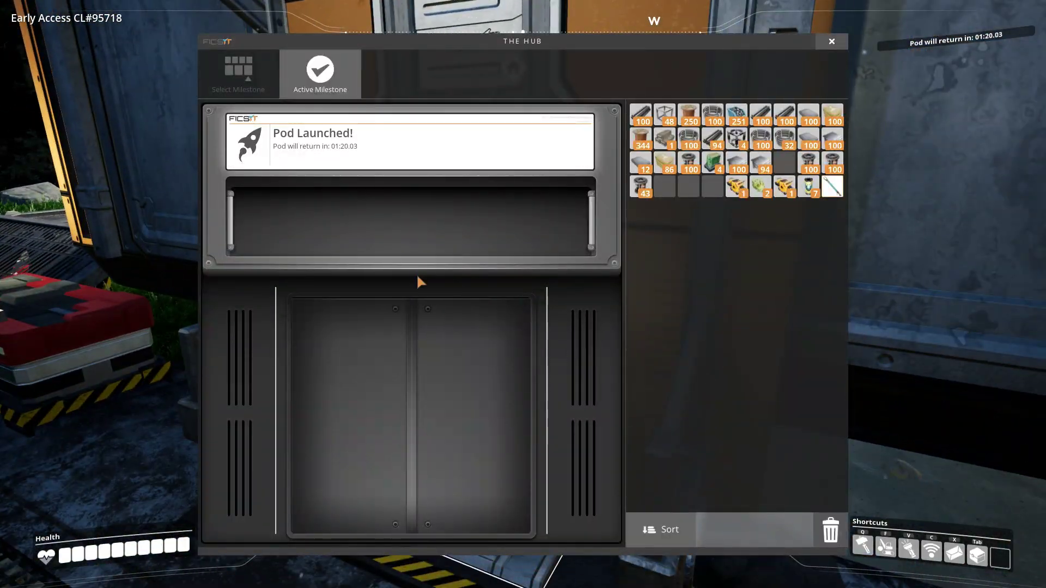
Leave the HUB terminal to head for the Craft Bench.
{"action": "left_click", "coordinate": [832, 40]}
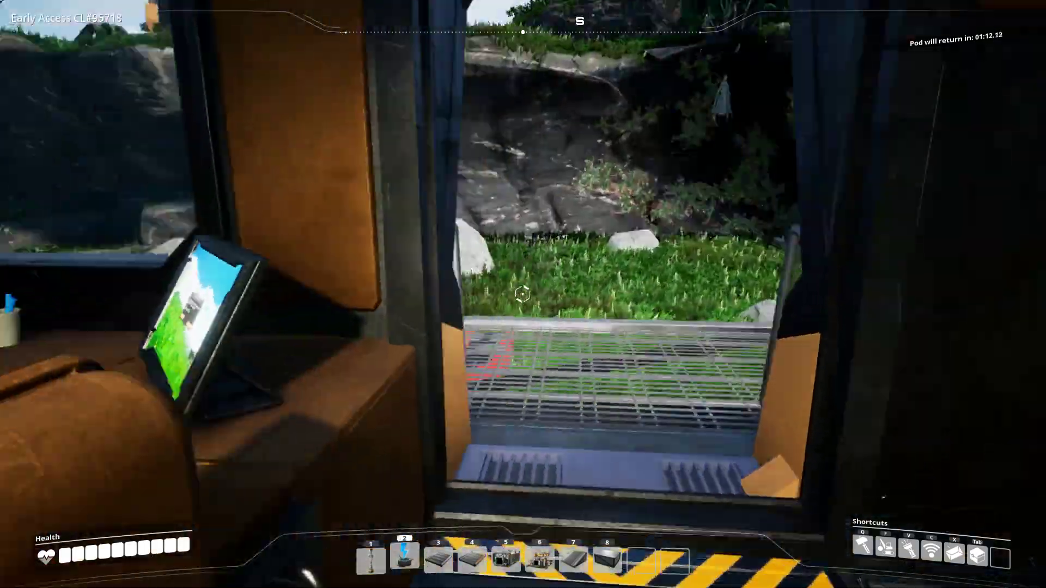
{"action": "mouse_move", "coordinate": [523, 294]}
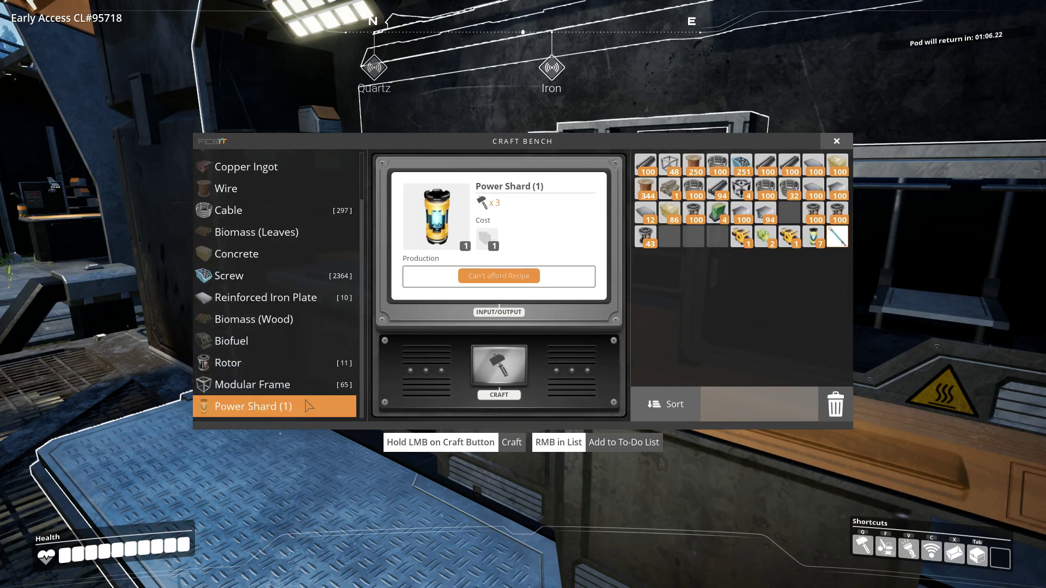
{"action": "mouse_move", "coordinate": [302, 406]}
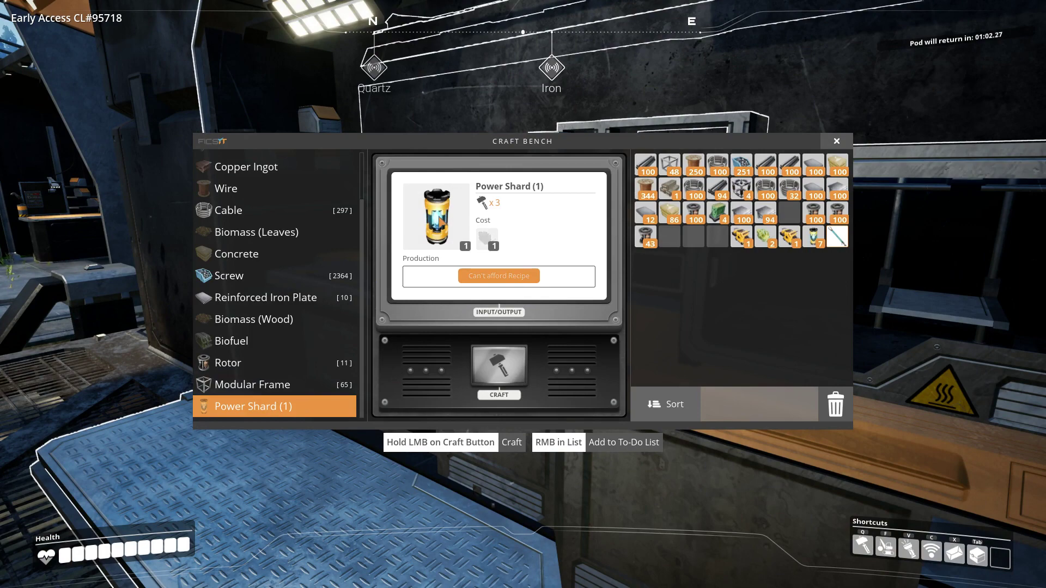
{"action": "mouse_move", "coordinate": [267, 319]}
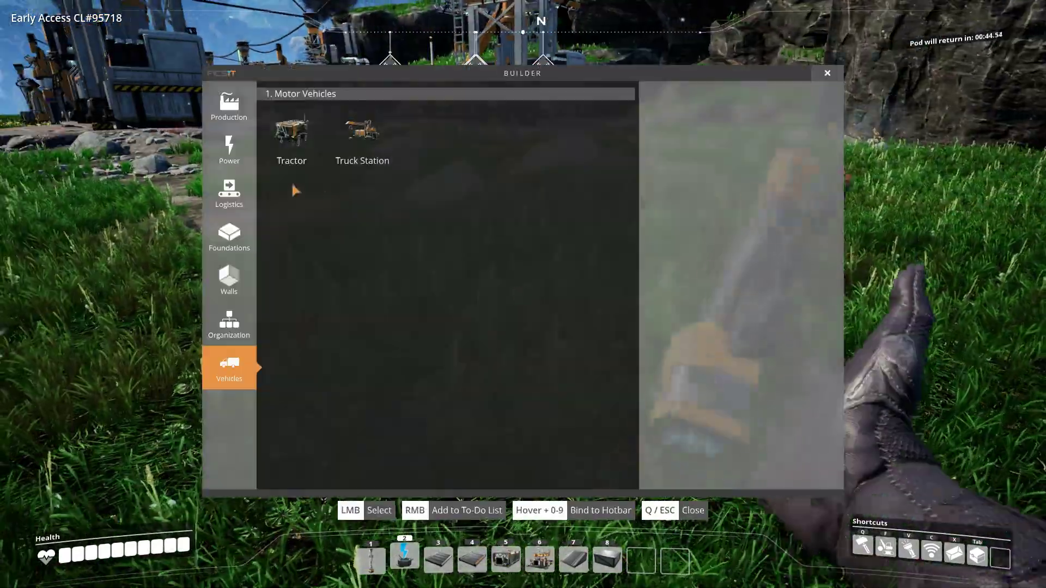
Build a Tractor from the Vehicles tab and check its inventory.
{"action": "left_click", "coordinate": [290, 137]}
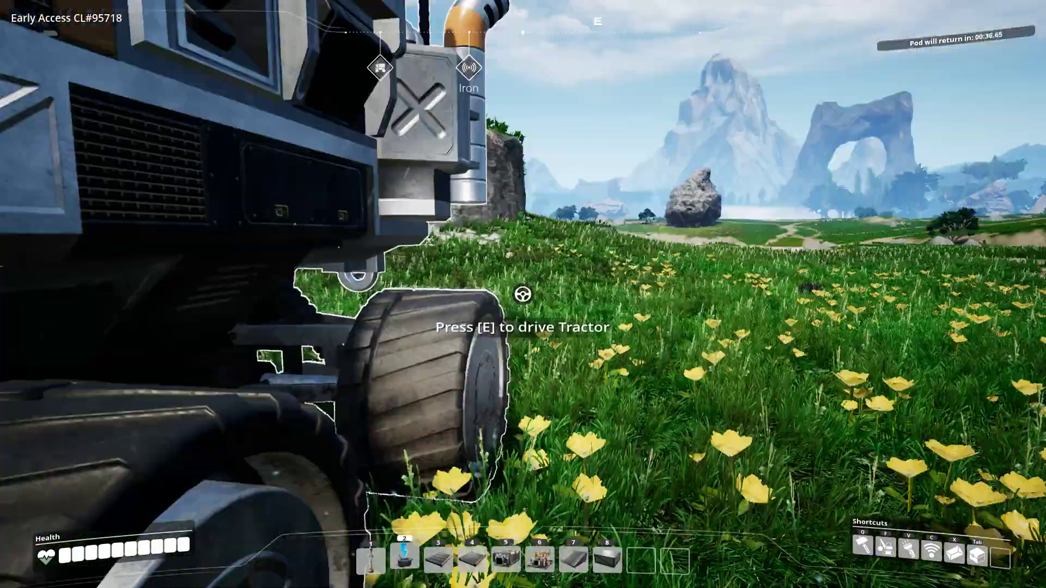
{"action": "key", "text": "e"}
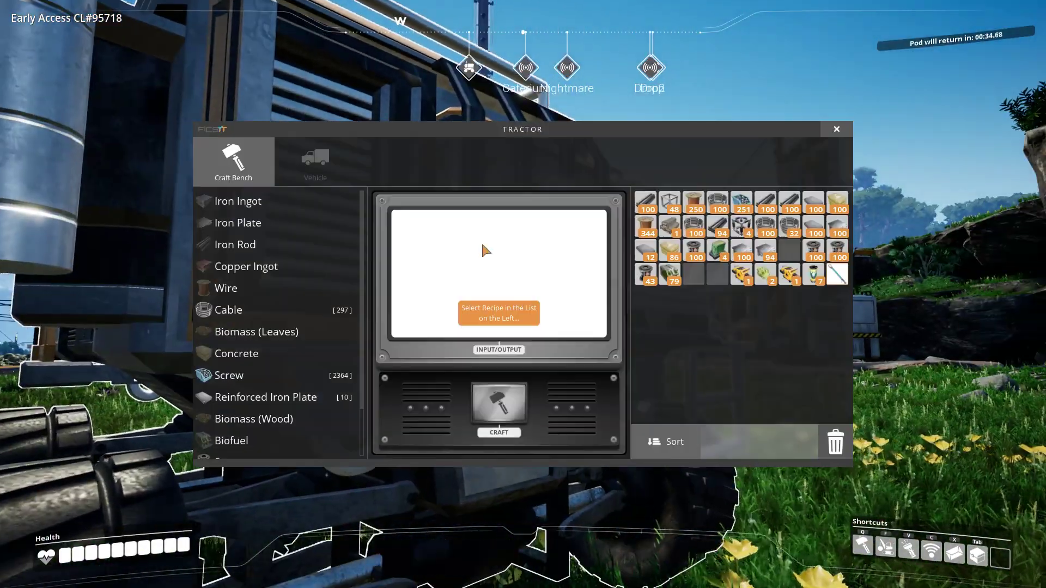
{"action": "left_click", "coordinate": [314, 161]}
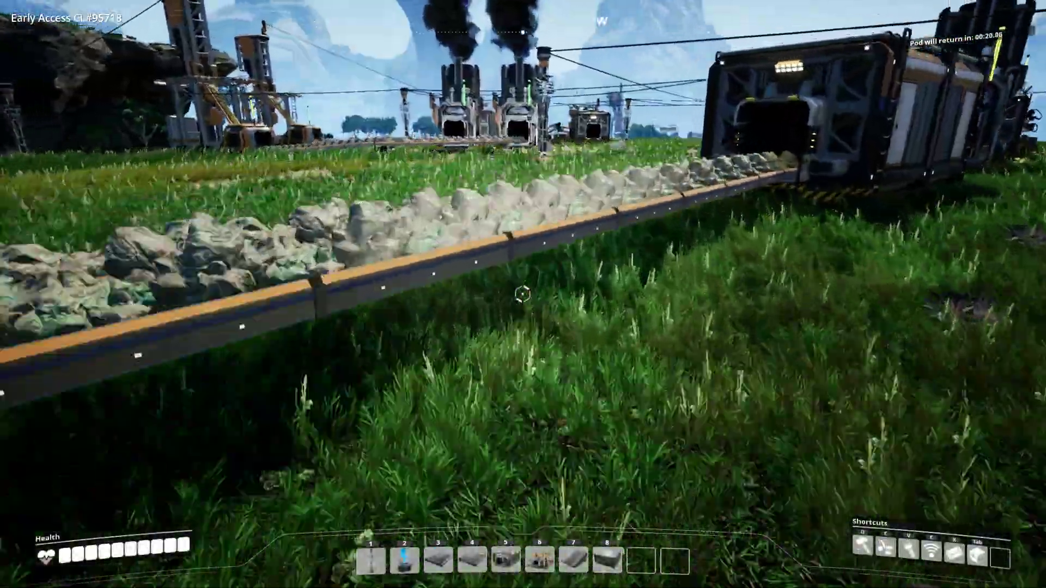
{"action": "mouse_move", "coordinate": [523, 294]}
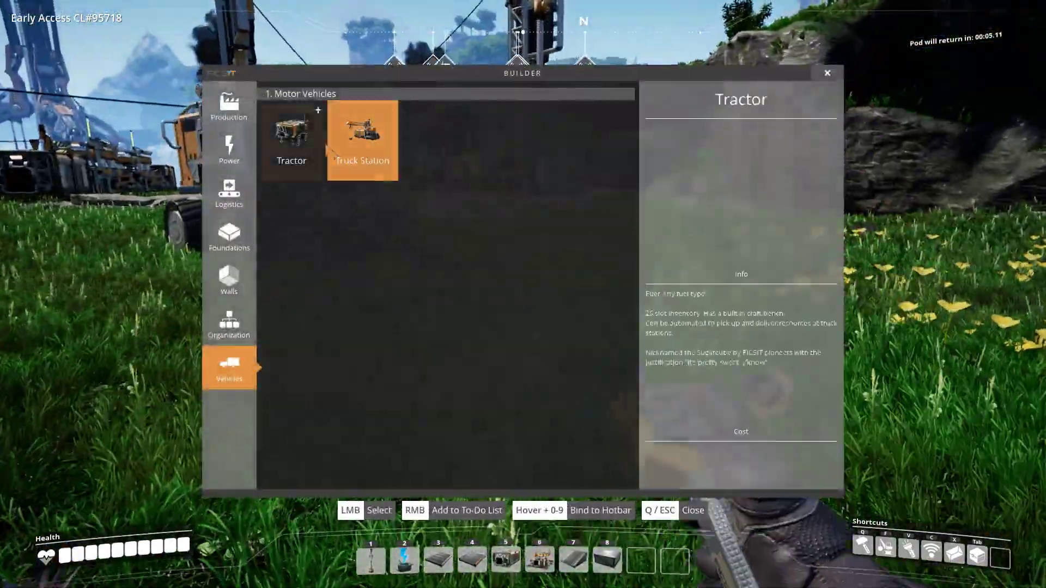
Build a Truck Station and switch it from loading to unloading.
{"action": "left_click", "coordinate": [362, 141]}
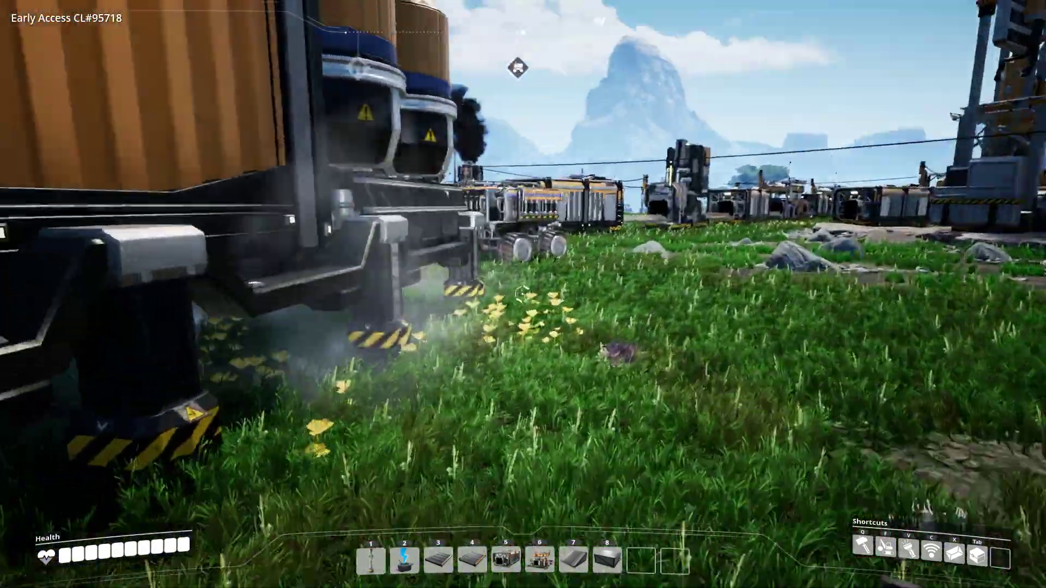
{"action": "mouse_move", "coordinate": [524, 294]}
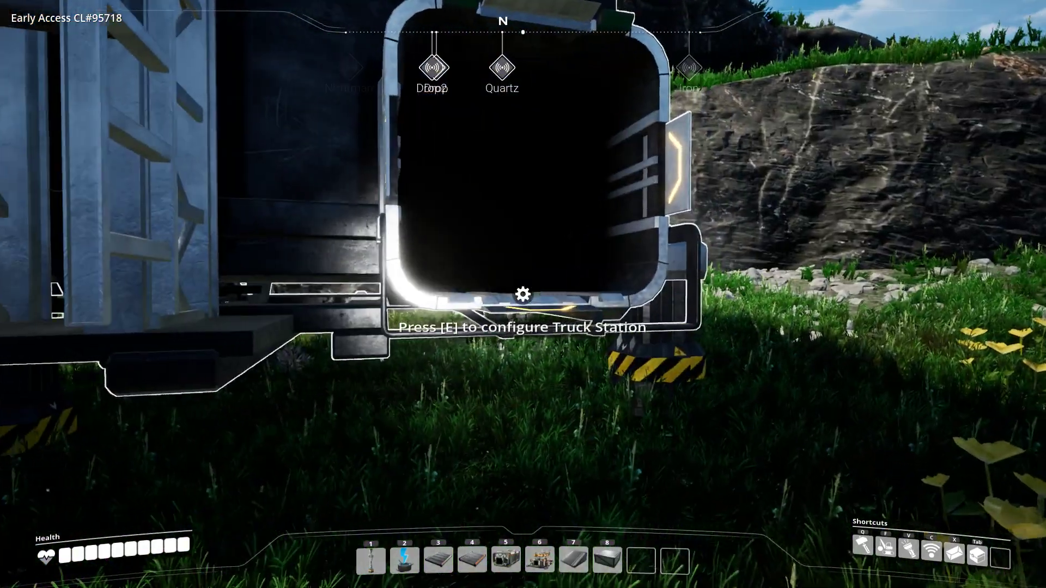
{"action": "key", "text": "e"}
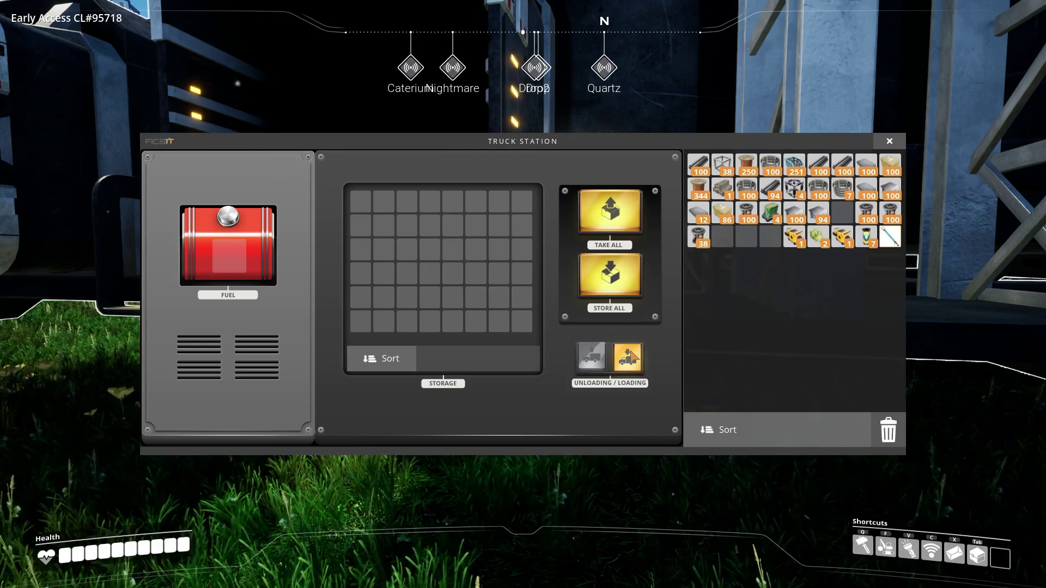
{"action": "left_click", "coordinate": [589, 358]}
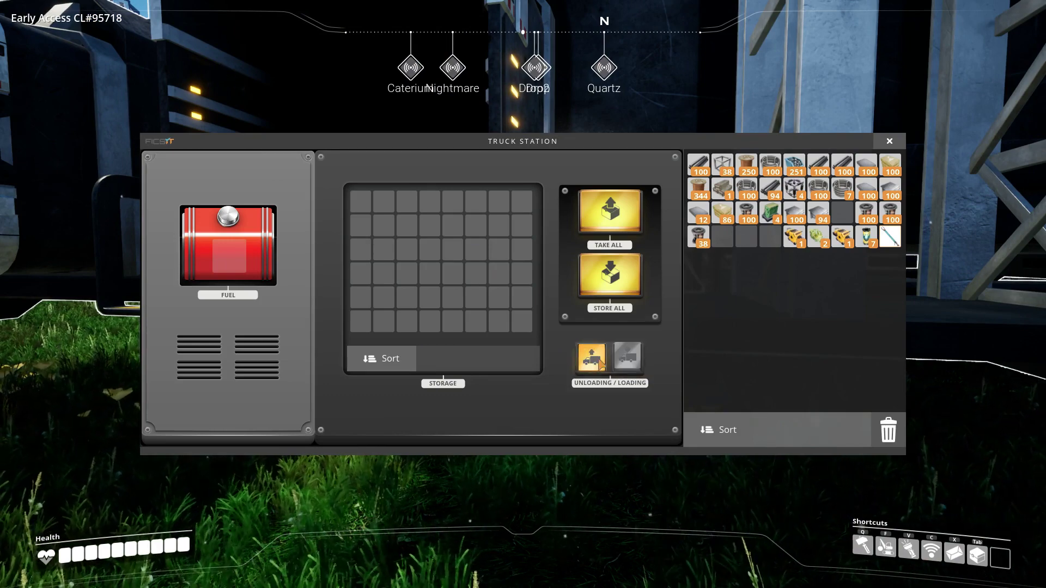
{"action": "left_click", "coordinate": [888, 141]}
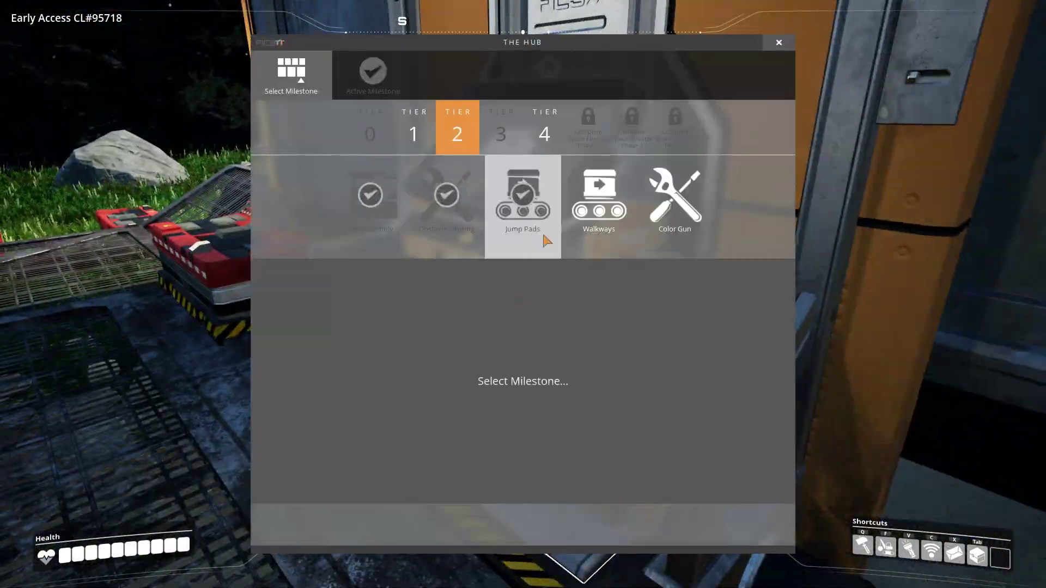
Review Walkways and Color Gun, select Color Gun as active milestone and launch its parts.
{"action": "left_click", "coordinate": [598, 201]}
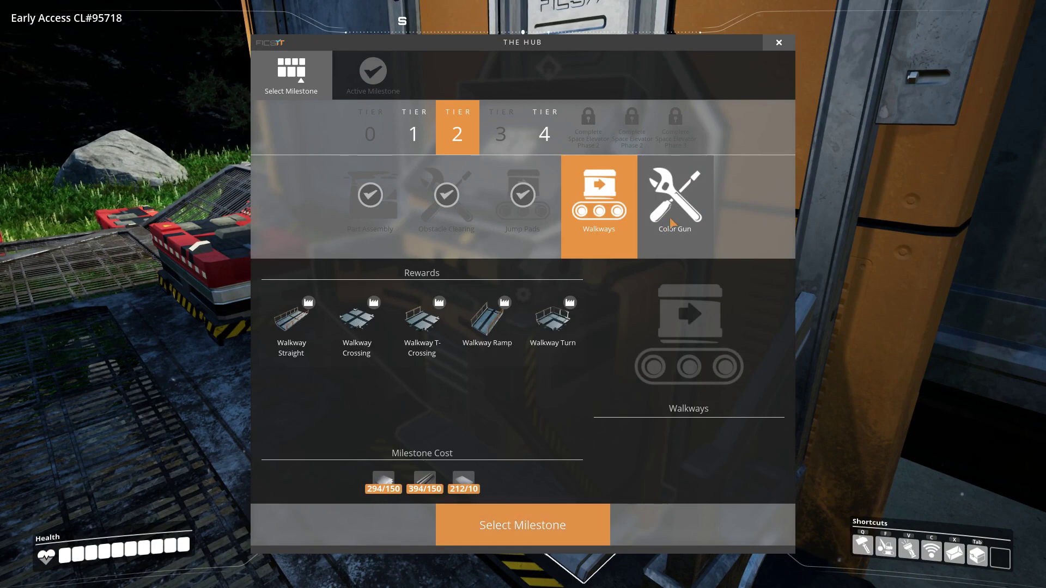
{"action": "left_click", "coordinate": [674, 204]}
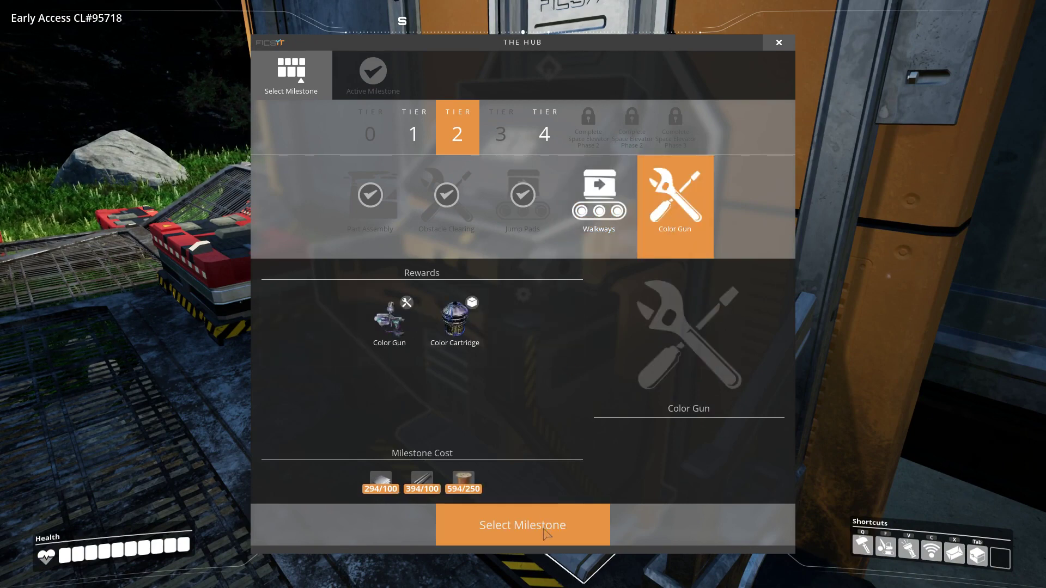
{"action": "left_click", "coordinate": [522, 526]}
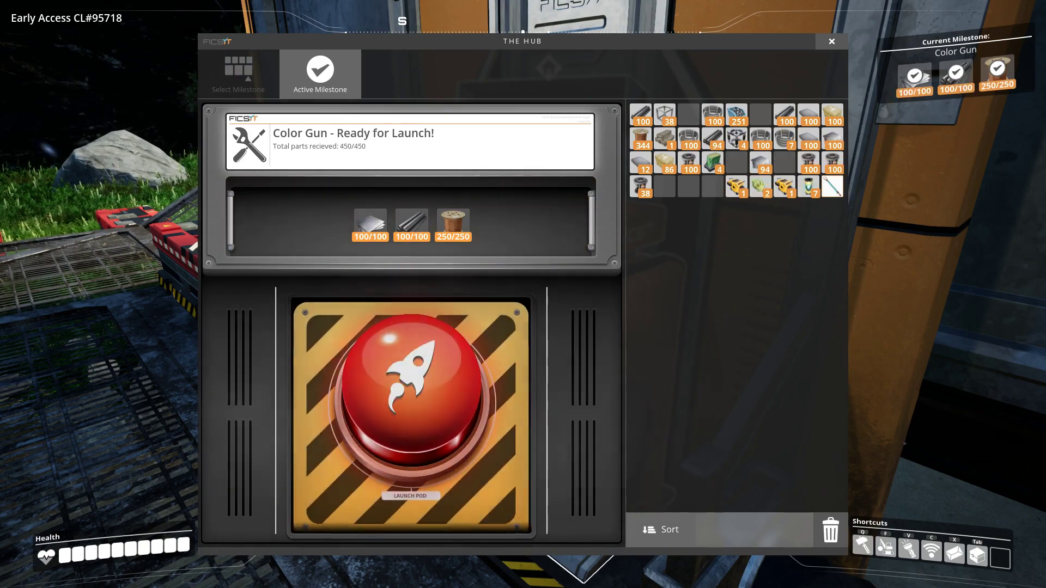
{"action": "left_click", "coordinate": [411, 414]}
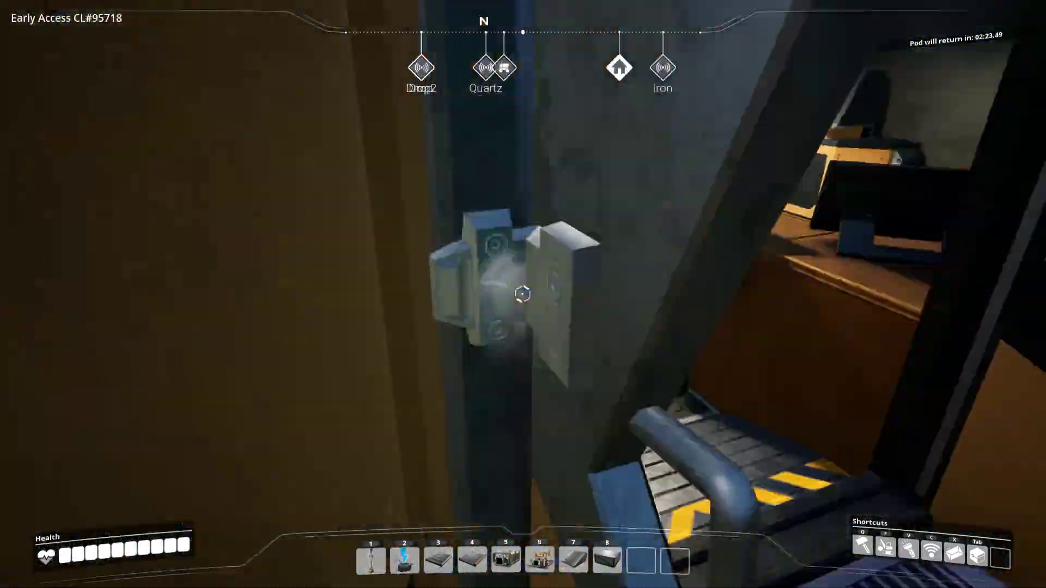
Check the Yellow Power Slug progress in the Molecular Analysis Machine.
{"action": "left_click", "coordinate": [522, 295]}
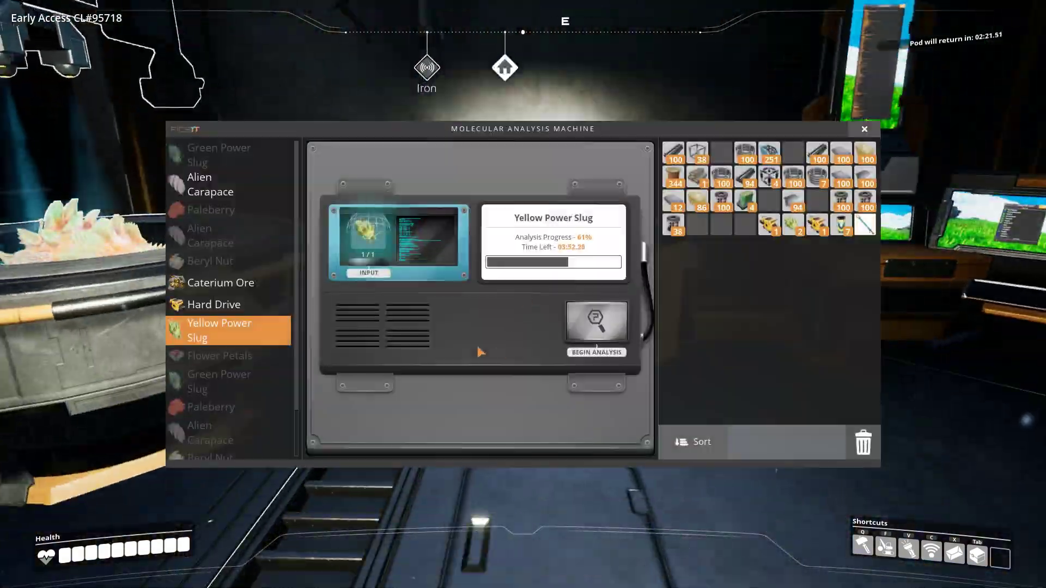
{"action": "key", "text": "escape"}
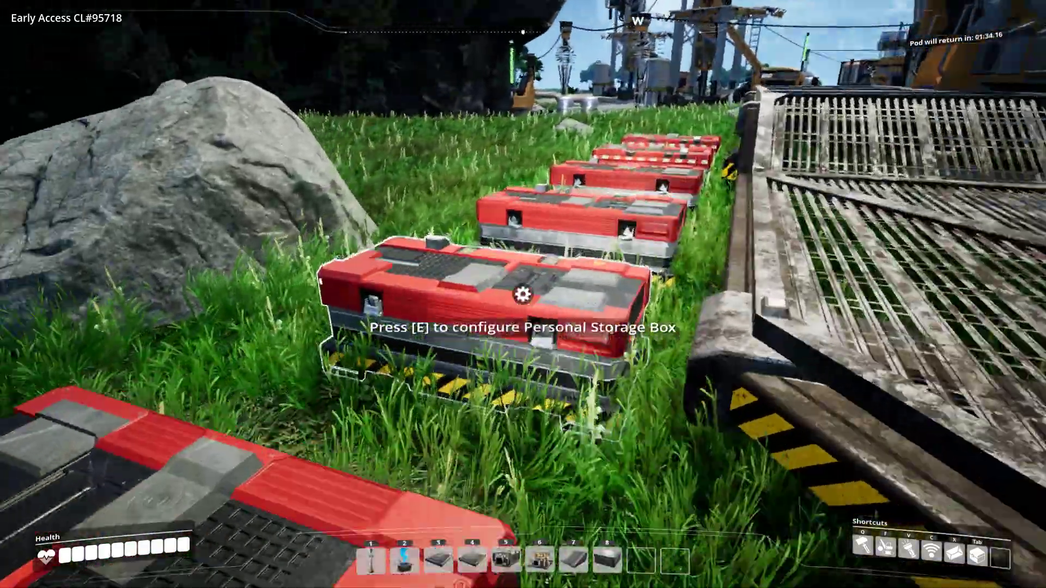
Check the storage box, board the tractor and drive it across the grassland to the truck station.
{"action": "key", "text": "e"}
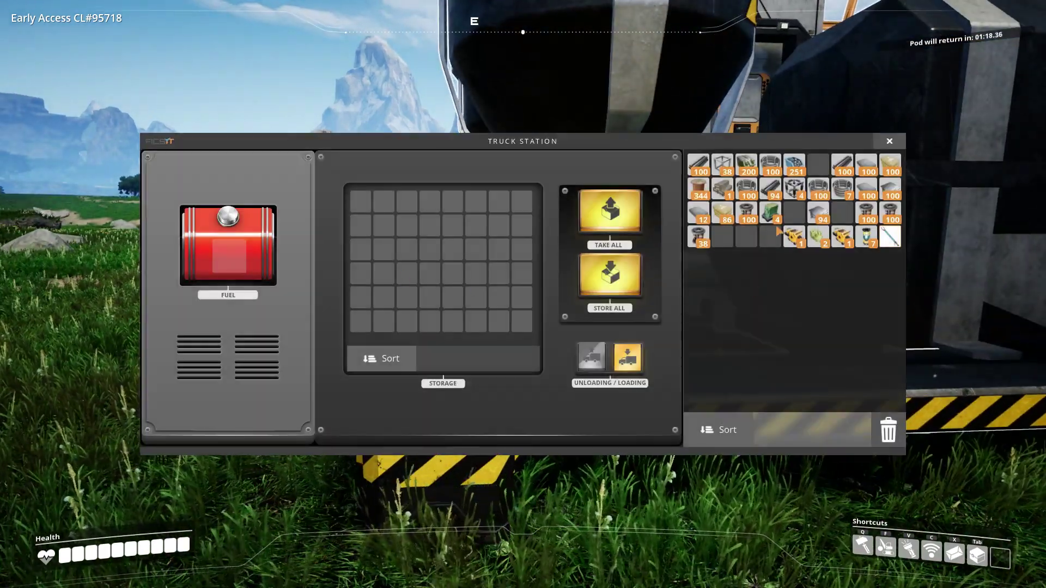
{"action": "mouse_move", "coordinate": [745, 164]}
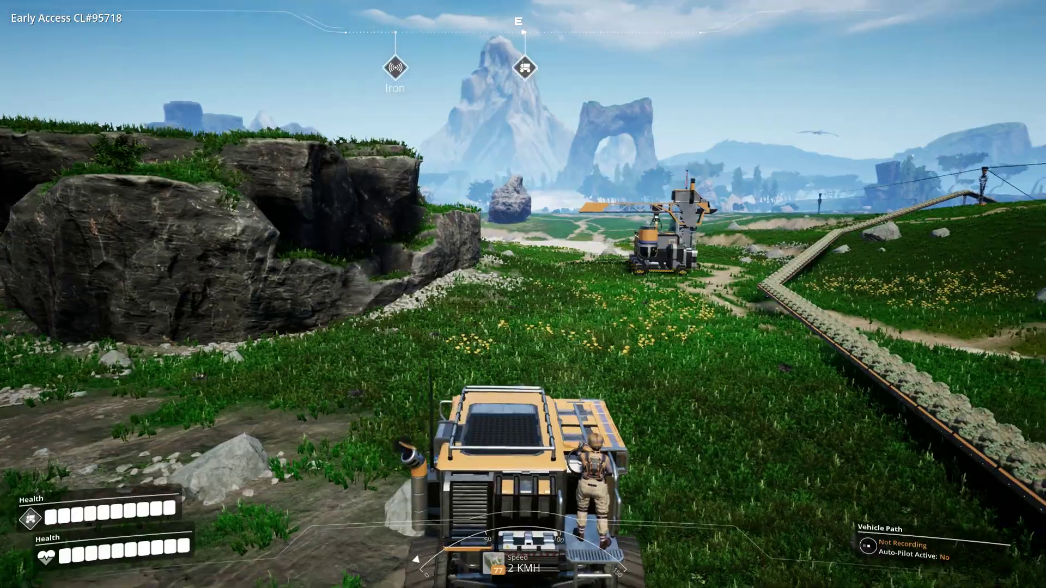
{"action": "key", "text": "w"}
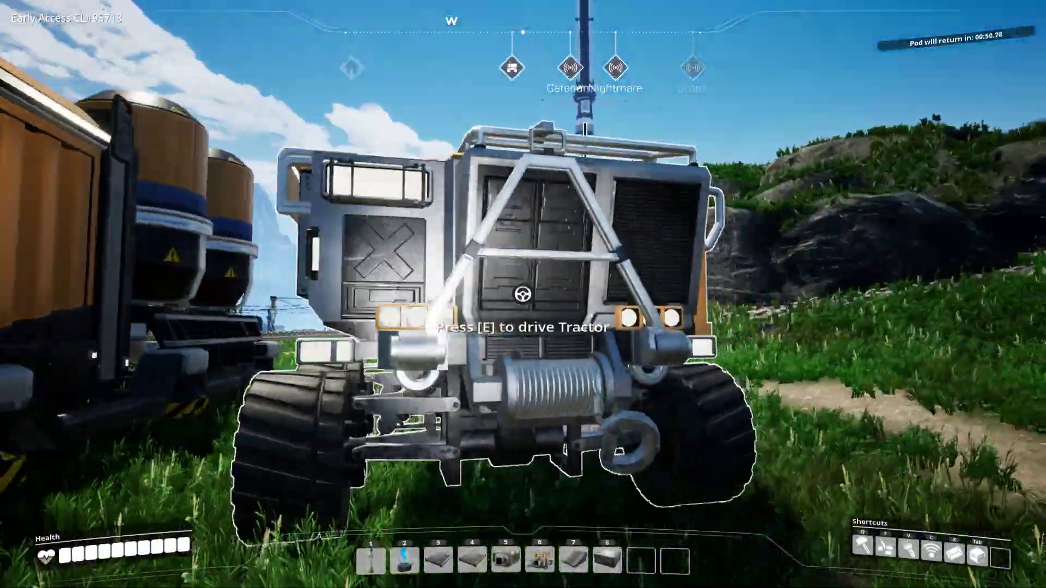
{"action": "key", "text": "e"}
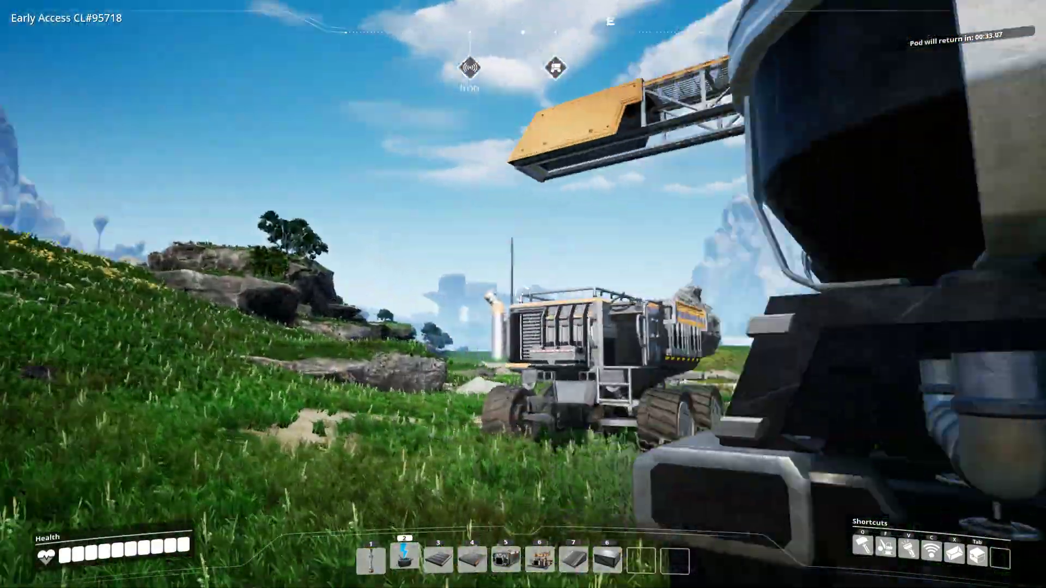
{"action": "mouse_move", "coordinate": [523, 294]}
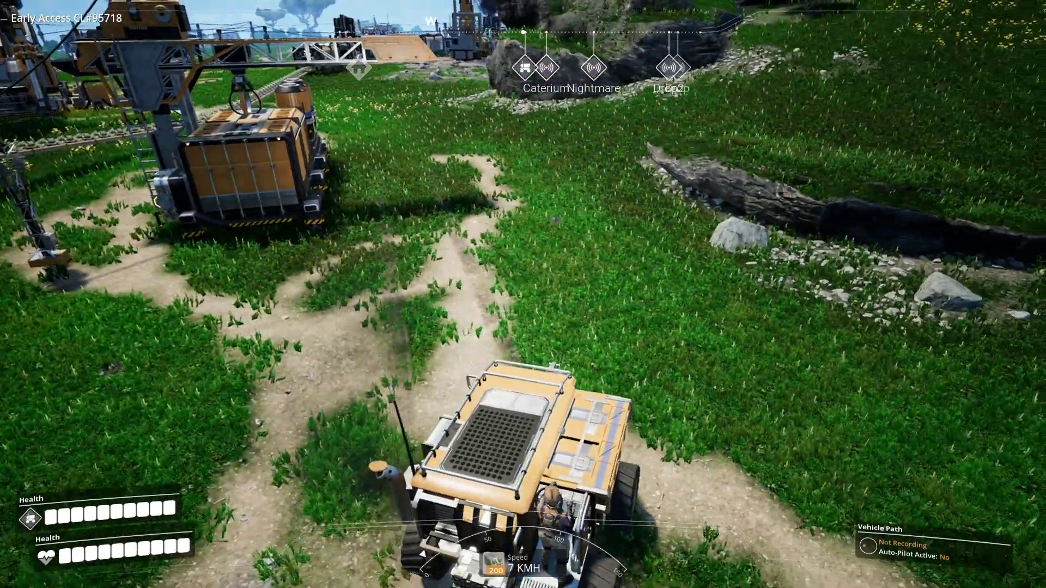
{"action": "key", "text": "w"}
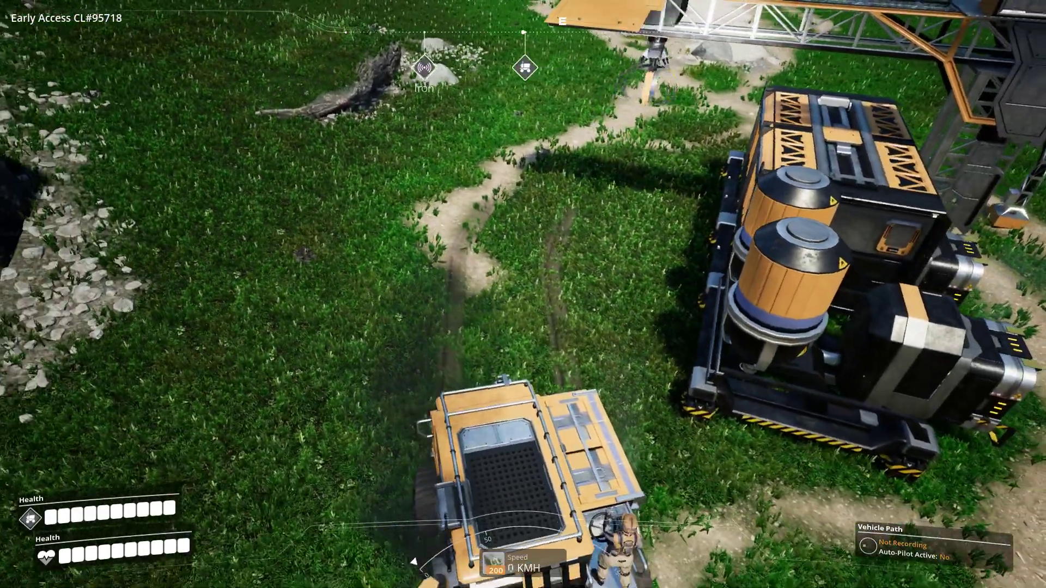
{"action": "key", "text": "w"}
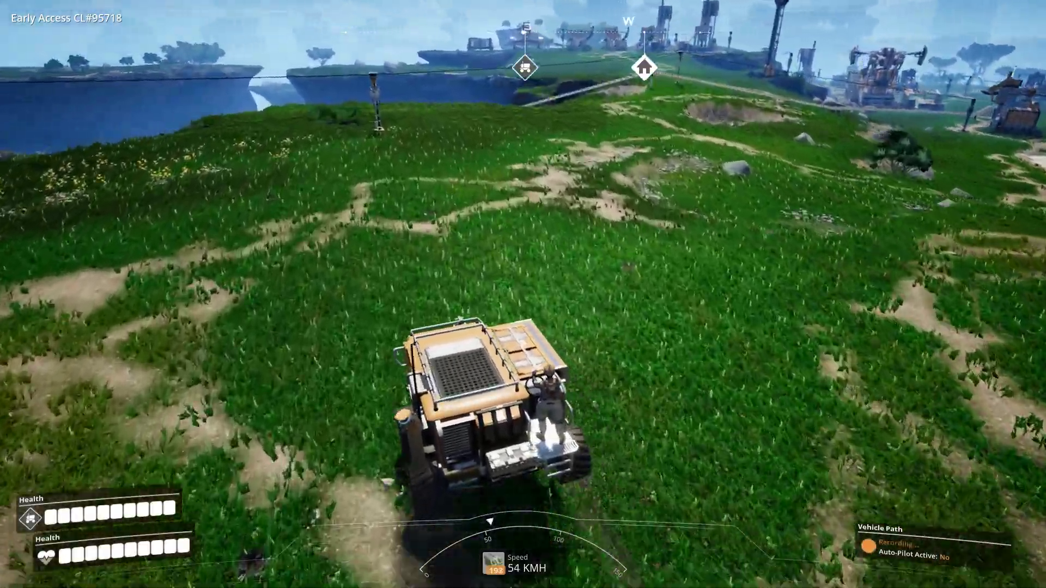
Drive the tractor along the route being recorded from the truck station.
{"action": "key", "text": "w"}
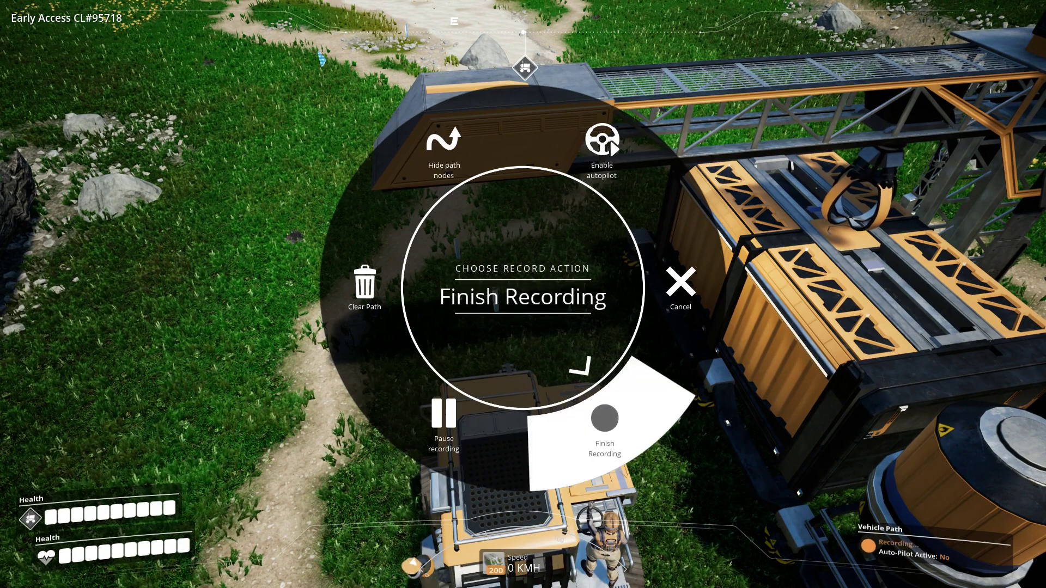
Finish the tractor's route recording and try enabling autopilot before stepping out.
{"action": "left_click", "coordinate": [604, 417]}
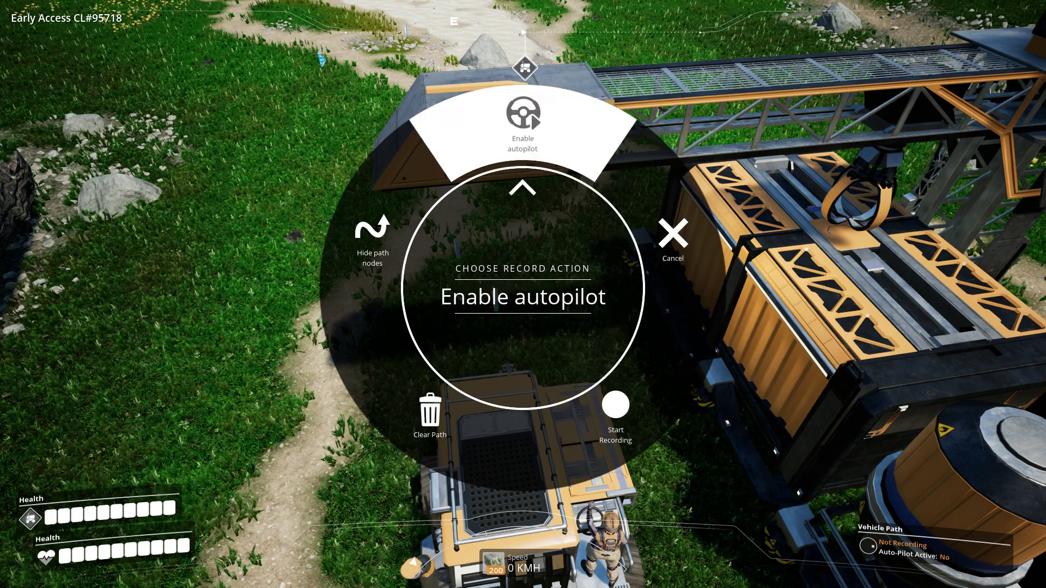
{"action": "left_click", "coordinate": [522, 112]}
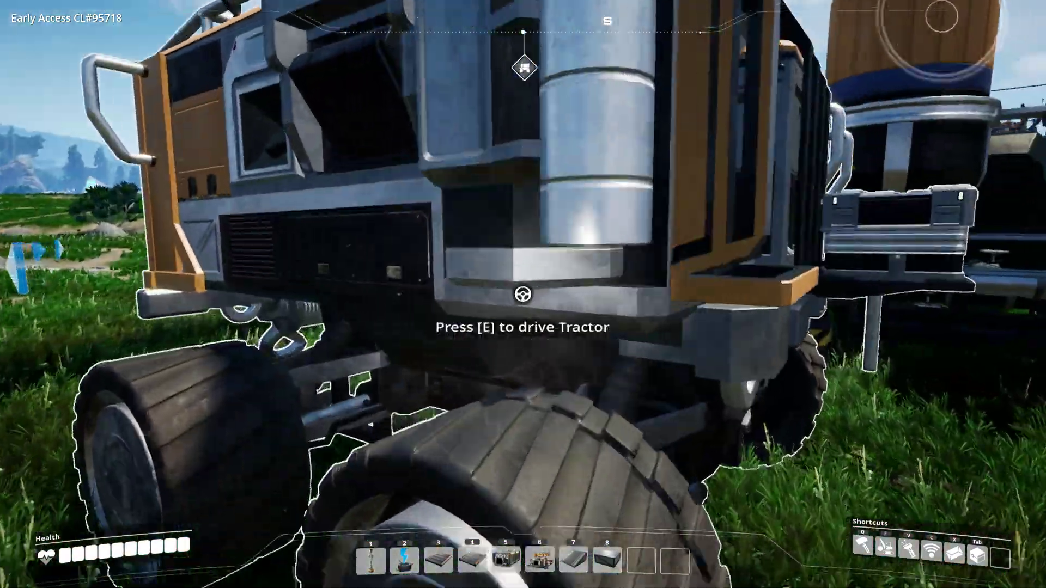
Re-enter the tractor and enable autopilot on the recorded route.
{"action": "key", "text": "e"}
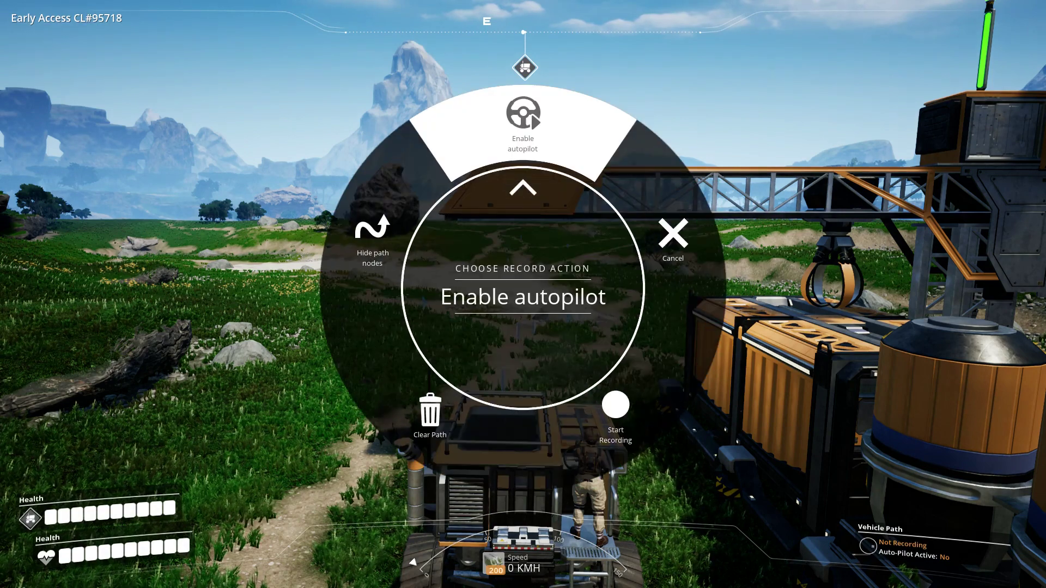
{"action": "mouse_move", "coordinate": [366, 233]}
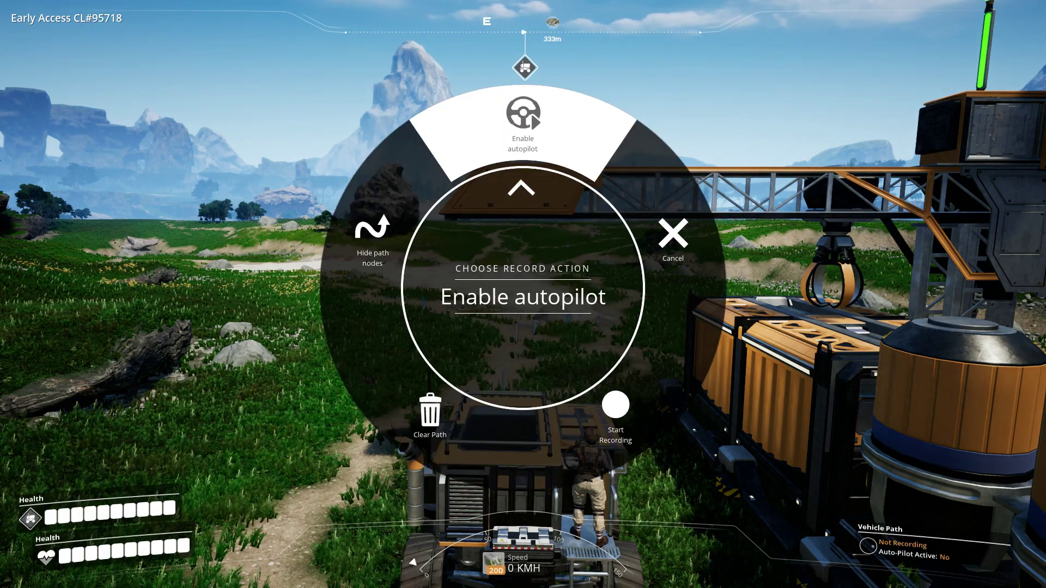
{"action": "left_click", "coordinate": [522, 123]}
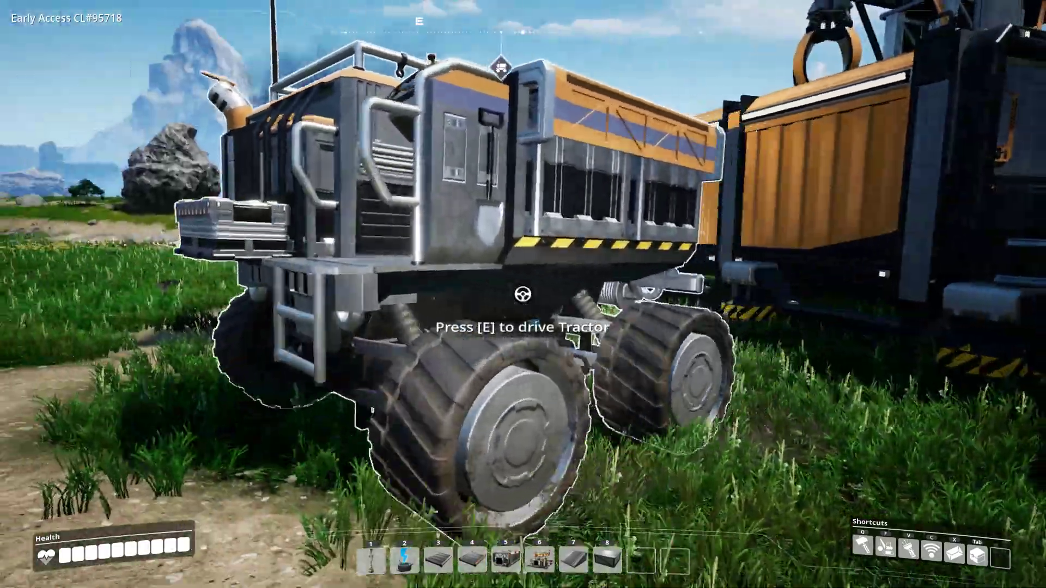
Interact with the HUB terminal to bring up the Tier 2 milestones.
{"action": "key", "text": "e"}
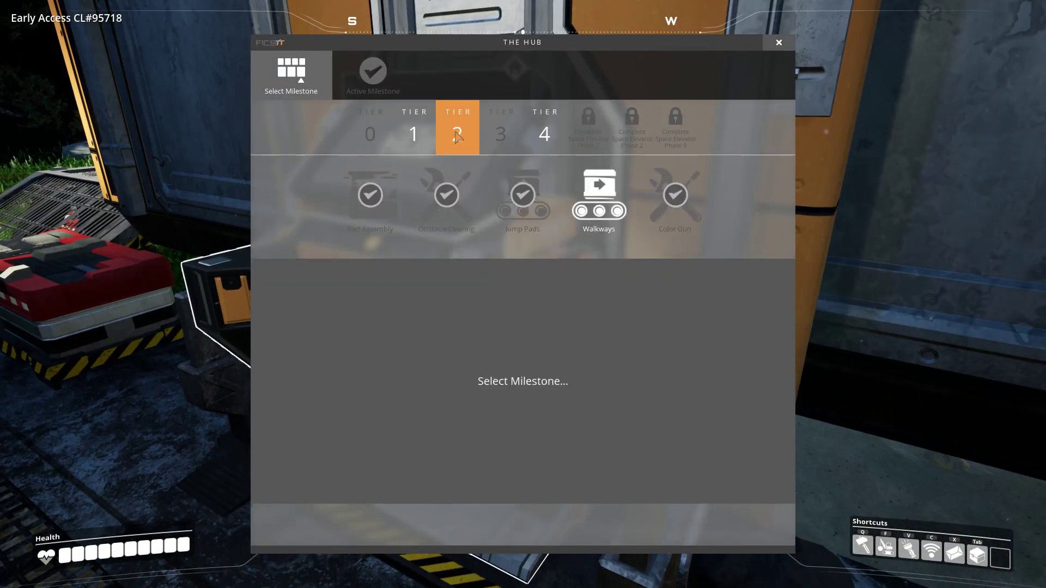
Select the Walkways milestone and launch its completed pod.
{"action": "left_click", "coordinate": [599, 198]}
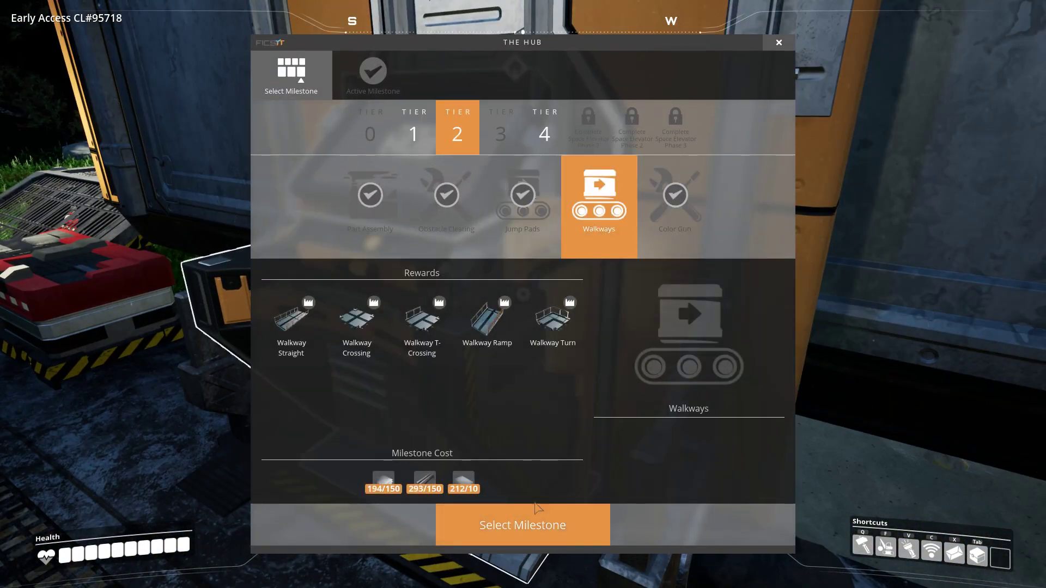
{"action": "left_click", "coordinate": [522, 525]}
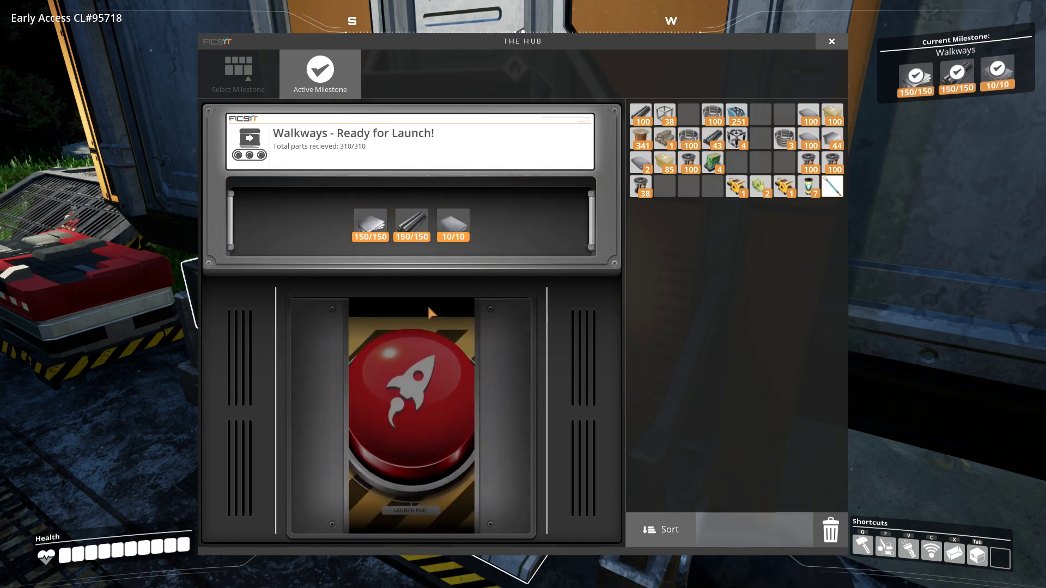
{"action": "left_click", "coordinate": [411, 414]}
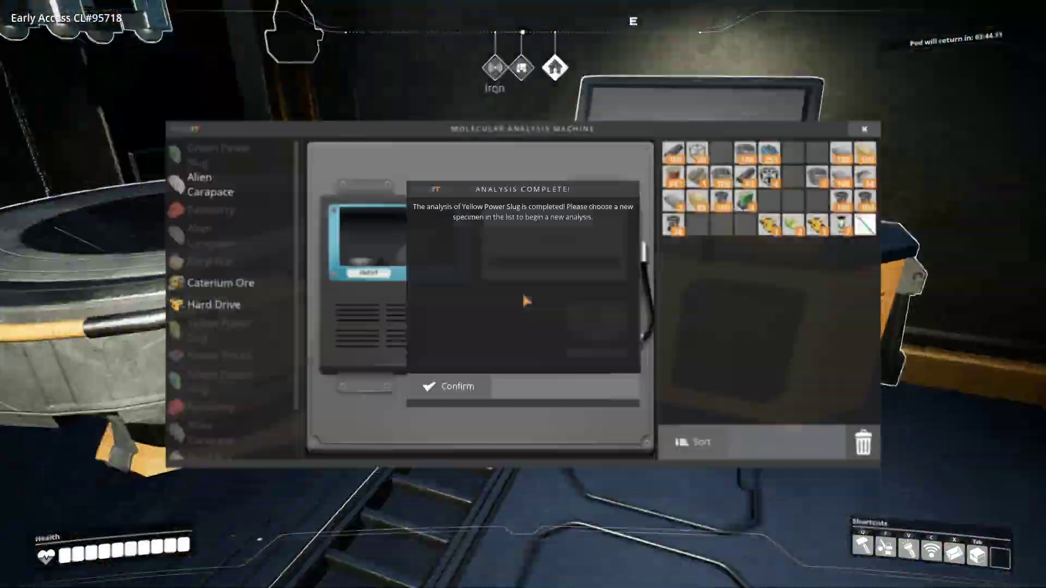
Confirm the Yellow Power Slug results and compare the Hard Drive and Caterium Ore analyses in the MAM.
{"action": "left_click", "coordinate": [457, 387]}
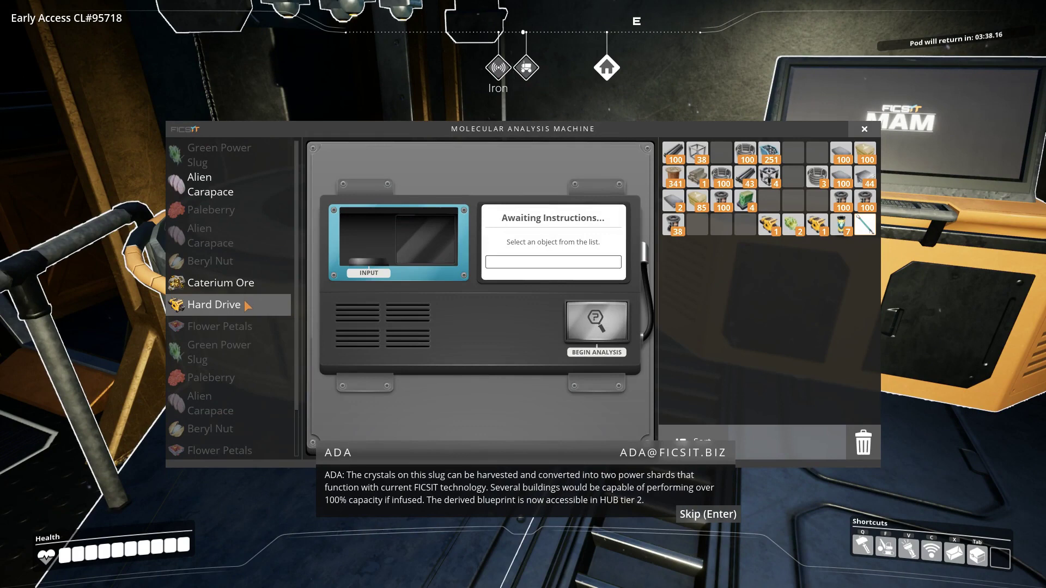
{"action": "left_click", "coordinate": [215, 304]}
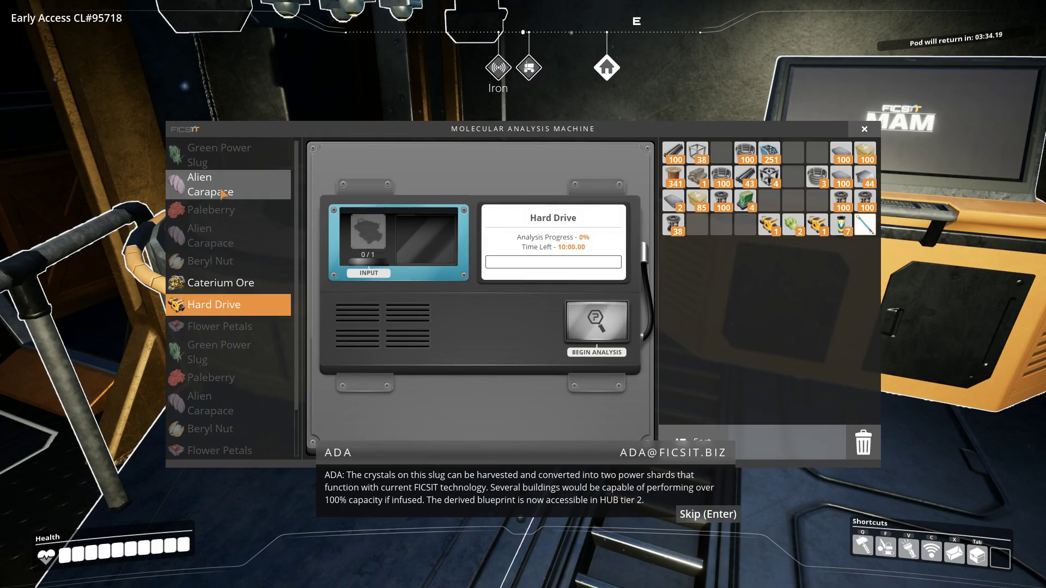
{"action": "left_click", "coordinate": [220, 283]}
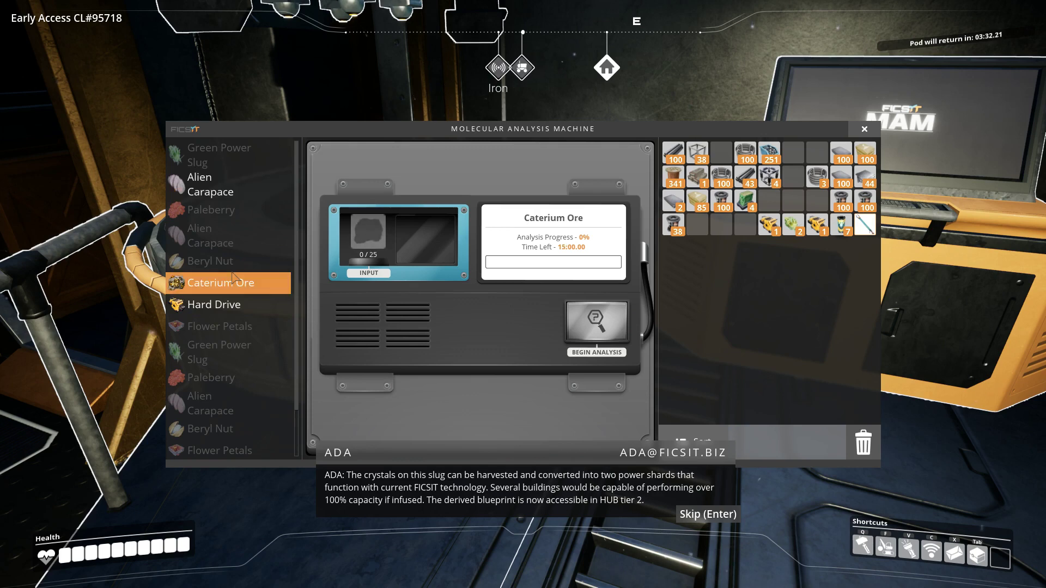
{"action": "left_click", "coordinate": [214, 304]}
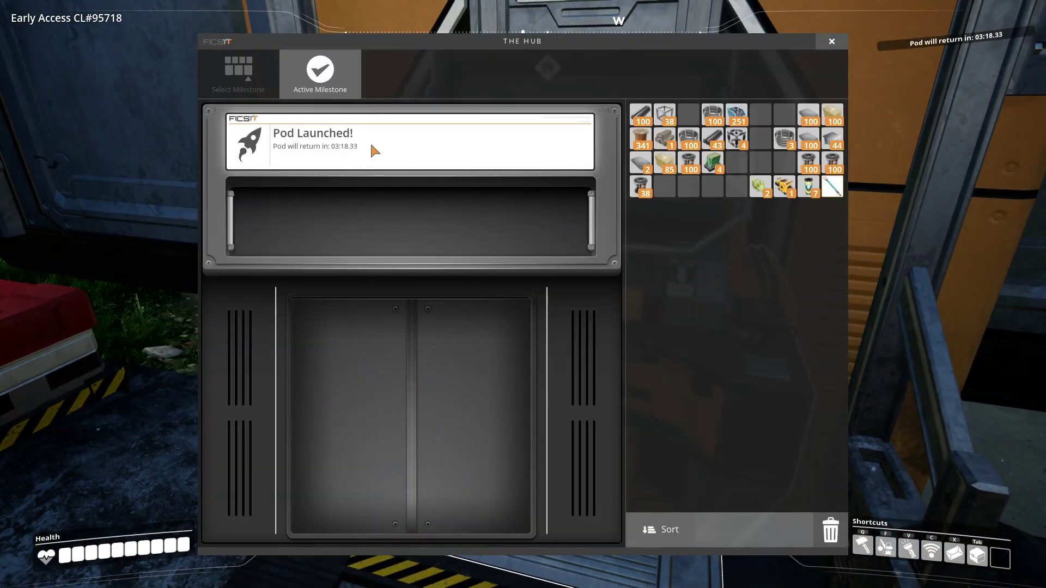
Leave the HUB and browse Walkway pieces, then the Vehicles, Walls and Foundations build categories.
{"action": "left_click", "coordinate": [831, 42]}
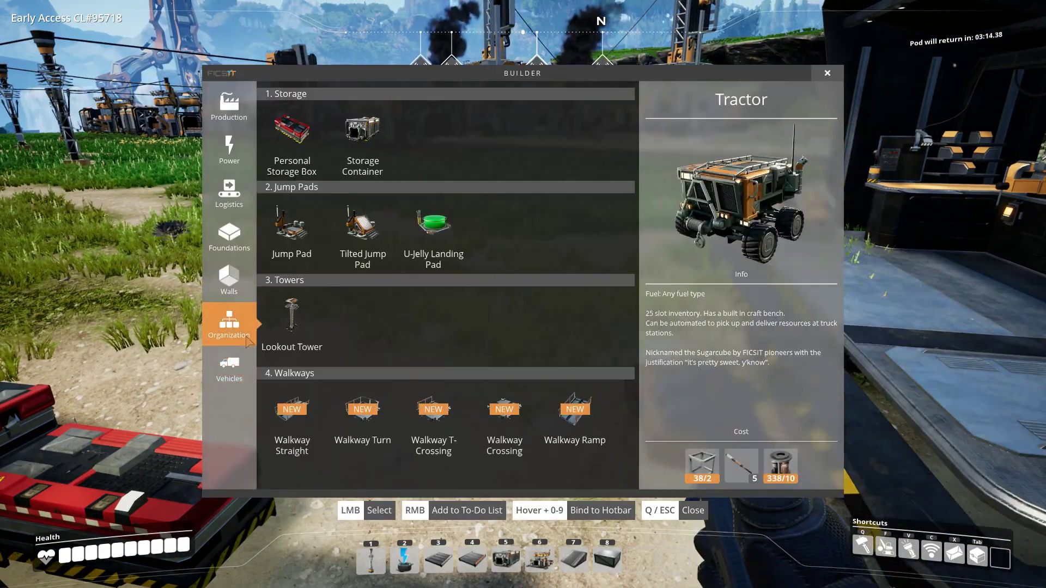
{"action": "mouse_move", "coordinate": [292, 323]}
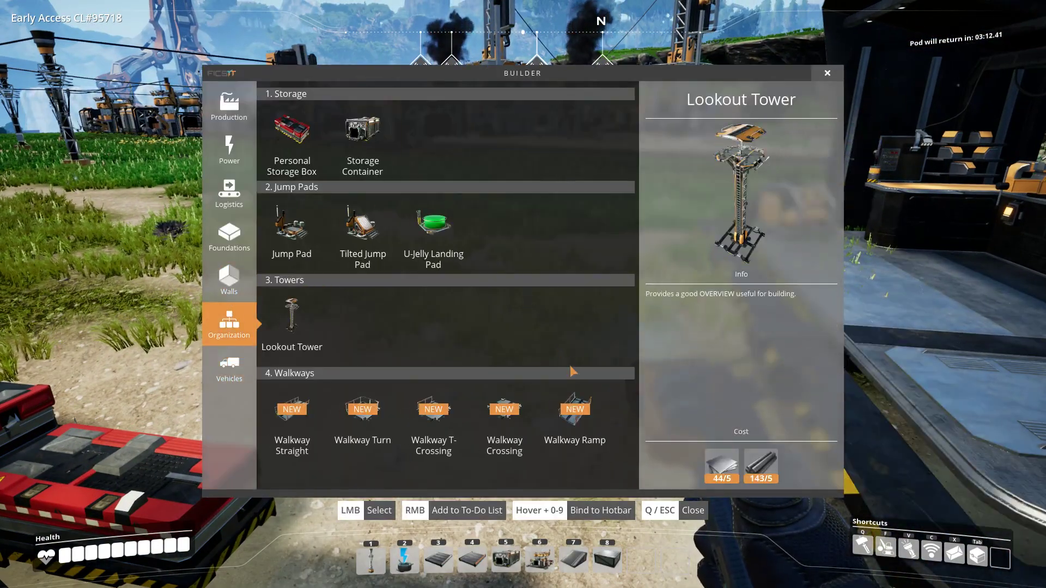
{"action": "left_click", "coordinate": [574, 408]}
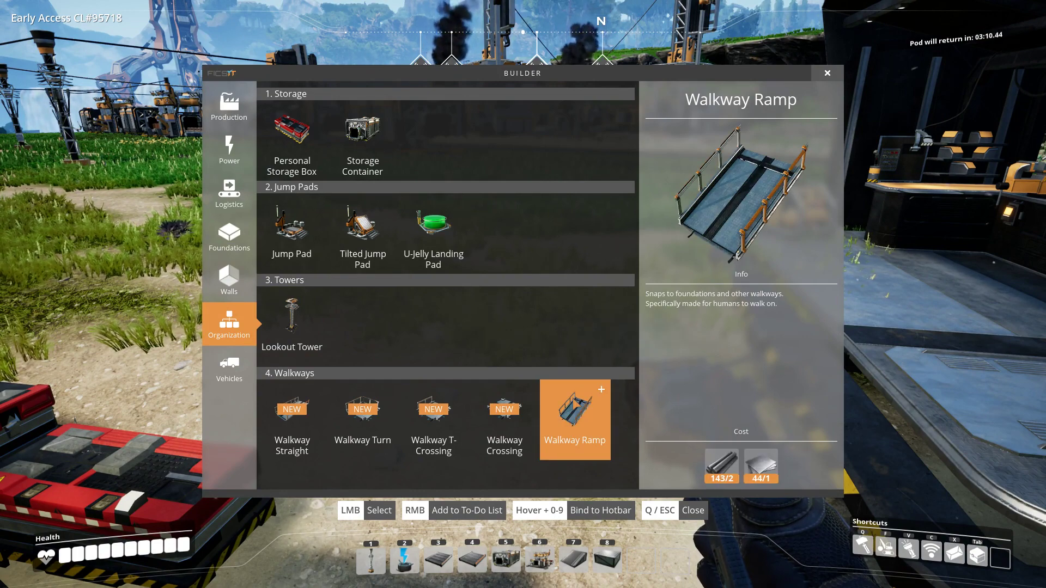
{"action": "left_click", "coordinate": [433, 419]}
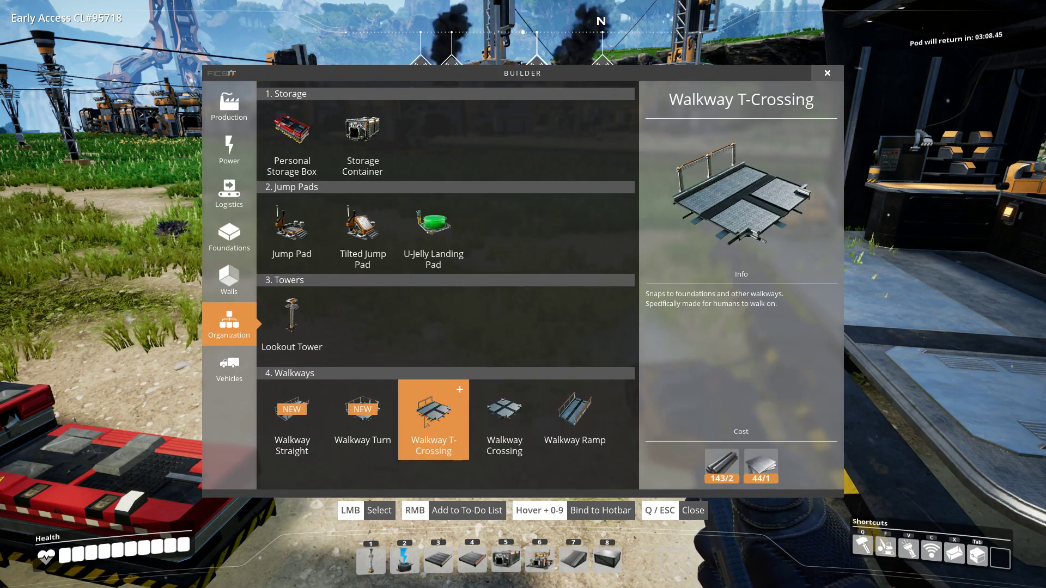
{"action": "left_click", "coordinate": [228, 367]}
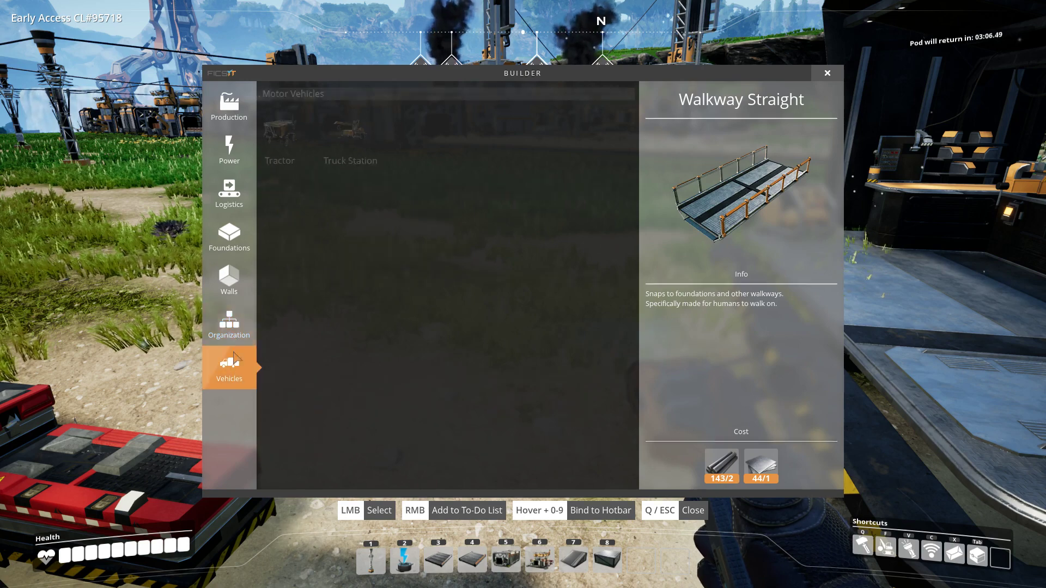
{"action": "left_click", "coordinate": [229, 280]}
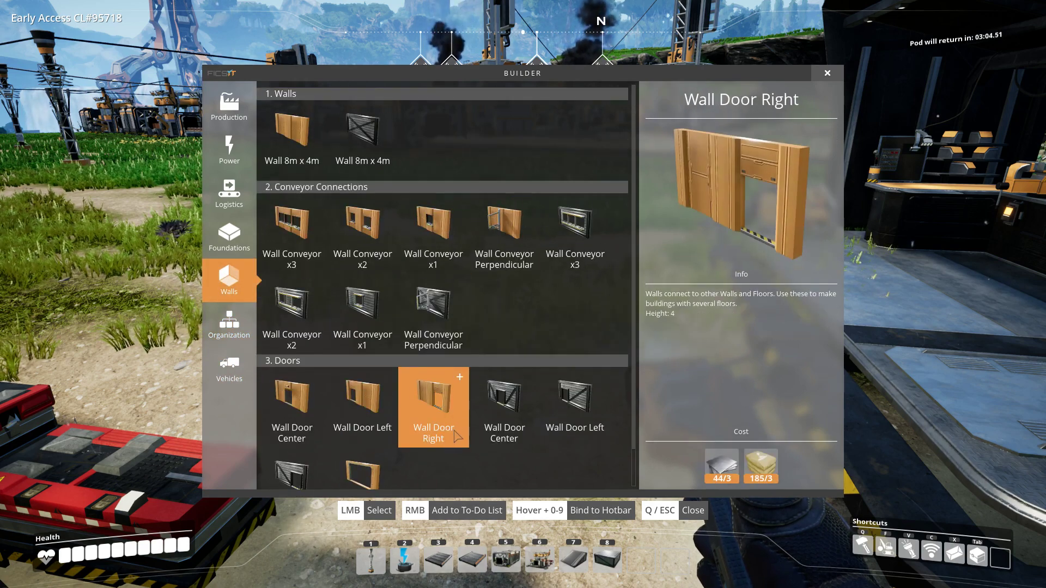
{"action": "left_click", "coordinate": [229, 236]}
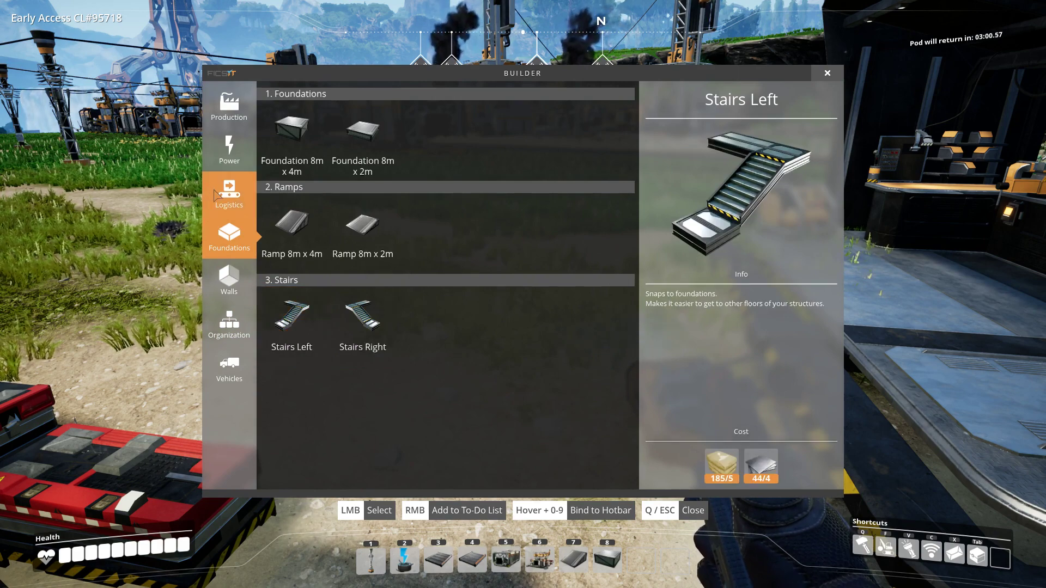
Check the Power and Production categories and bring up the craft bench recipes.
{"action": "left_click", "coordinate": [228, 148]}
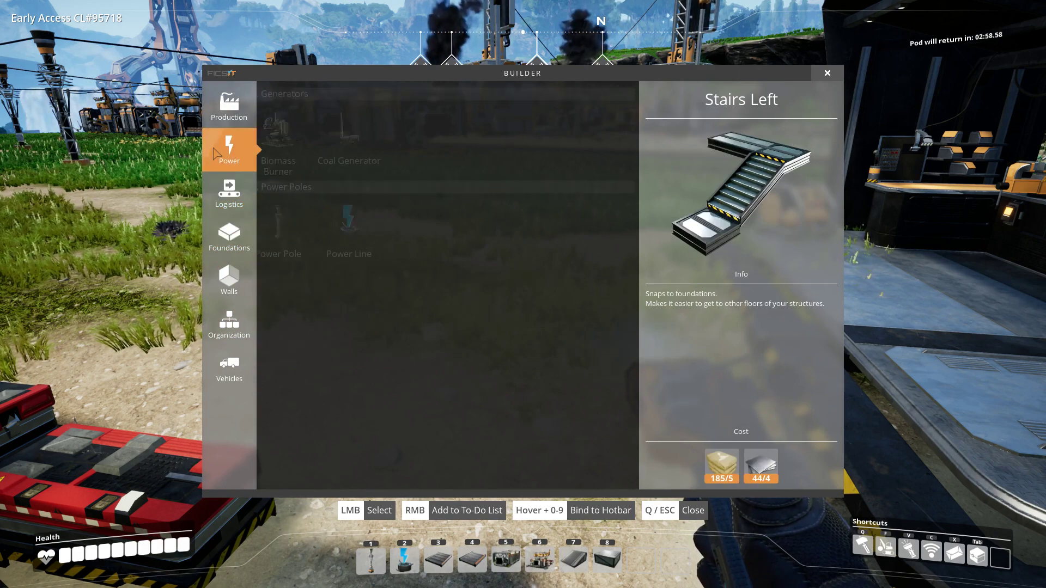
{"action": "left_click", "coordinate": [228, 106]}
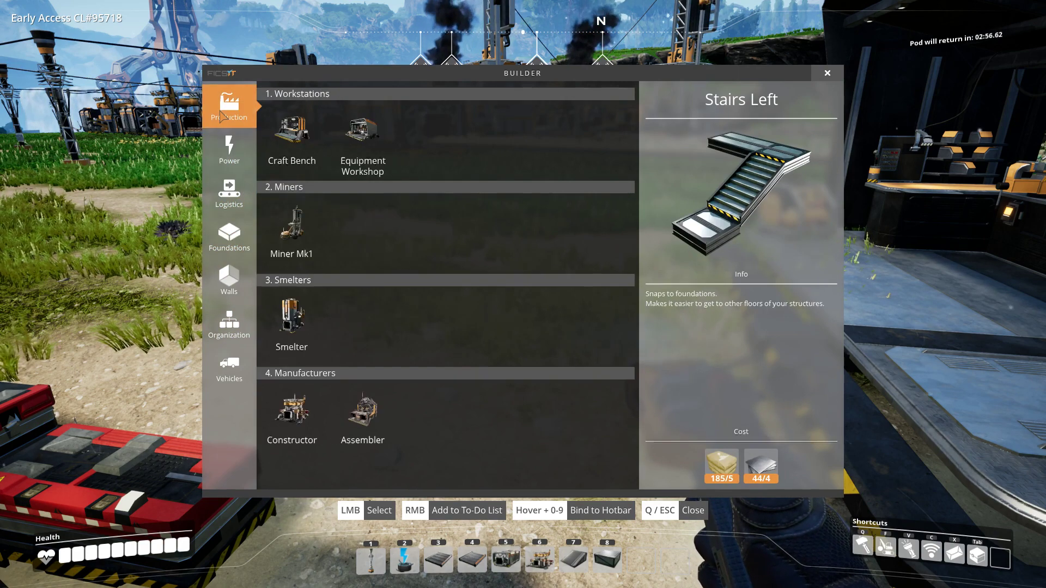
{"action": "mouse_move", "coordinate": [292, 128]}
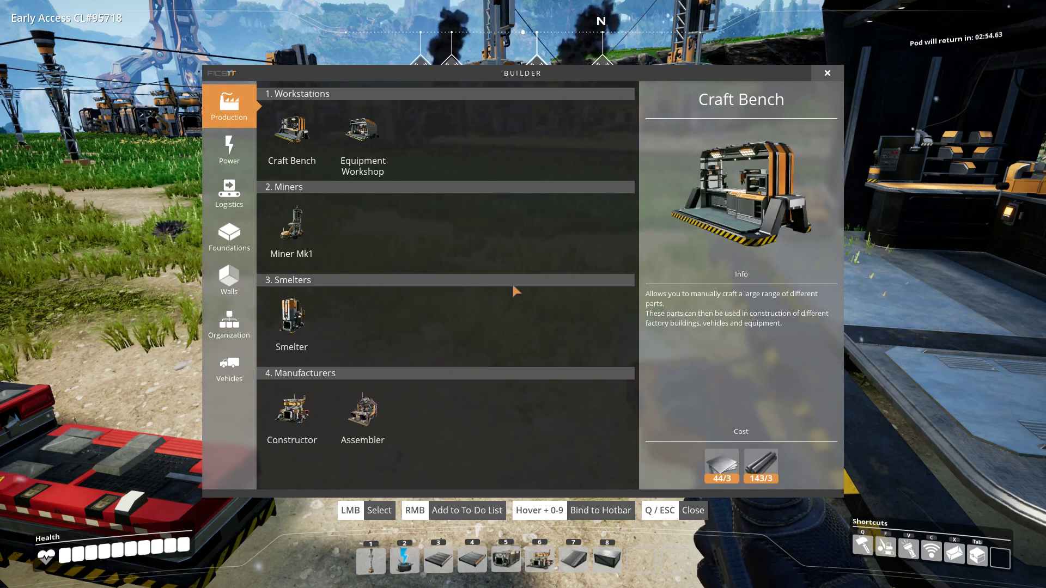
{"action": "left_click", "coordinate": [291, 128]}
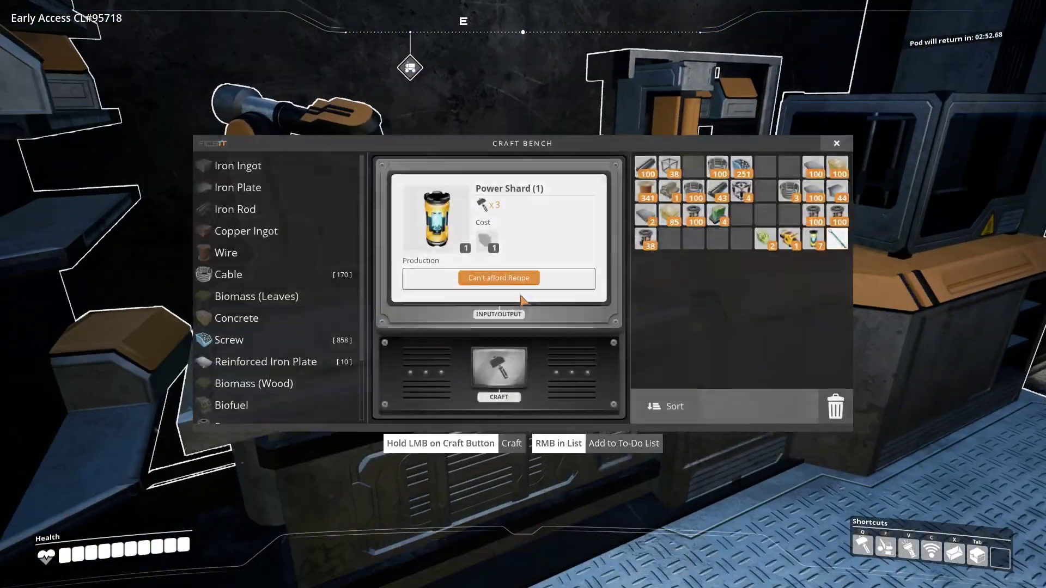
Scroll the craft bench recipes down to Power Shard and close the bench.
{"action": "scroll", "scroll_direction": "down", "scroll_amount": 3}
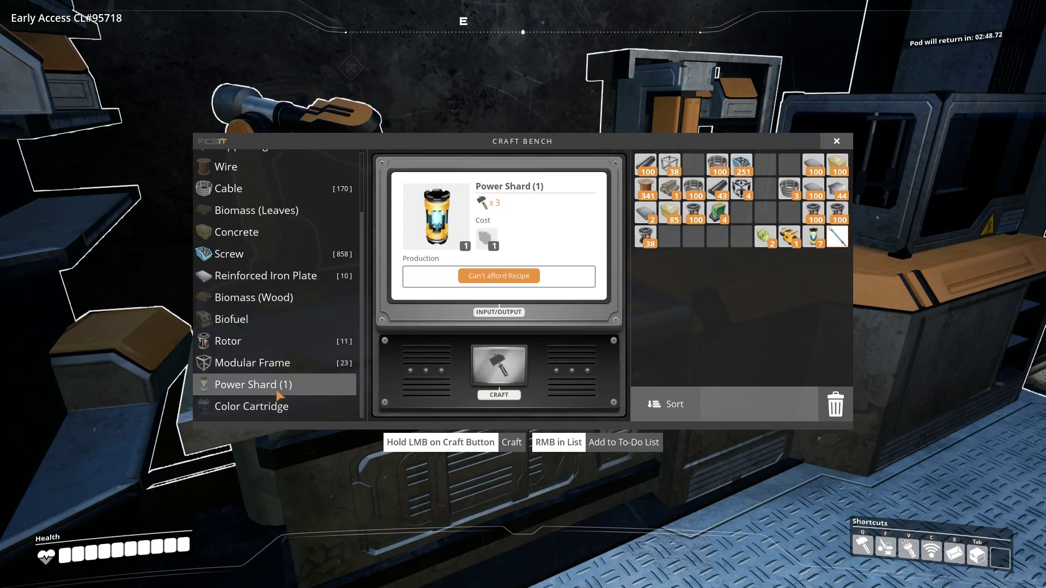
{"action": "key", "text": "Escape"}
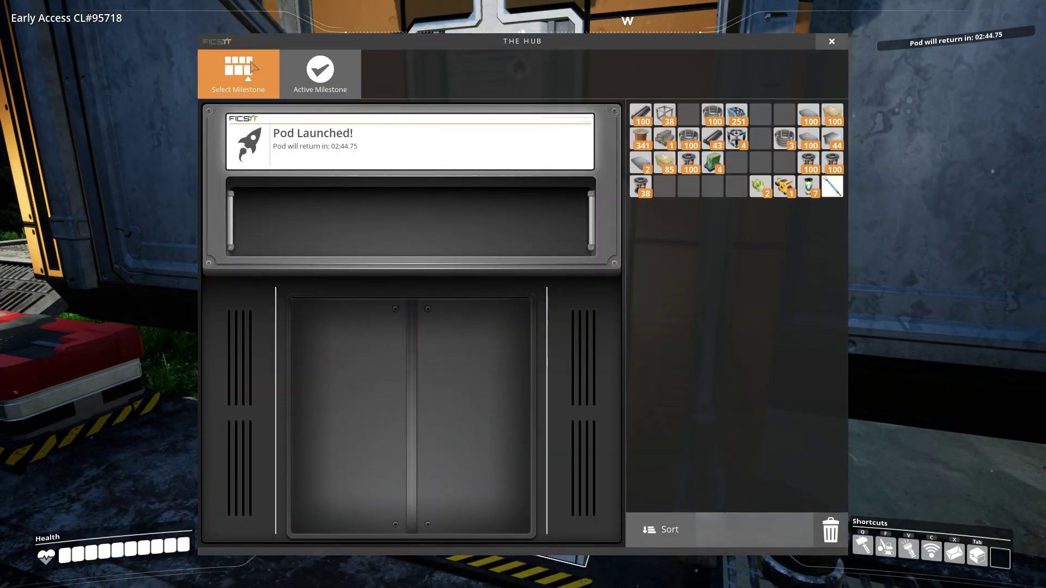
Review the Tier 2 Yellow Shards milestone, then the Tier 1 Object Scanner: Mushroom milestone cost.
{"action": "left_click", "coordinate": [238, 75]}
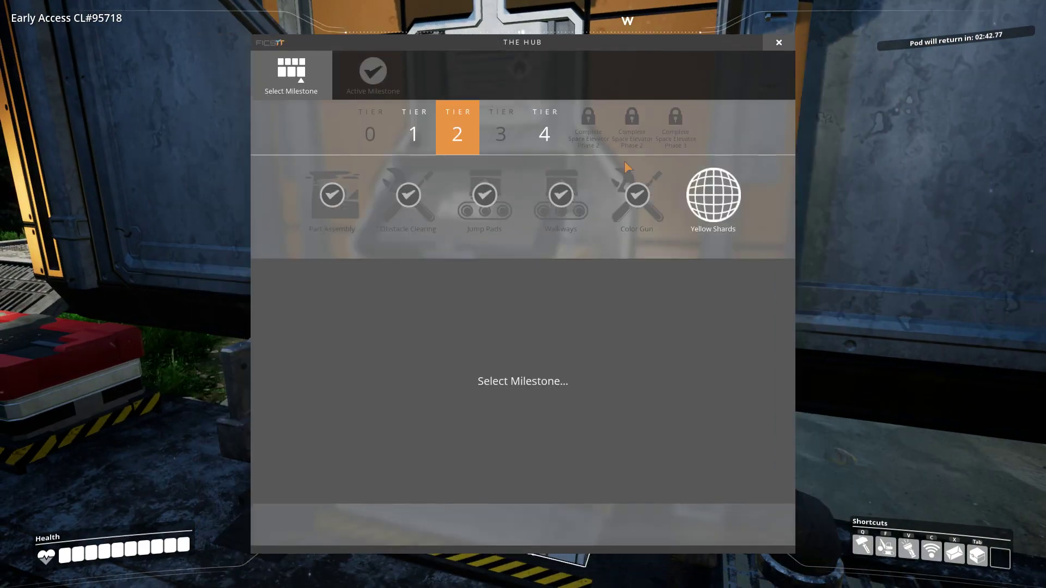
{"action": "left_click", "coordinate": [713, 199]}
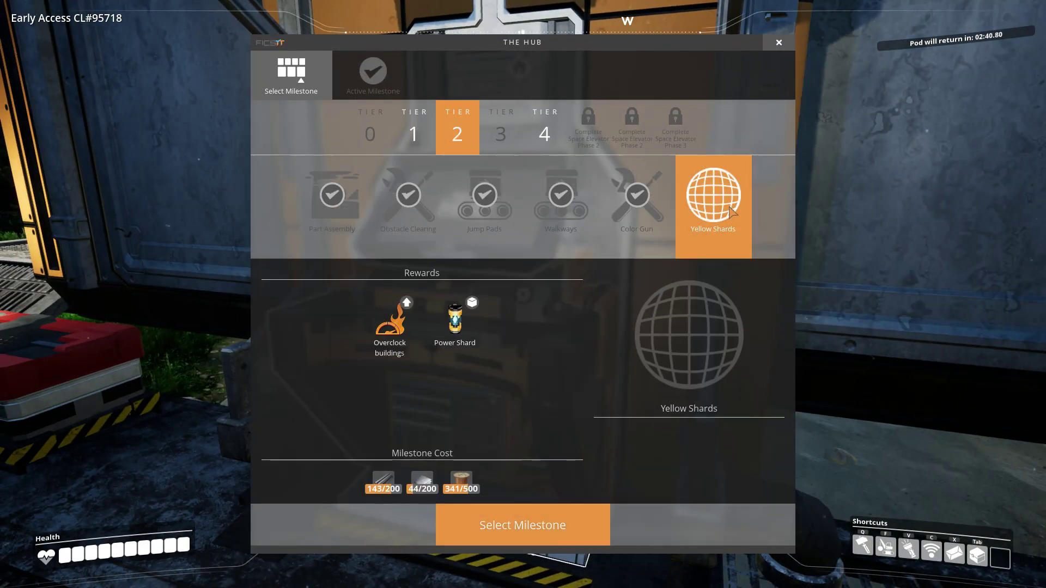
{"action": "mouse_move", "coordinate": [455, 317]}
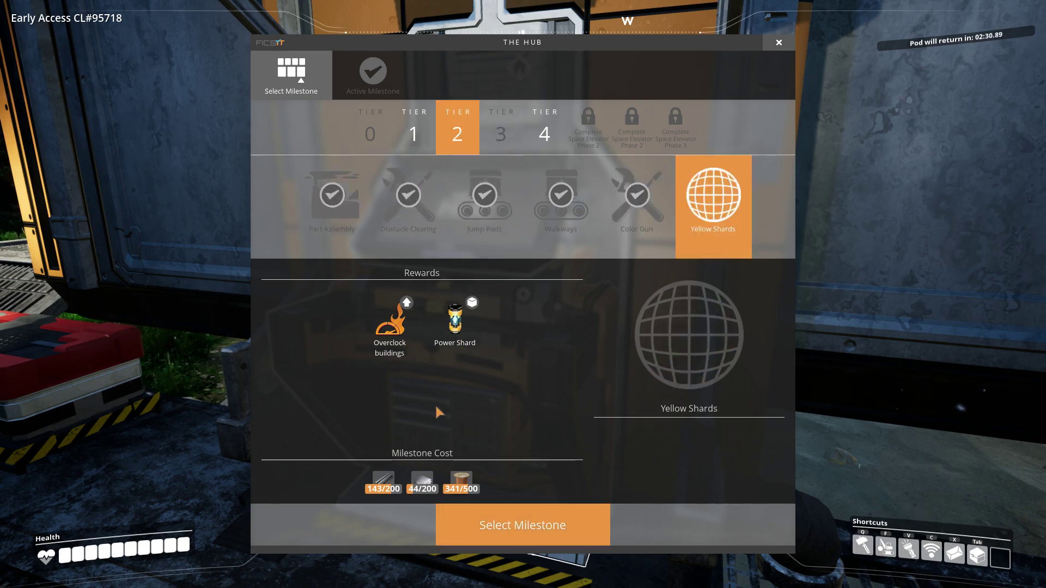
{"action": "left_click", "coordinate": [777, 42]}
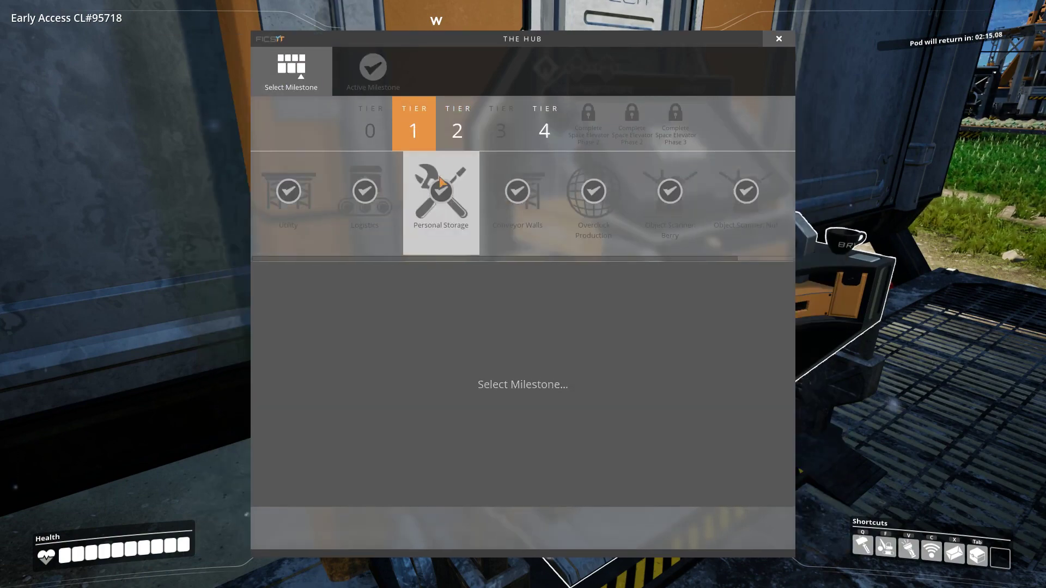
{"action": "left_click", "coordinate": [755, 200]}
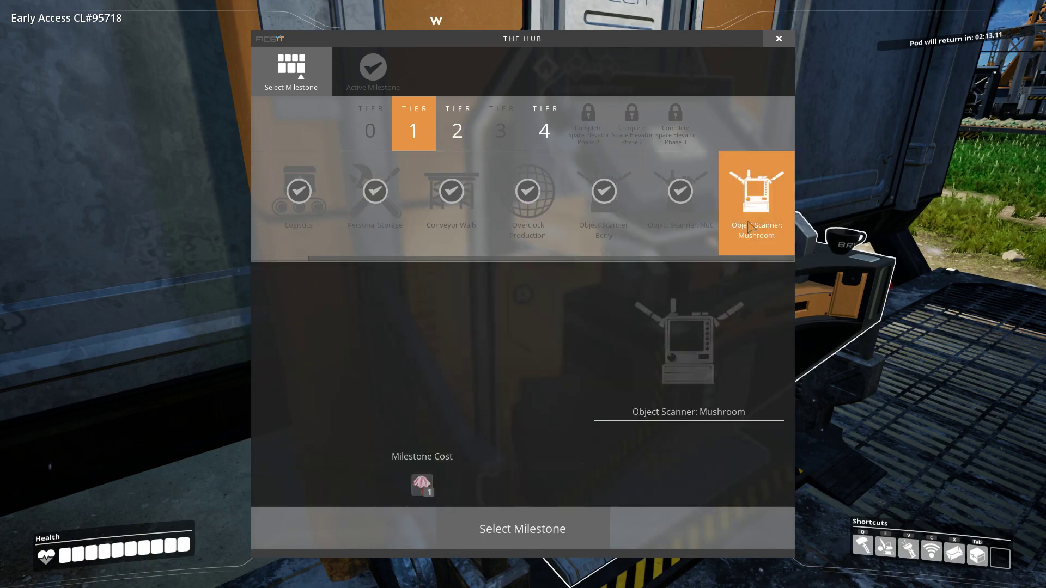
{"action": "mouse_move", "coordinate": [481, 474]}
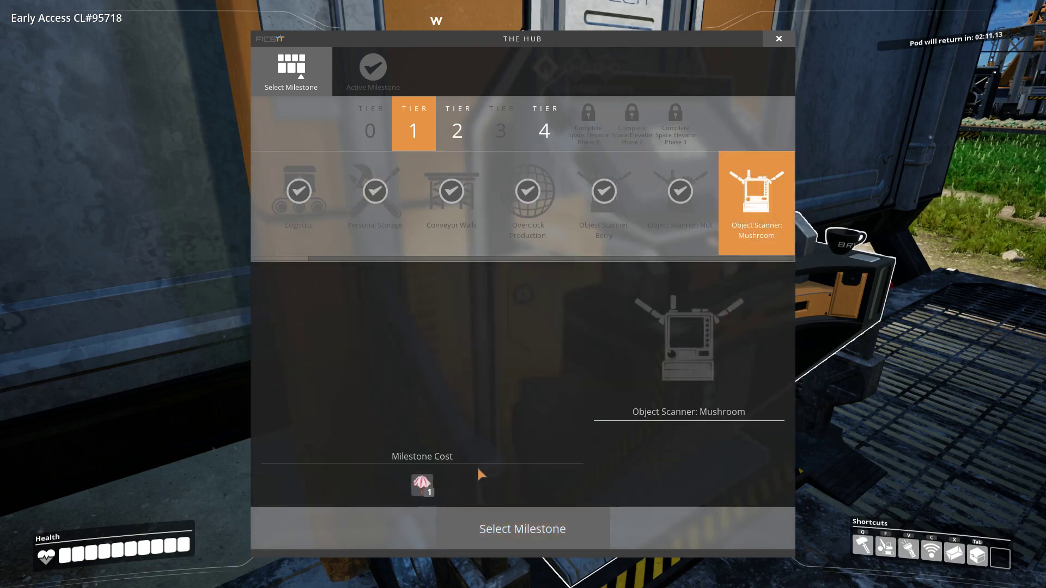
{"action": "mouse_move", "coordinate": [507, 452]}
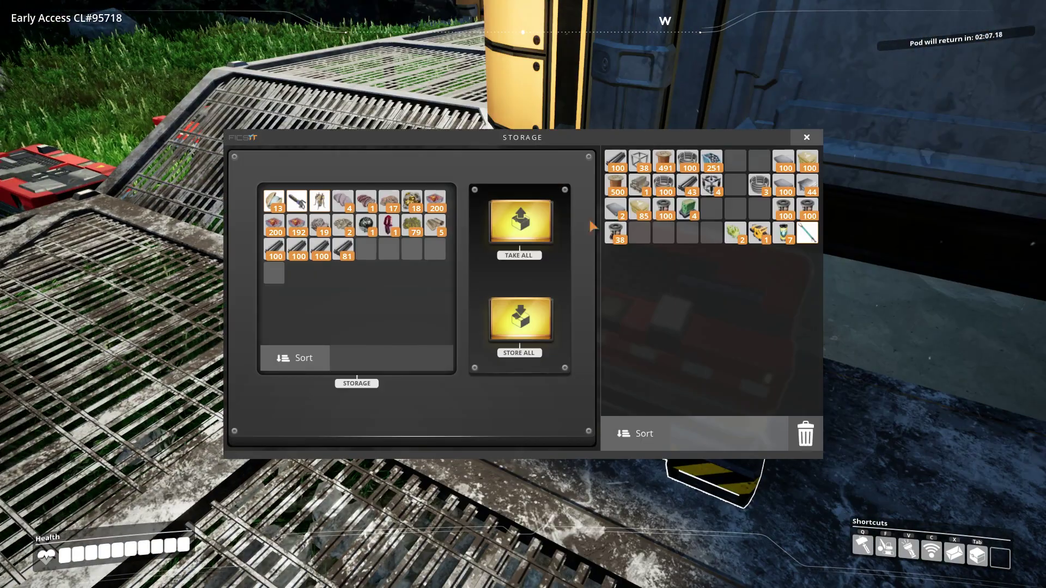
{"action": "mouse_move", "coordinate": [419, 257]}
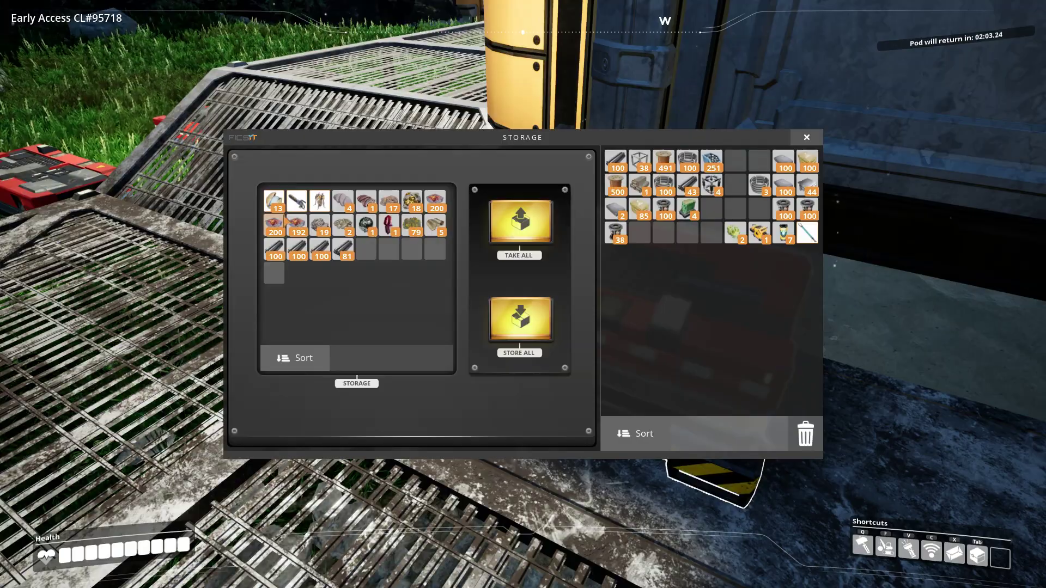
{"action": "mouse_move", "coordinate": [389, 294]}
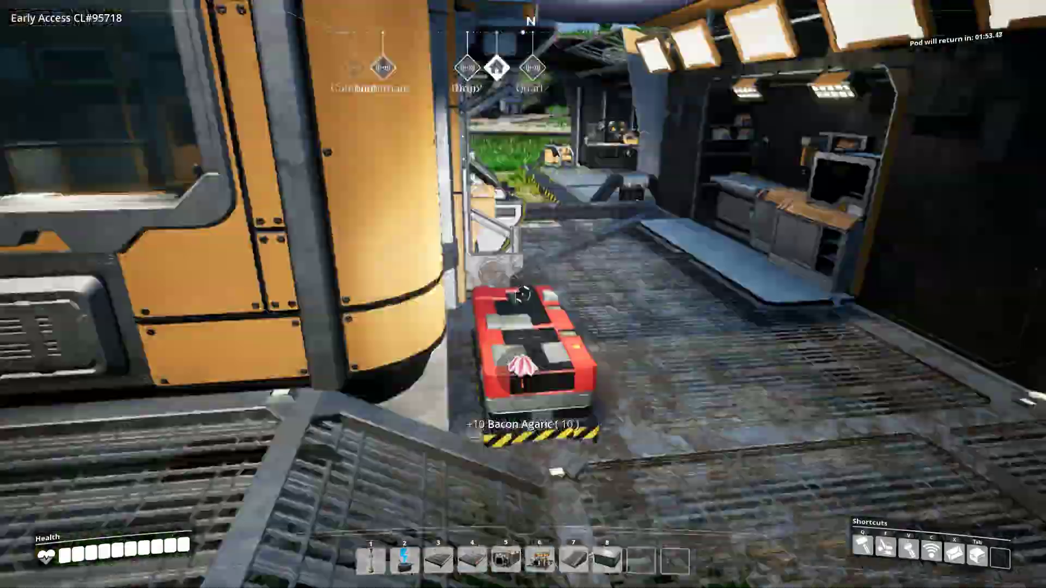
{"action": "mouse_move", "coordinate": [523, 294]}
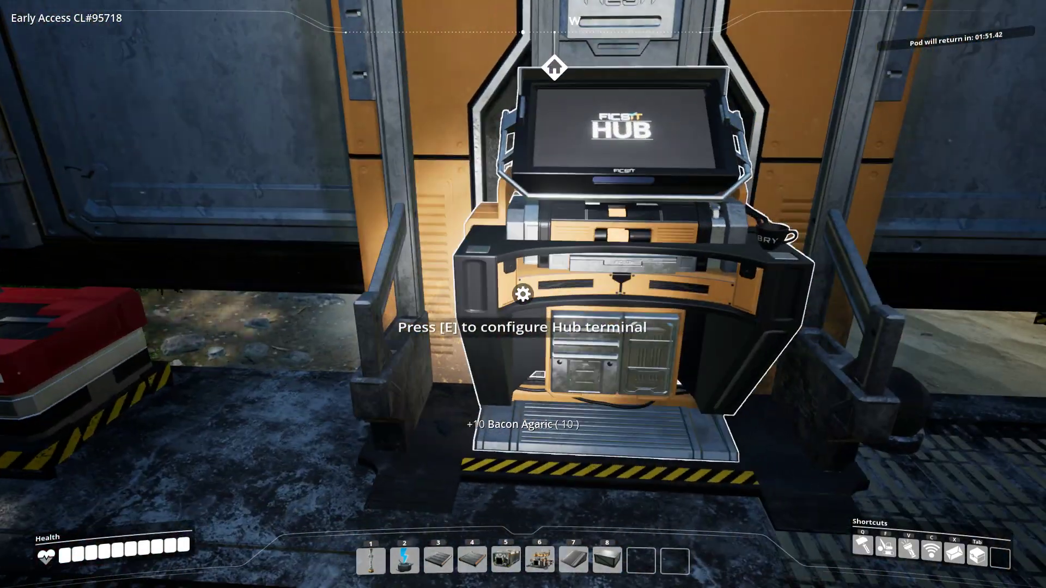
Check the Tier 2 Yellow Shards milestone costs at the HUB, still short on parts, and leave.
{"action": "key", "text": "e"}
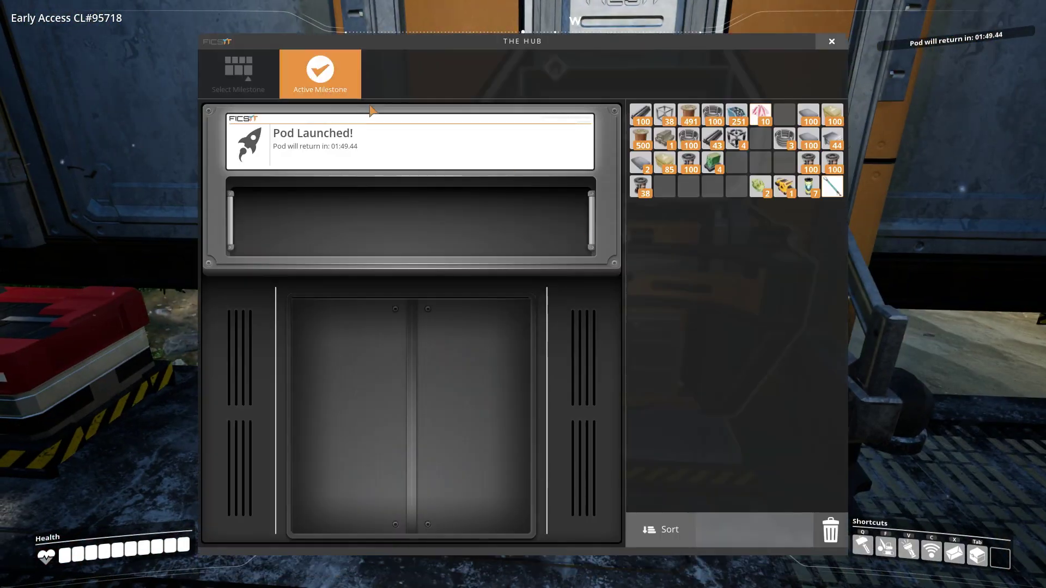
{"action": "left_click", "coordinate": [238, 72]}
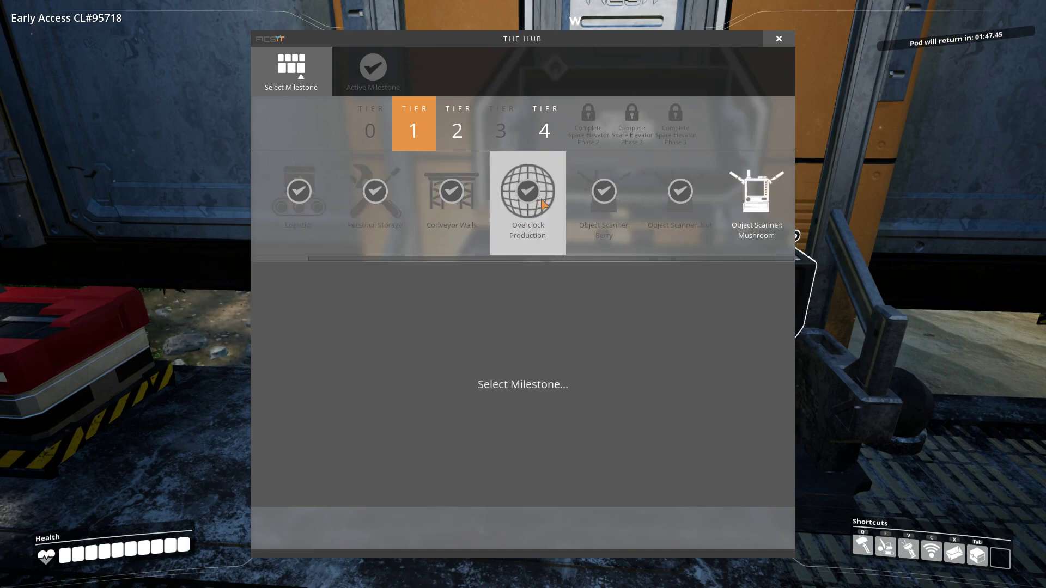
{"action": "left_click", "coordinate": [458, 126]}
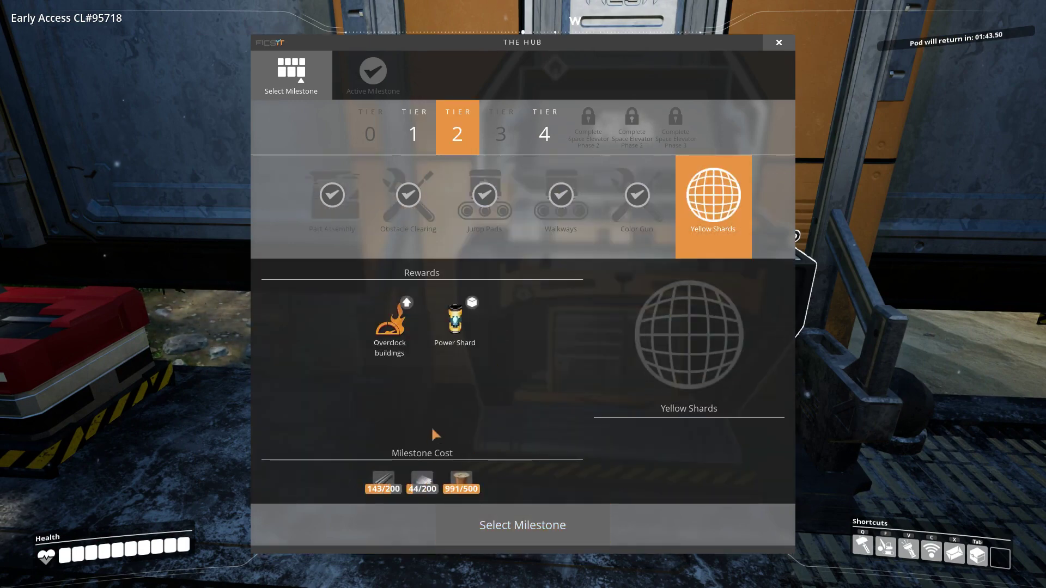
{"action": "left_click", "coordinate": [779, 43]}
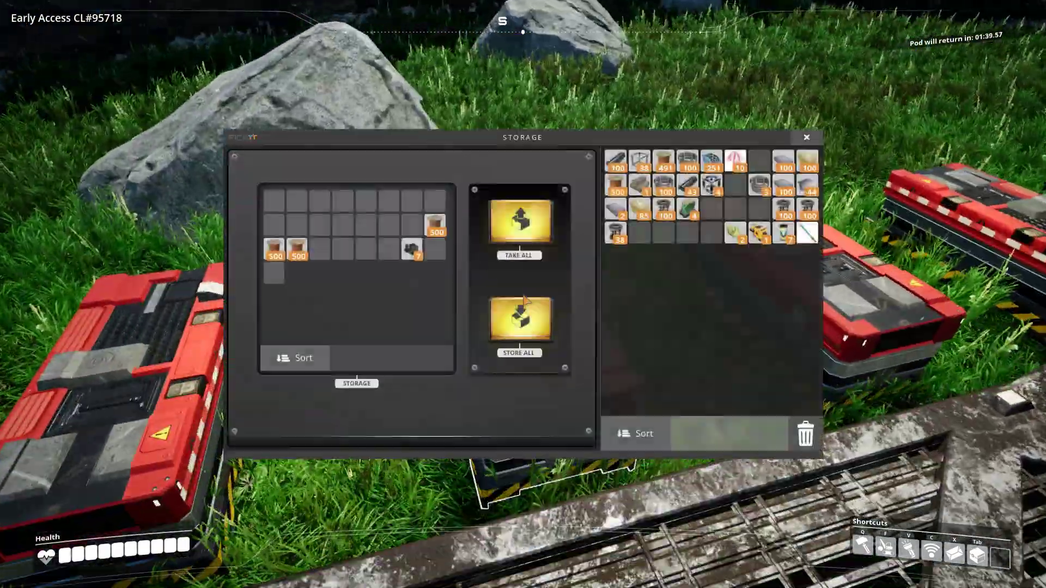
Pick up 263 Iron Rods from the storage container, bringing the carried total to 406.
{"action": "left_click", "coordinate": [806, 138]}
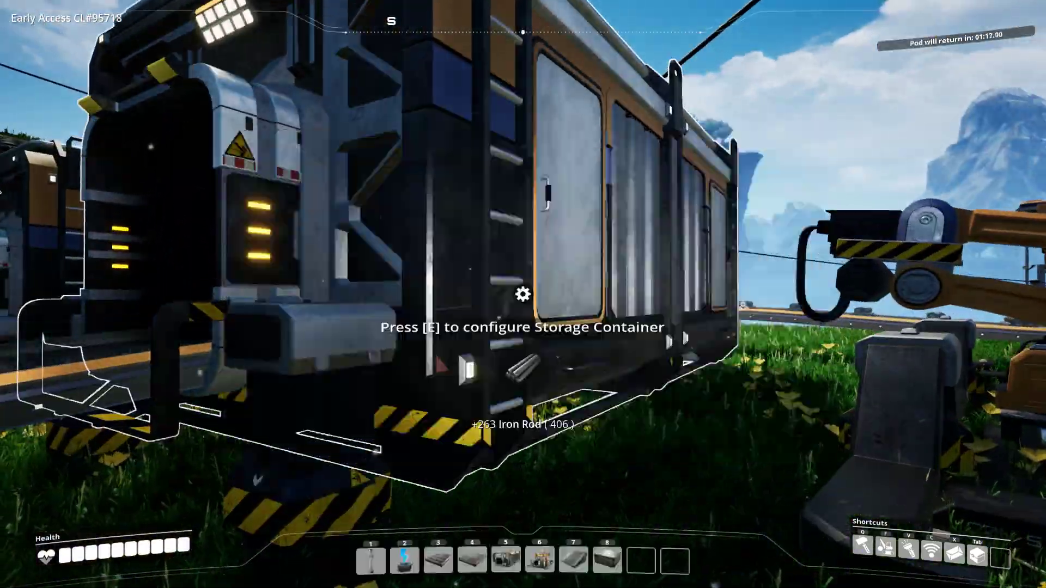
{"action": "mouse_move", "coordinate": [523, 294]}
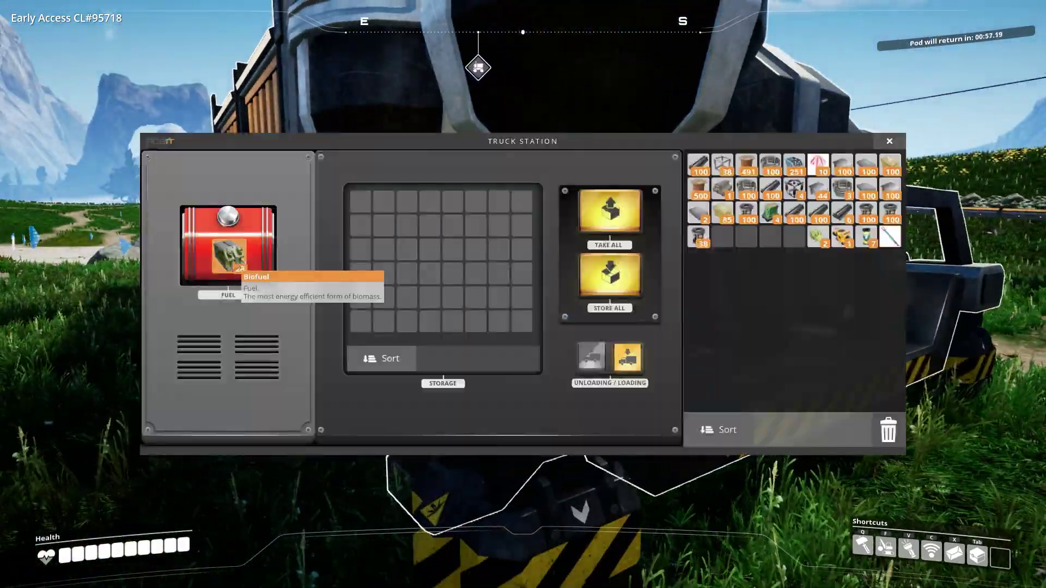
Close the Biofuel-fuelled truck station panel and head toward the tractor.
{"action": "left_click", "coordinate": [889, 141]}
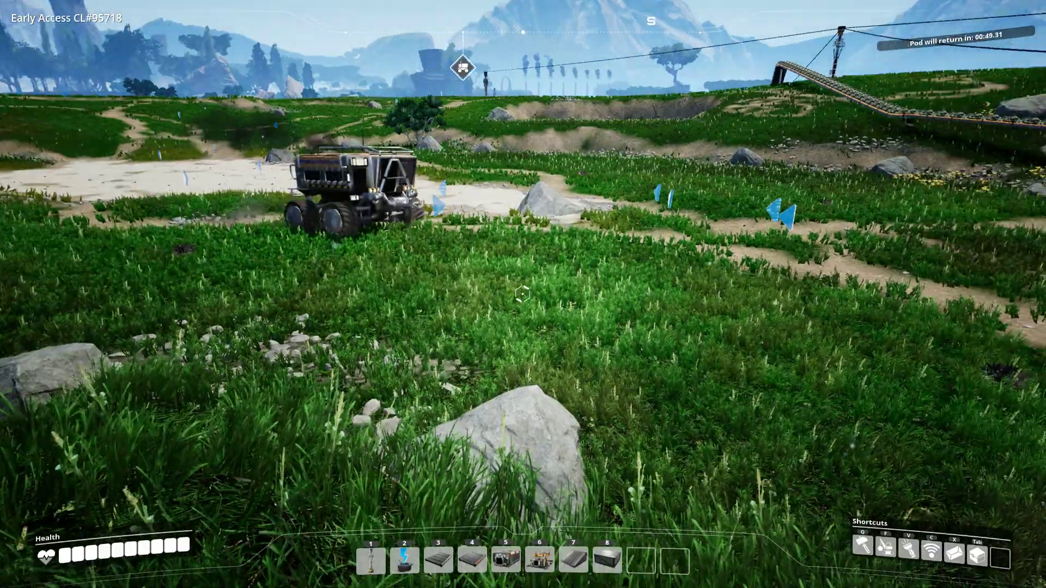
{"action": "mouse_move", "coordinate": [523, 293]}
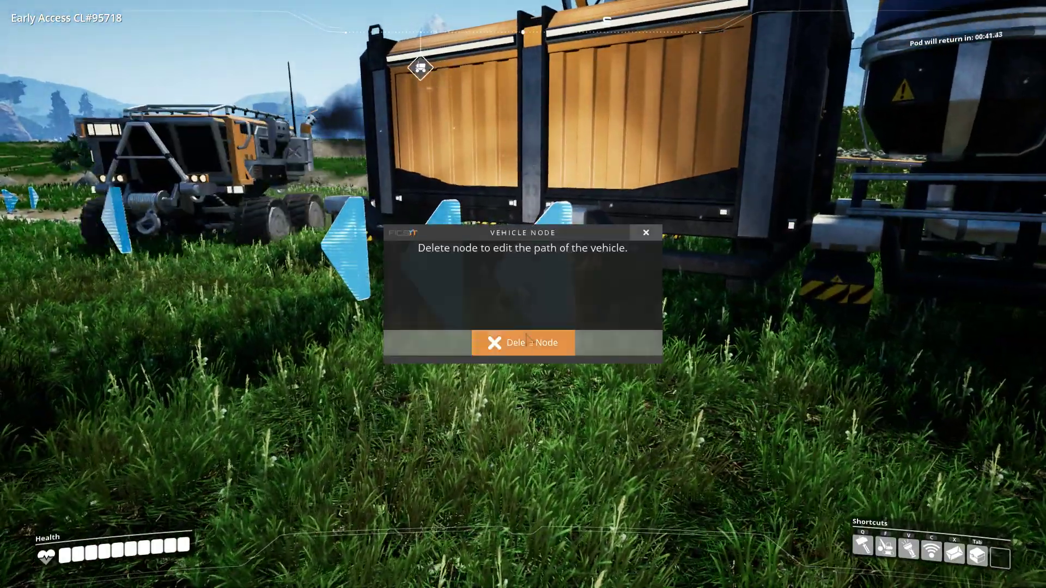
Delete the tractor's vehicle path nodes one by one and check the tractor inventory.
{"action": "left_click", "coordinate": [522, 342]}
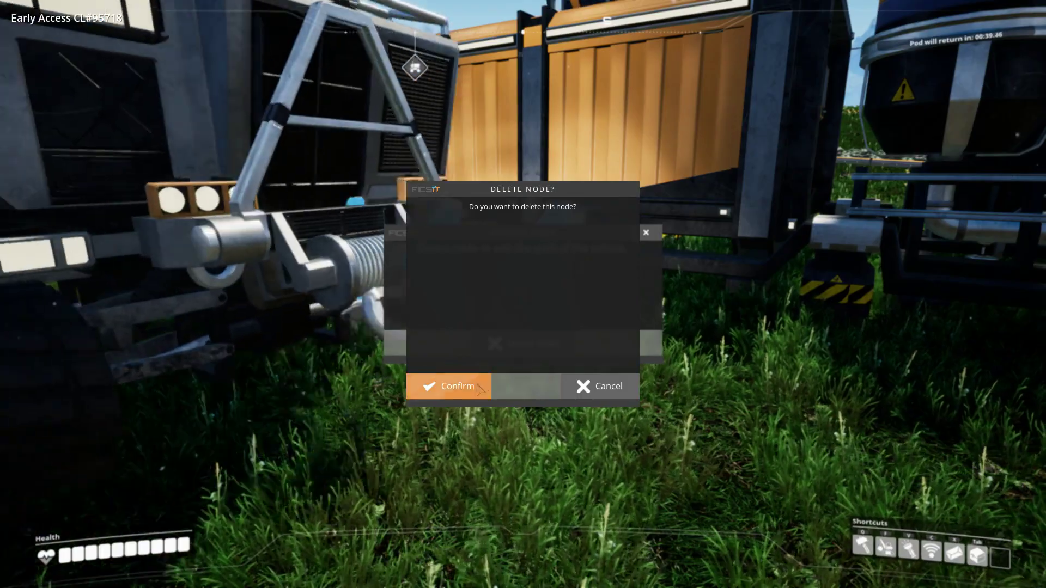
{"action": "left_click", "coordinate": [450, 386]}
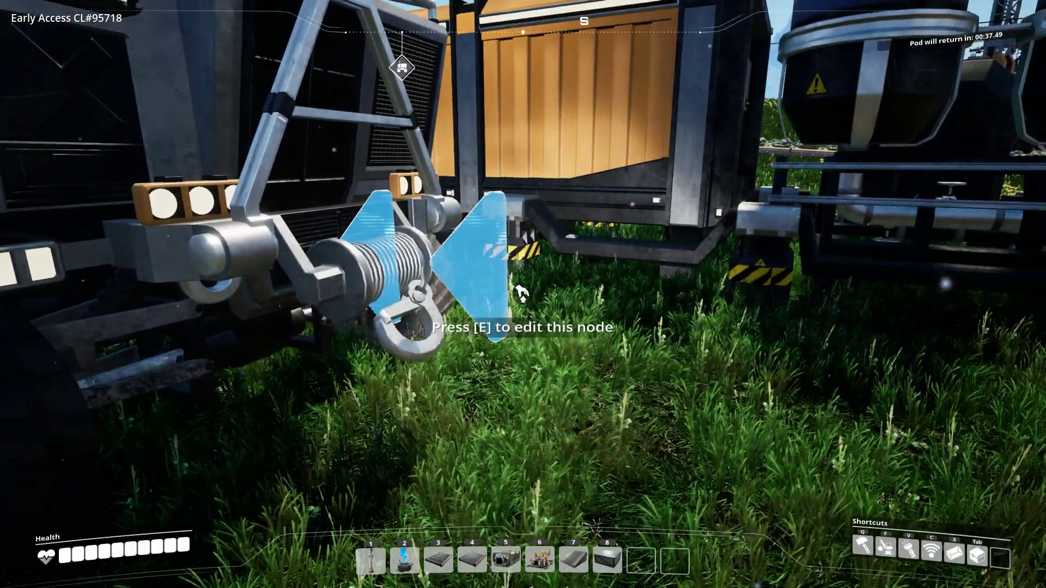
{"action": "key", "text": "e"}
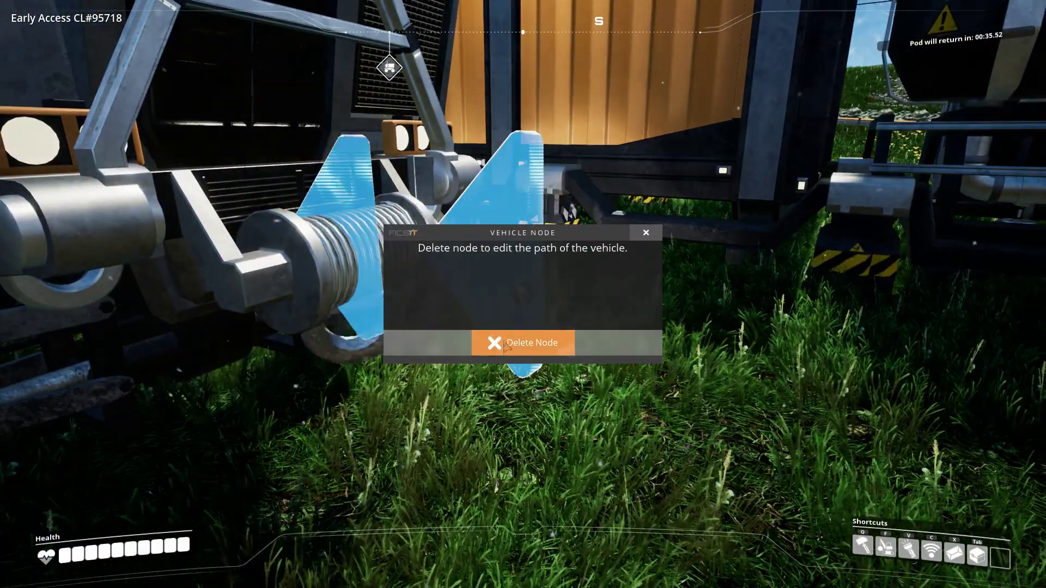
{"action": "left_click", "coordinate": [522, 342]}
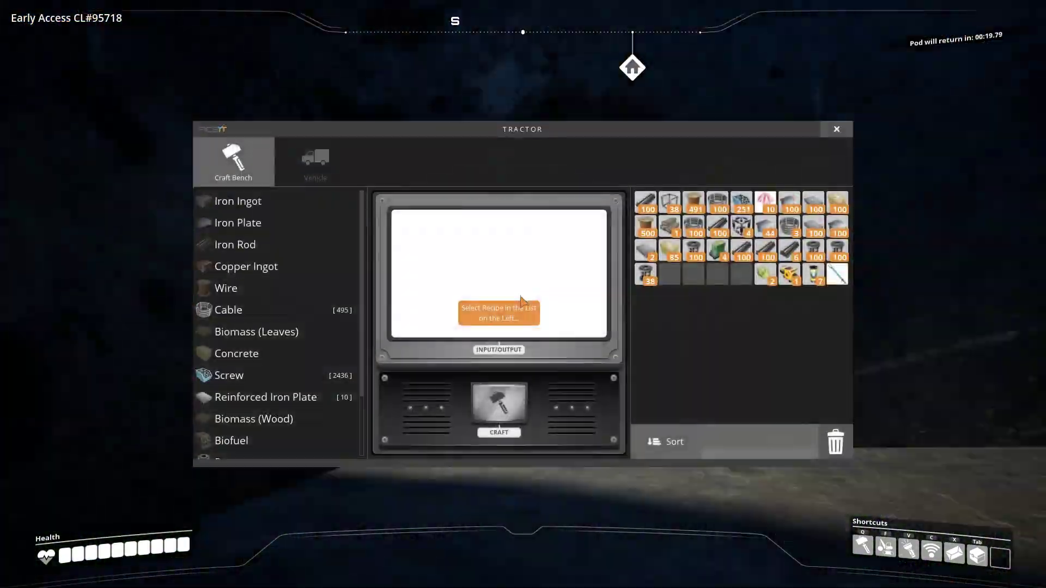
{"action": "left_click", "coordinate": [836, 129]}
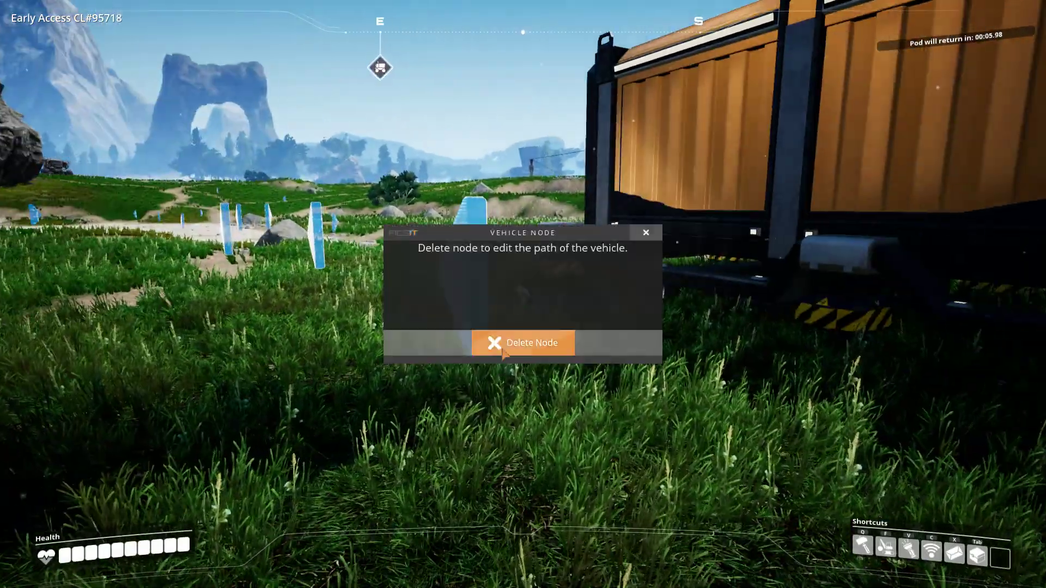
{"action": "left_click", "coordinate": [522, 342]}
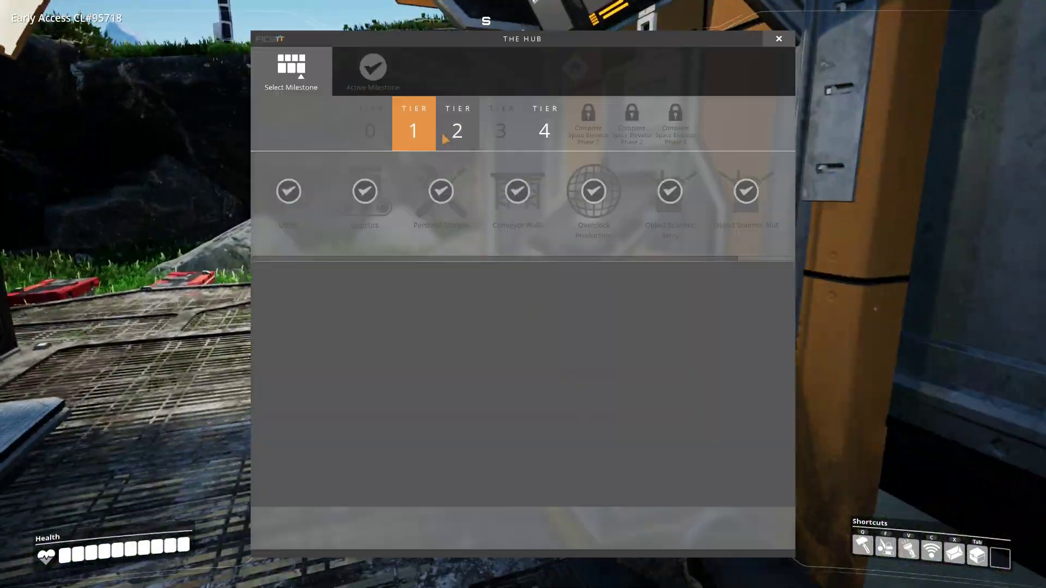
Make Object Scanner: Mushroom the active milestone and launch its pod.
{"action": "left_click", "coordinate": [457, 126]}
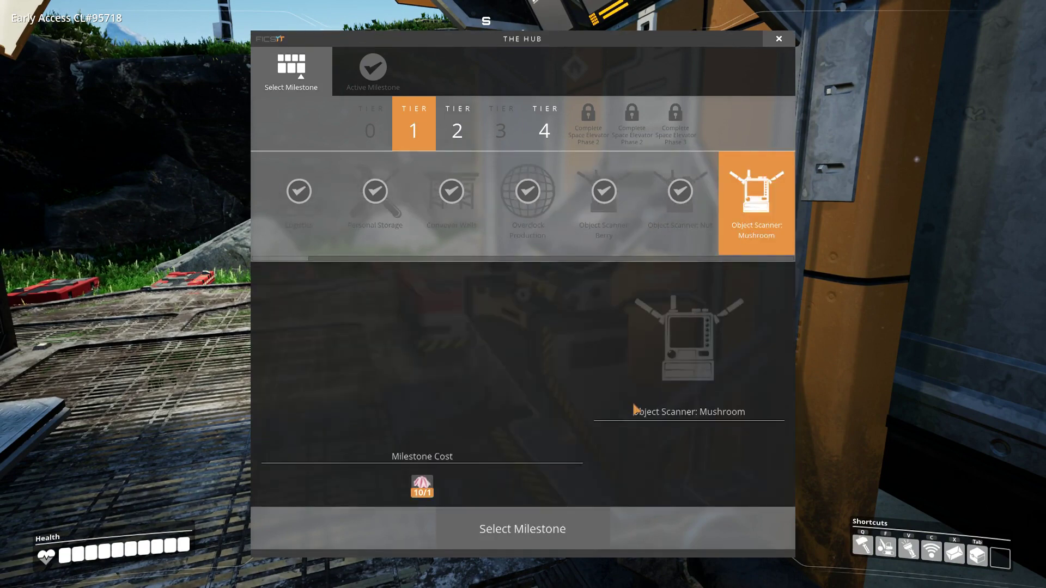
{"action": "left_click", "coordinate": [522, 529]}
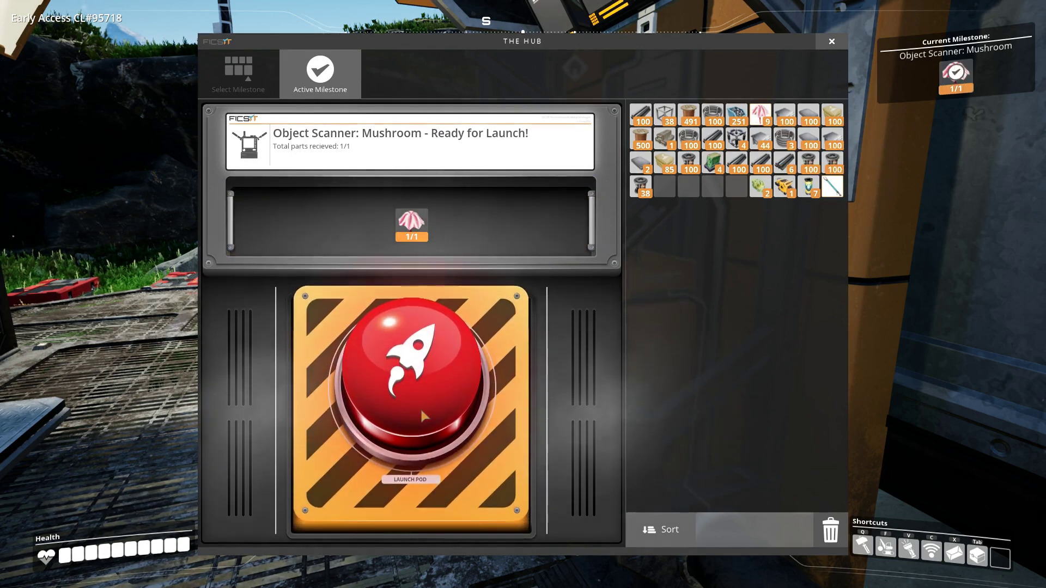
{"action": "left_click", "coordinate": [411, 374]}
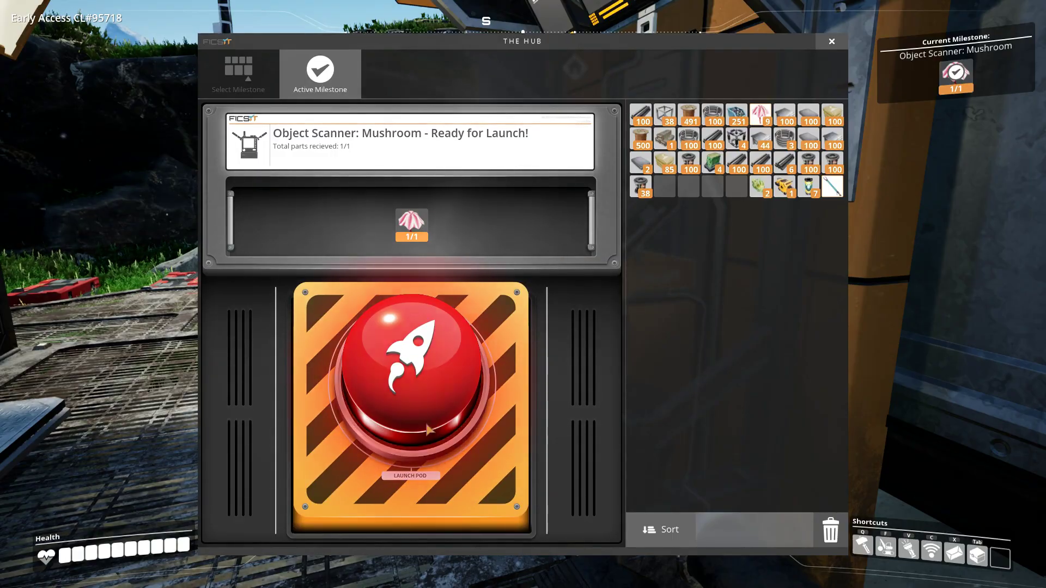
Switch to the Yellow Shards milestone's launch screen and launch it.
{"action": "left_click", "coordinate": [411, 380]}
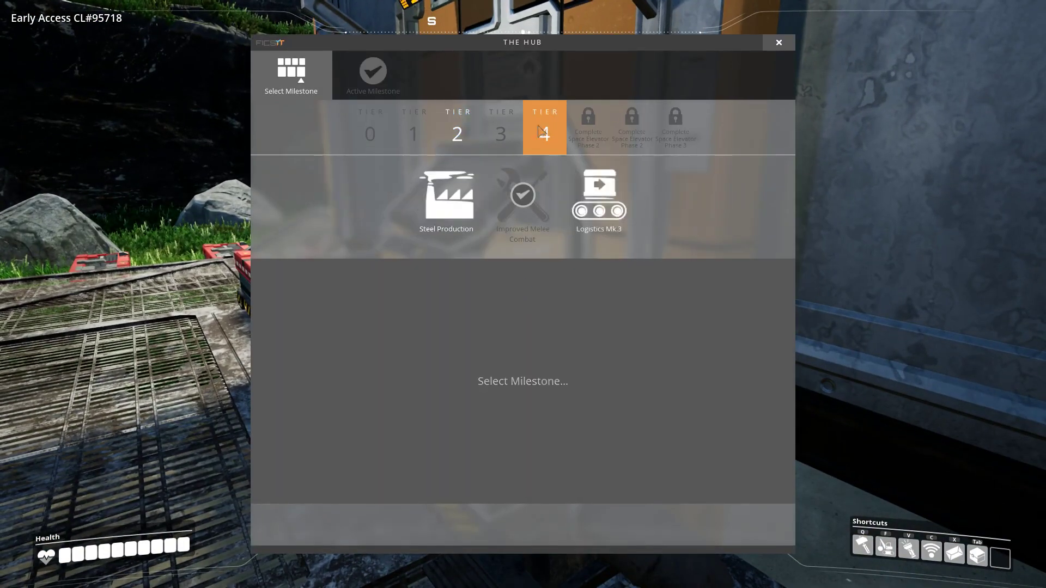
{"action": "left_click", "coordinate": [457, 127]}
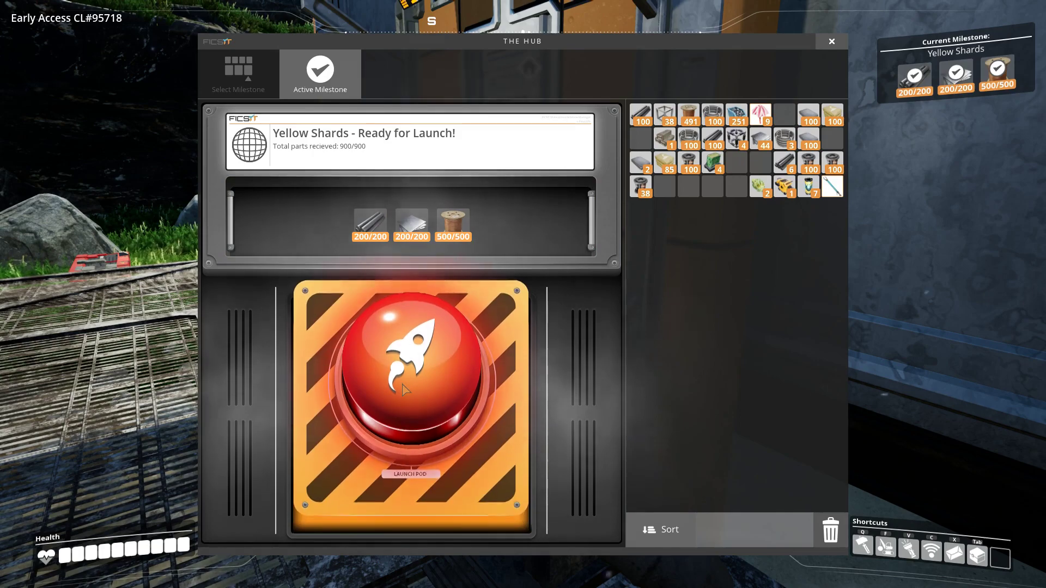
{"action": "left_click", "coordinate": [410, 394]}
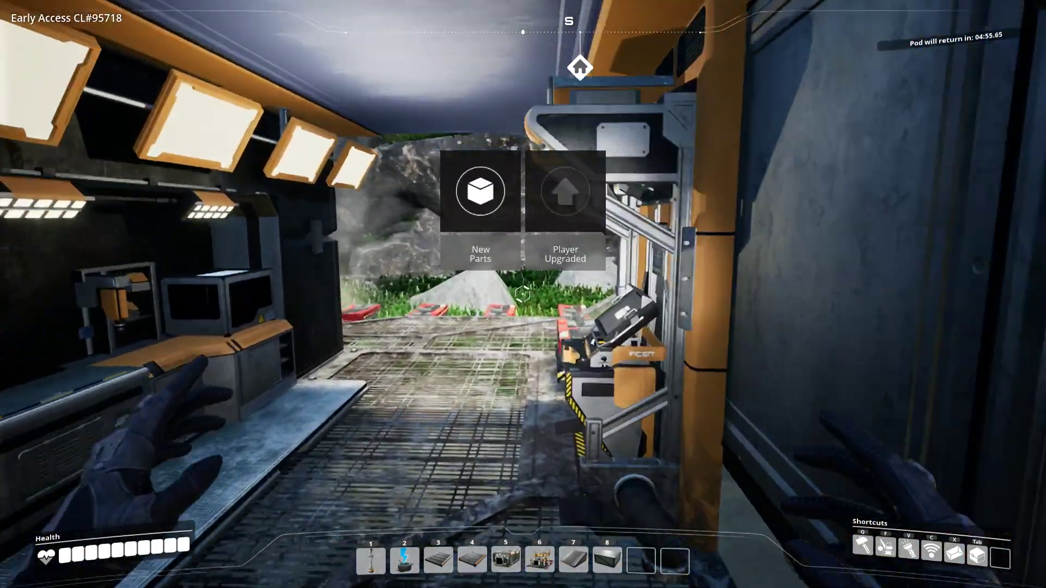
Preview the Tier 4 Steel Production and Logistics Mk.3 rewards without choosing either, then leave the HUB.
{"action": "left_click", "coordinate": [479, 191]}
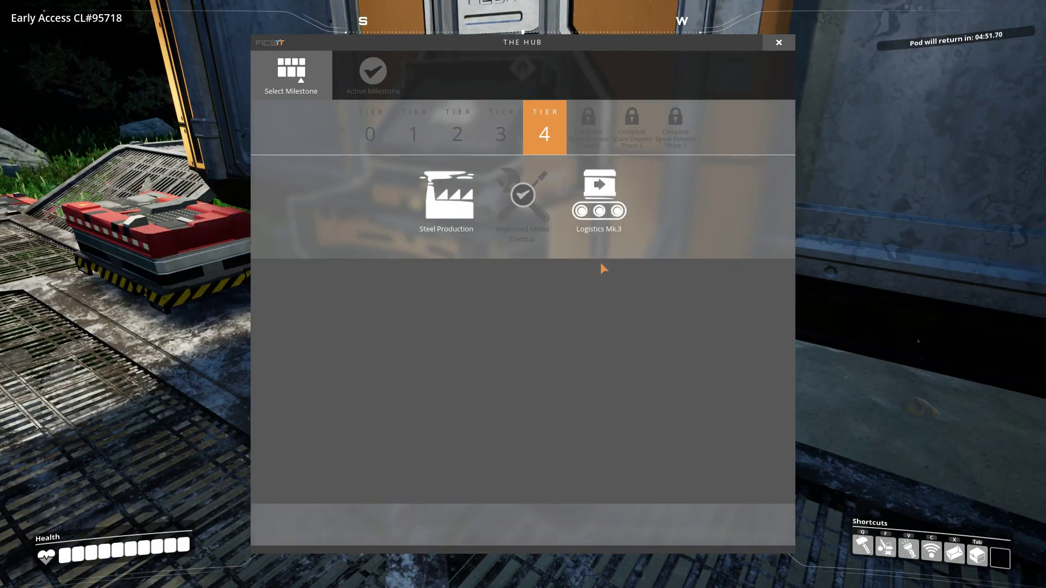
{"action": "left_click", "coordinate": [446, 198]}
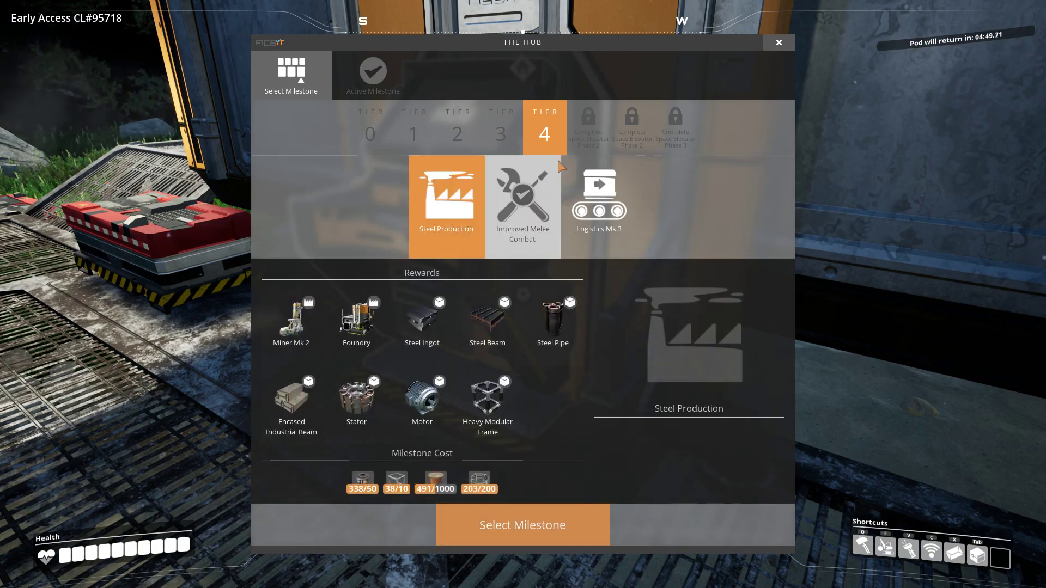
{"action": "left_click", "coordinate": [599, 204]}
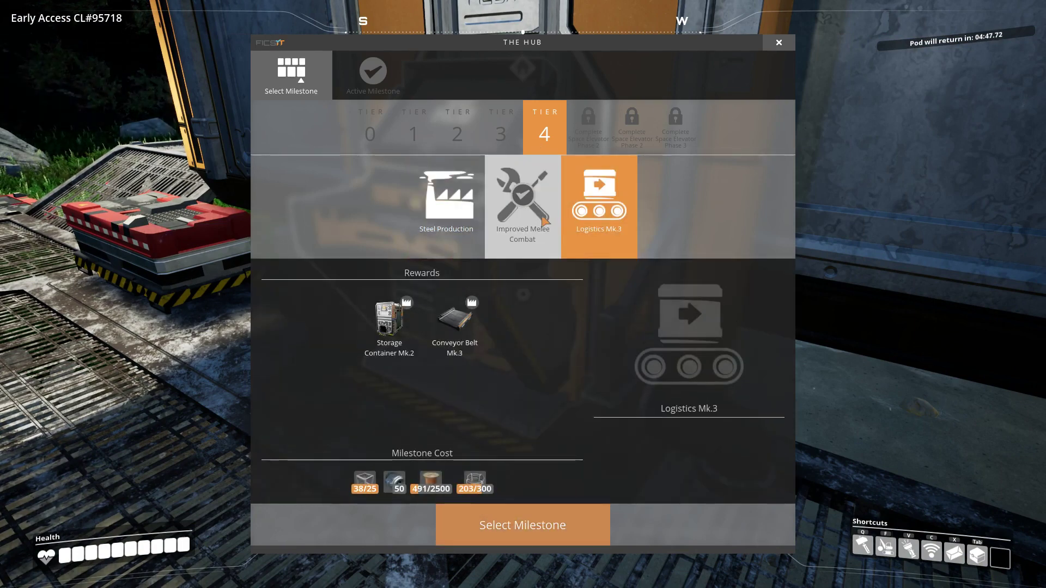
{"action": "left_click", "coordinate": [446, 201]}
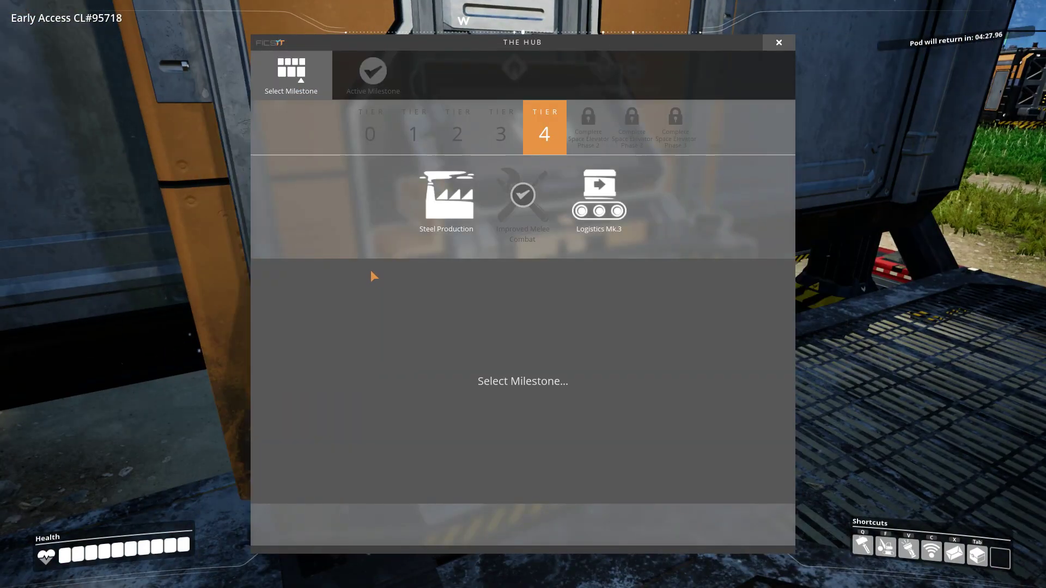
{"action": "left_click", "coordinate": [446, 197]}
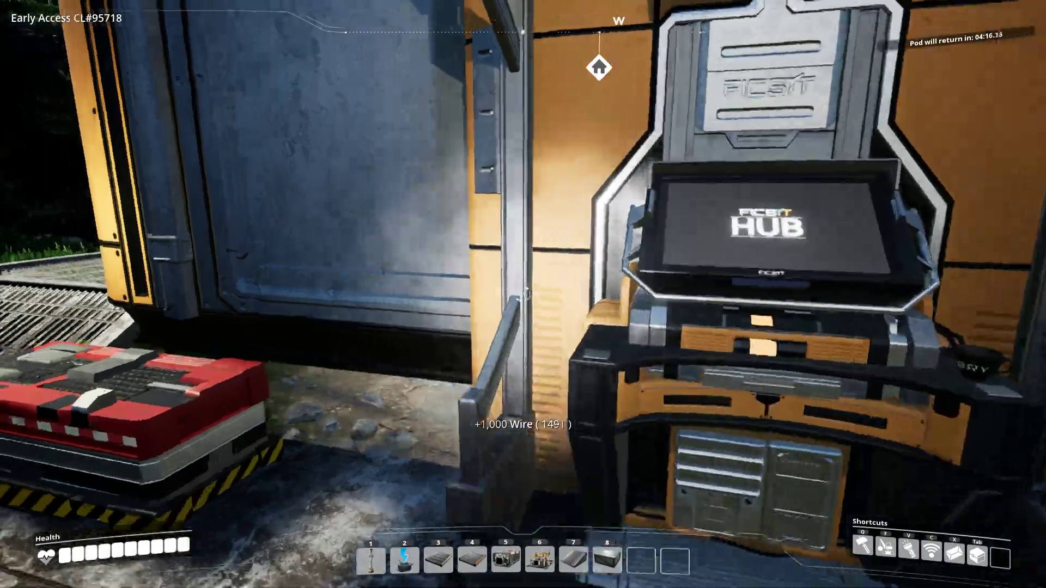
{"action": "mouse_move", "coordinate": [523, 295]}
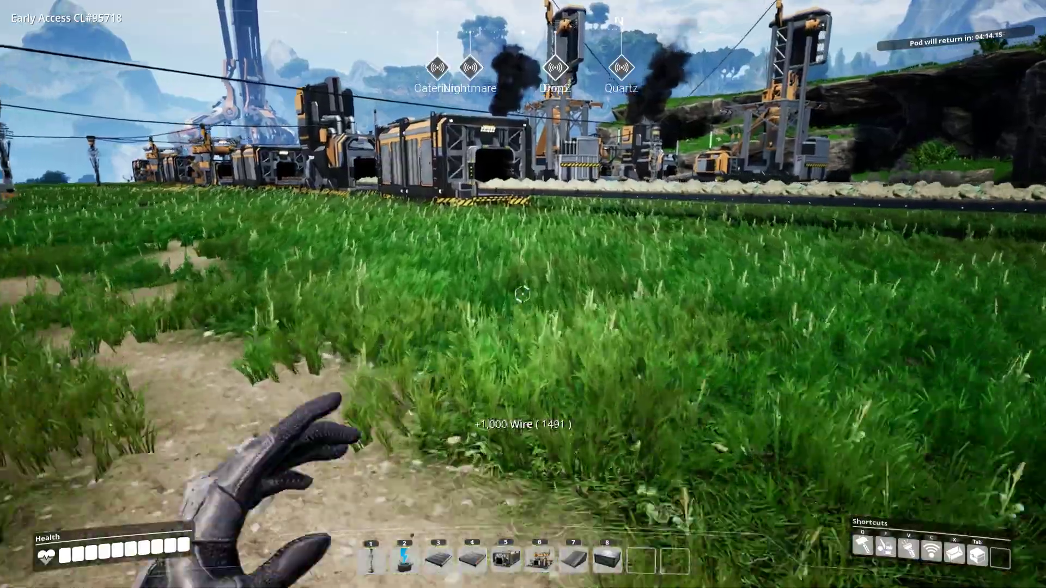
{"action": "mouse_move", "coordinate": [523, 295]}
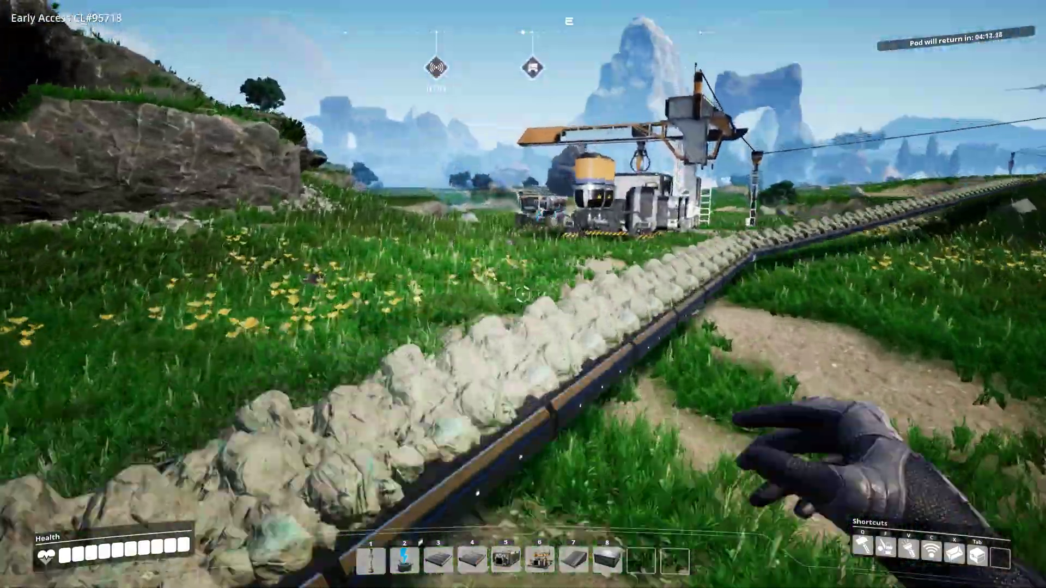
{"action": "mouse_move", "coordinate": [523, 295]}
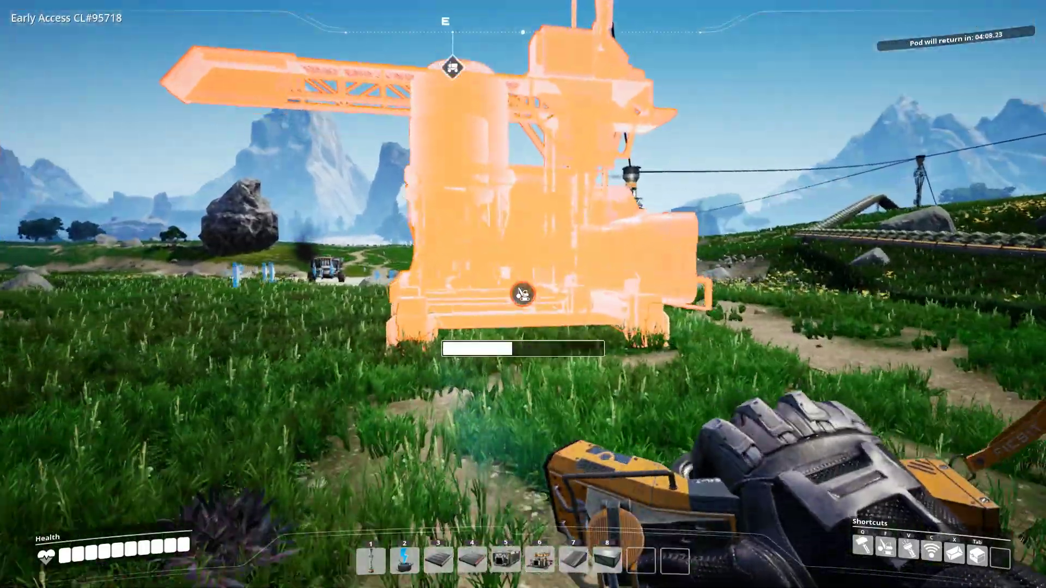
Dismantle the machine standing in the field.
{"action": "left_click", "coordinate": [522, 294]}
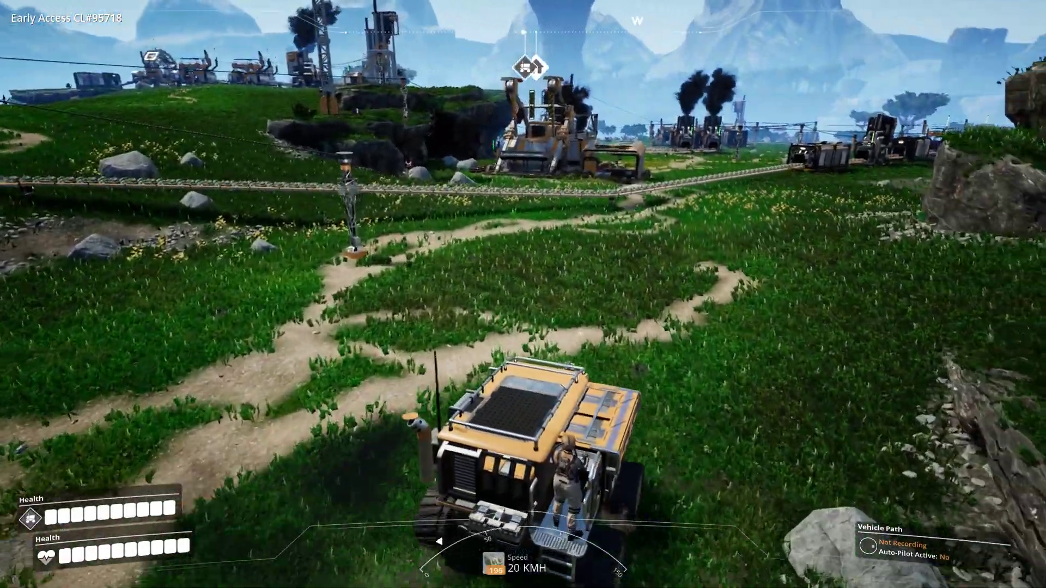
Drive the tractor away from the factory across the grasslands to the blue stone formation.
{"action": "key", "text": "w"}
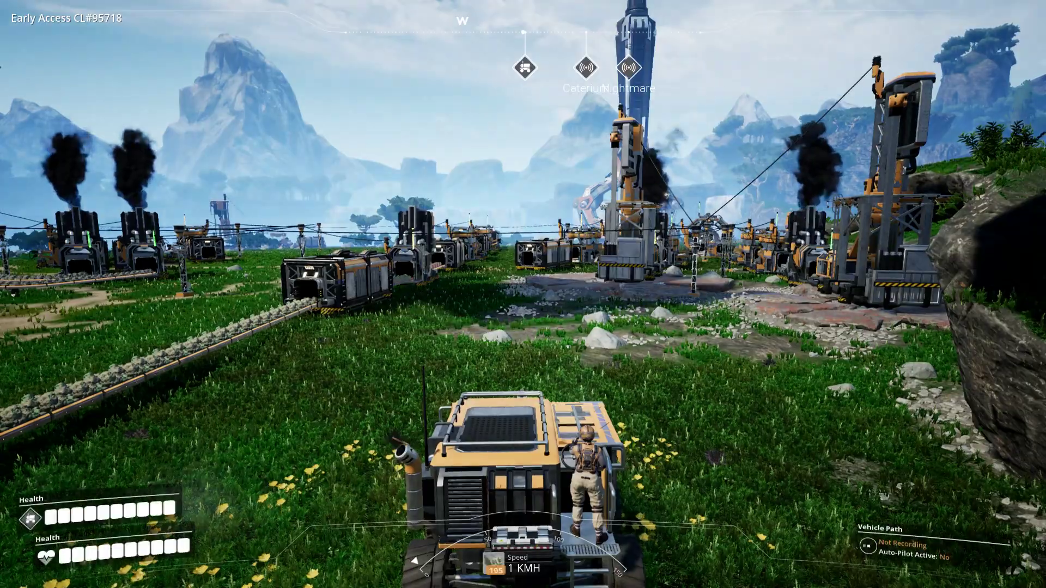
{"action": "key", "text": "w"}
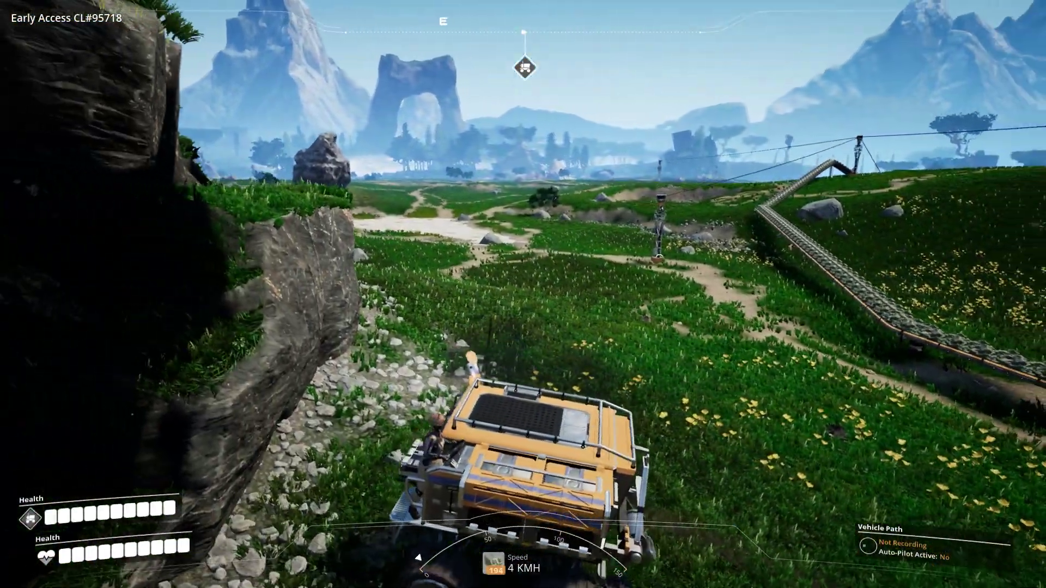
{"action": "key", "text": "w"}
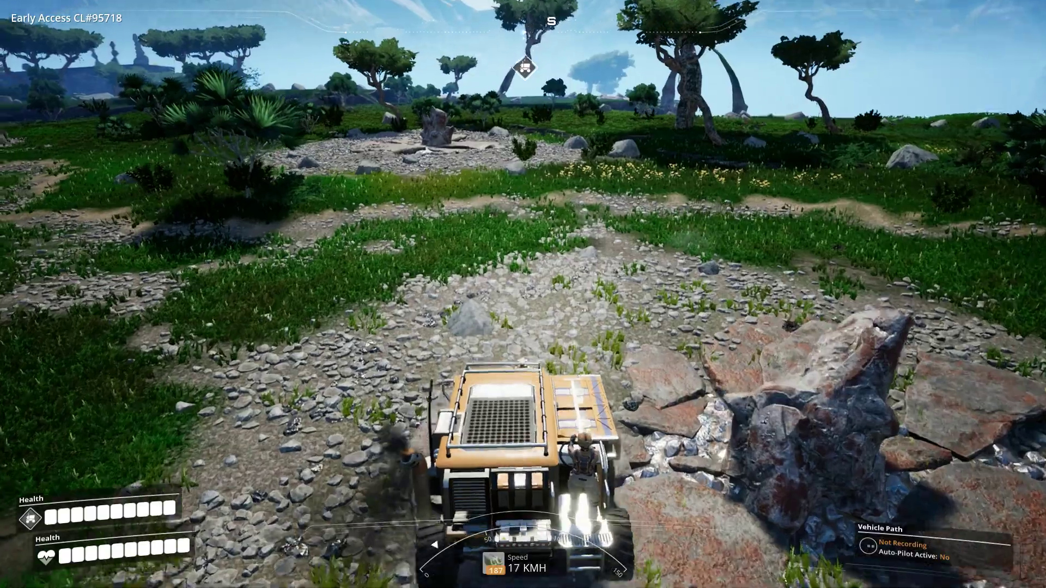
{"action": "key", "text": "w"}
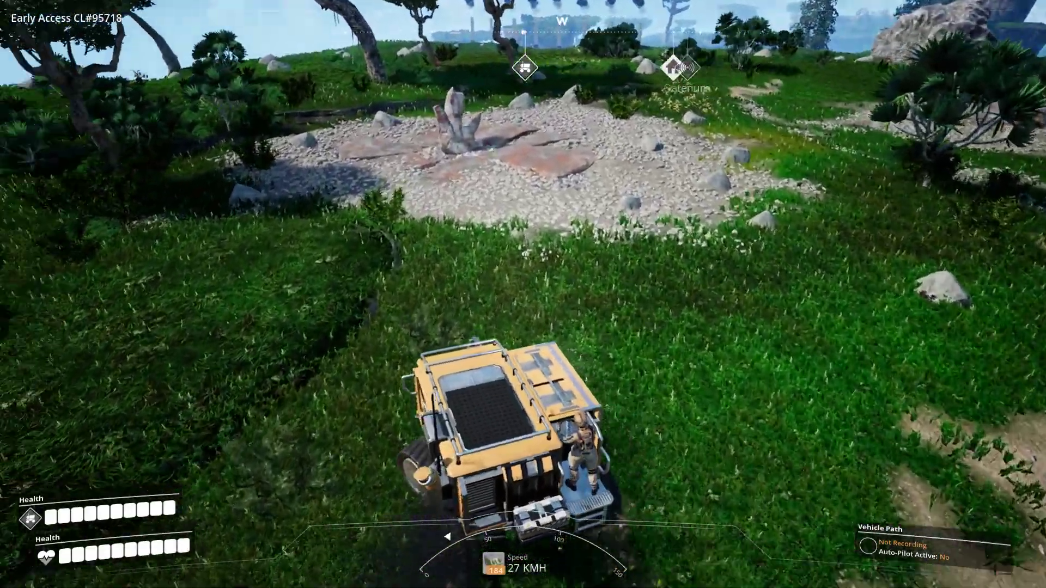
{"action": "key", "text": "w"}
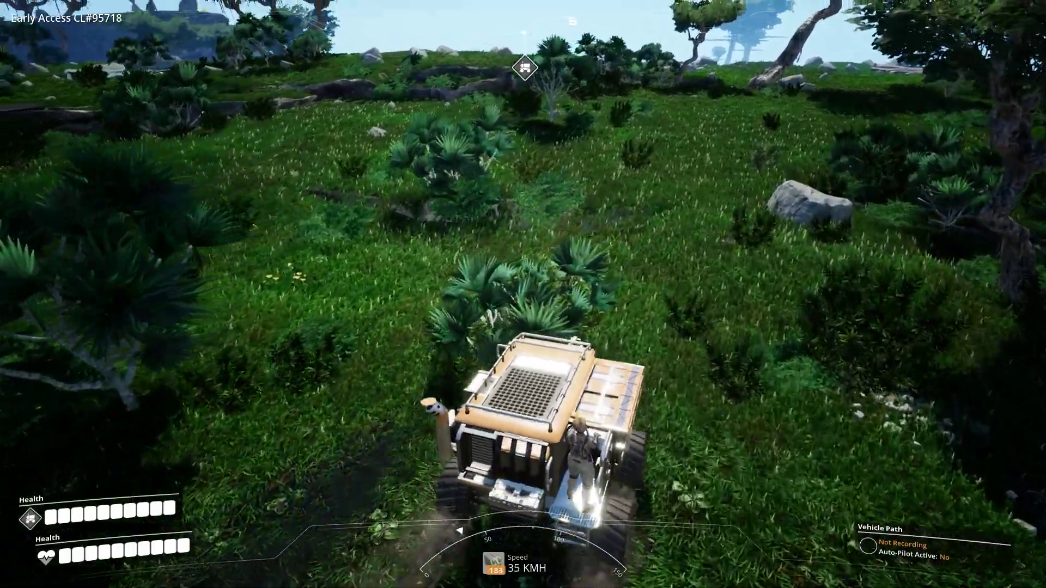
{"action": "key", "text": "w"}
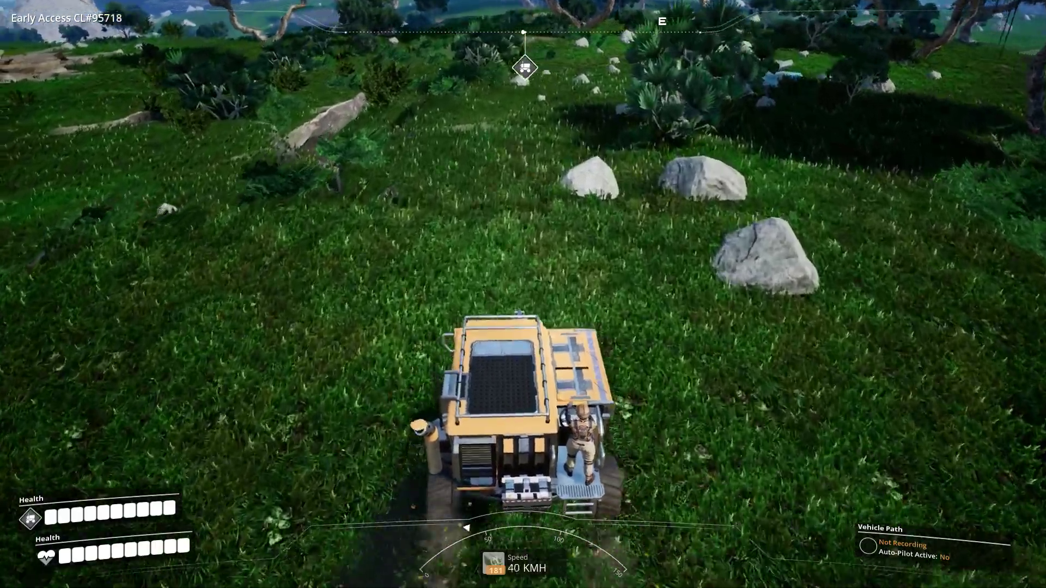
{"action": "key", "text": "w"}
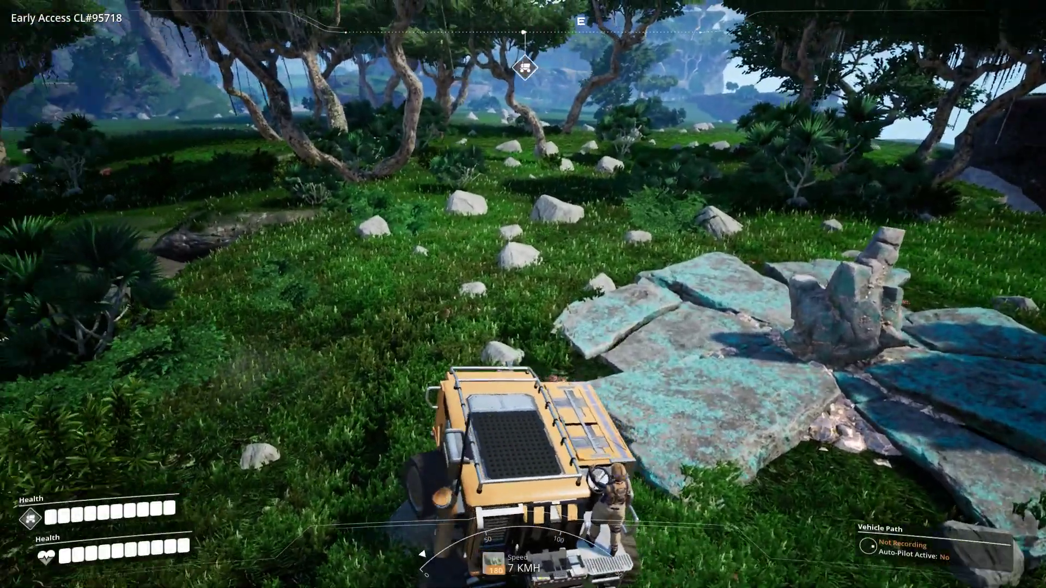
{"action": "key", "text": "w"}
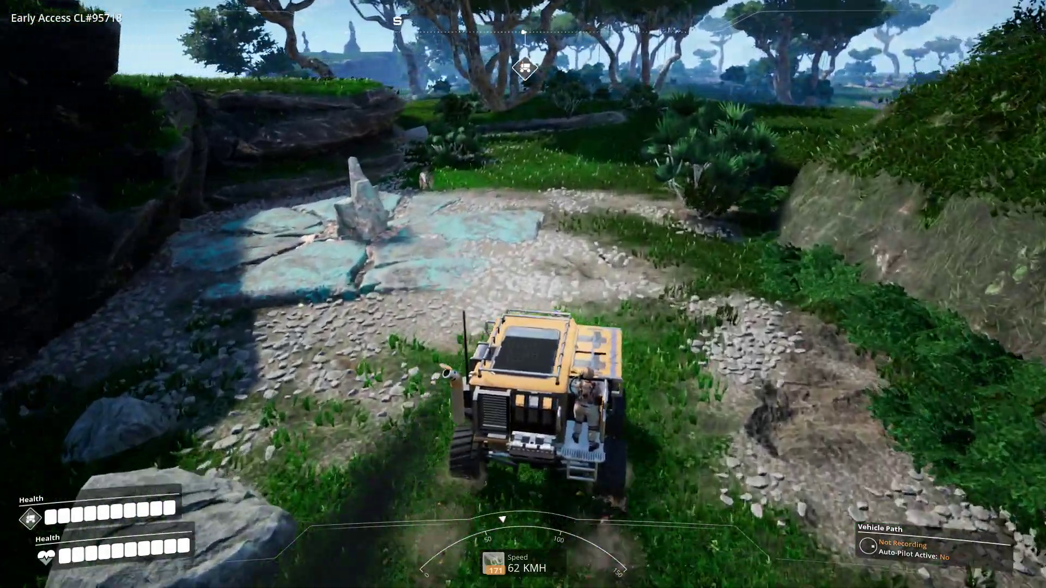
{"action": "key", "text": "w"}
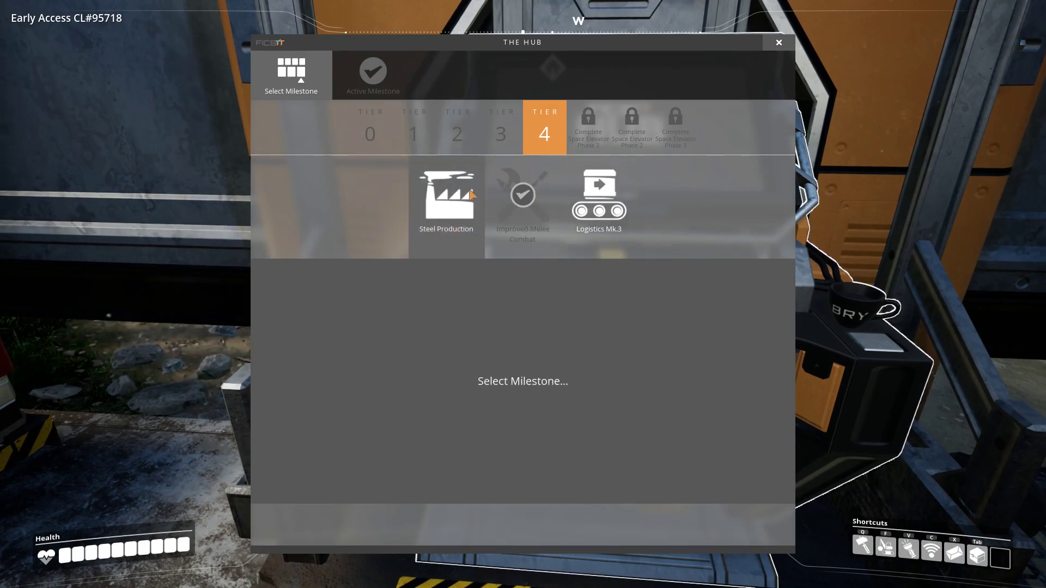
Make Steel Production the active milestone and launch its pod from the HUB.
{"action": "left_click", "coordinate": [447, 197]}
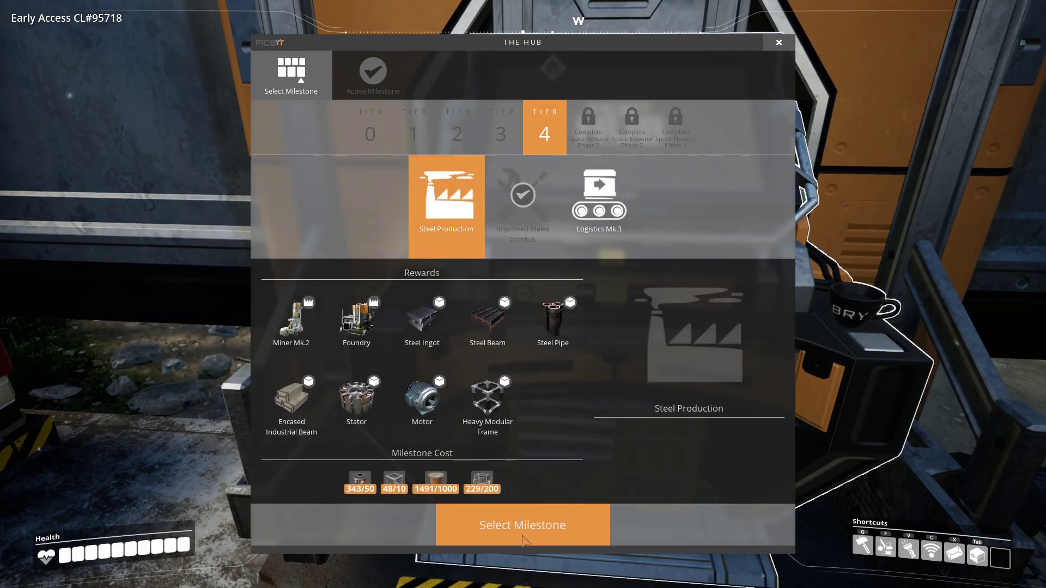
{"action": "left_click", "coordinate": [522, 526]}
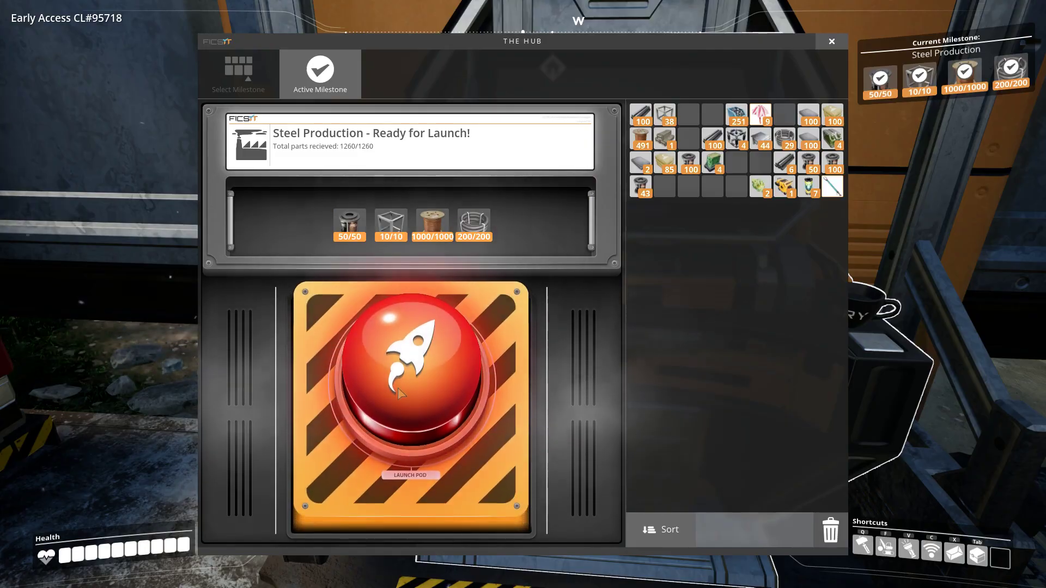
{"action": "left_click", "coordinate": [410, 392]}
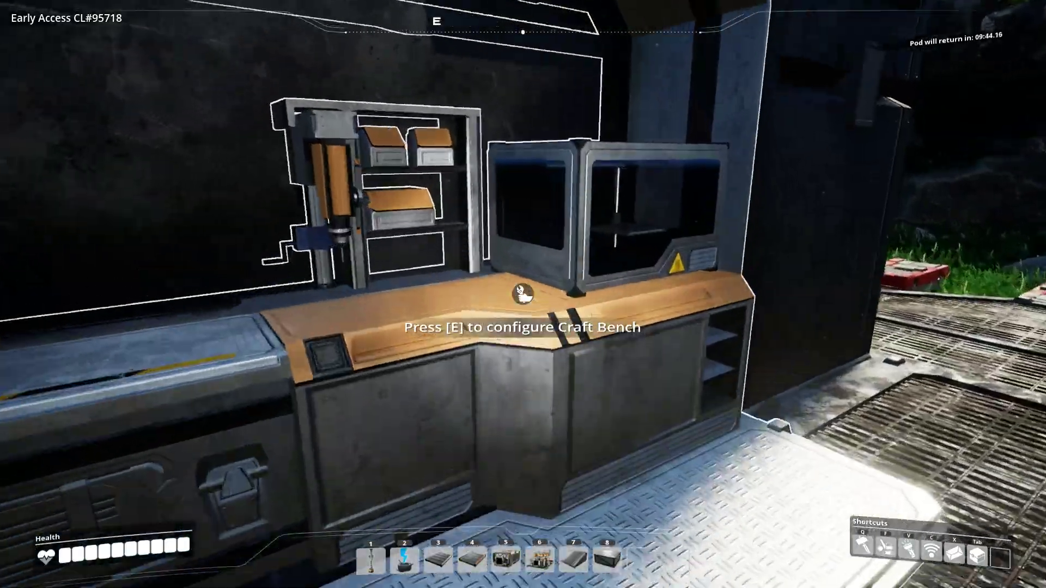
Craft Power Shards at the craft bench with the second Power Shard recipe until eleven are carried.
{"action": "key", "text": "e"}
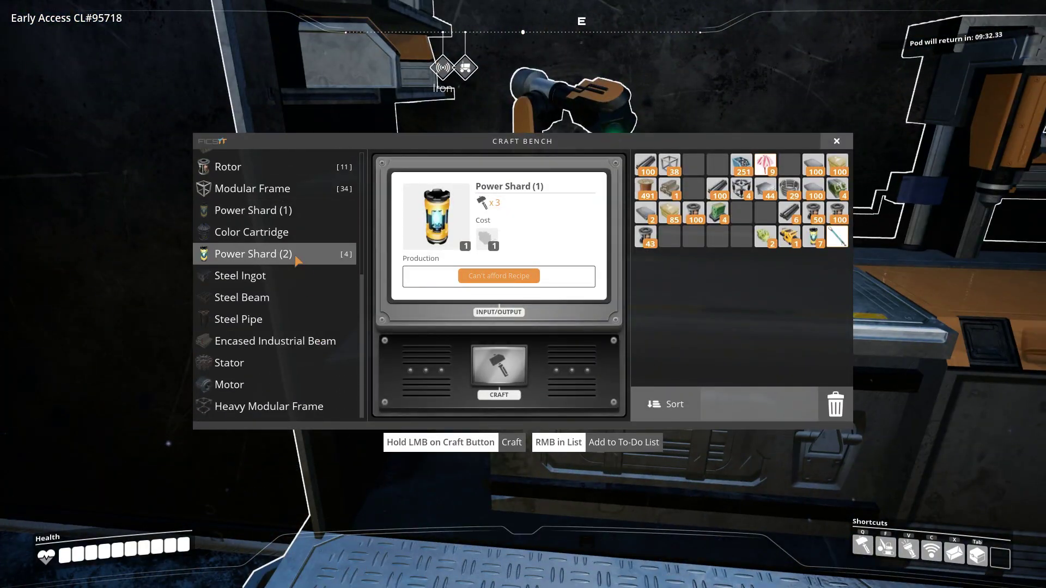
{"action": "left_click", "coordinate": [251, 254]}
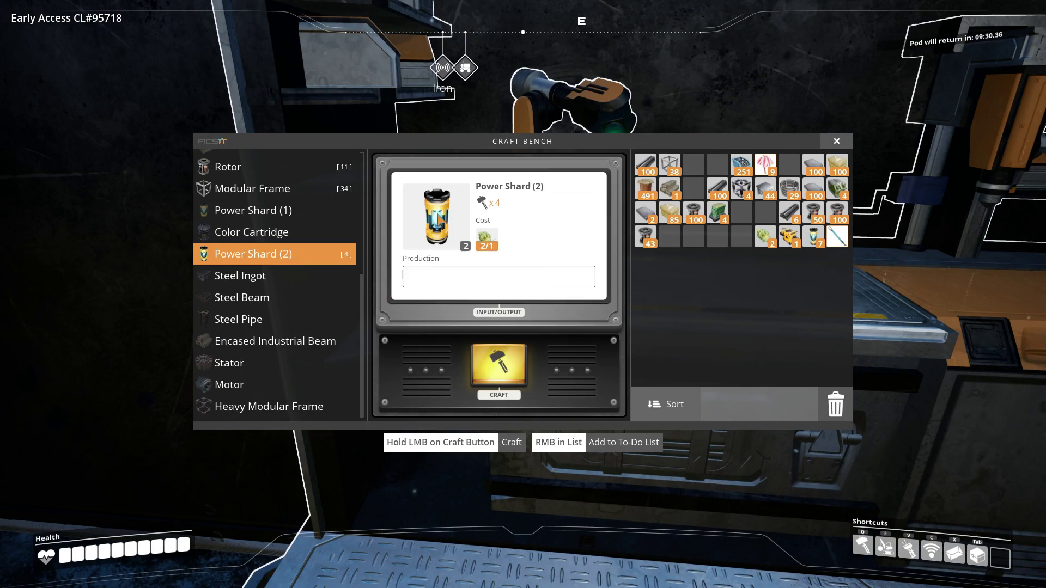
{"action": "left_click", "coordinate": [498, 371]}
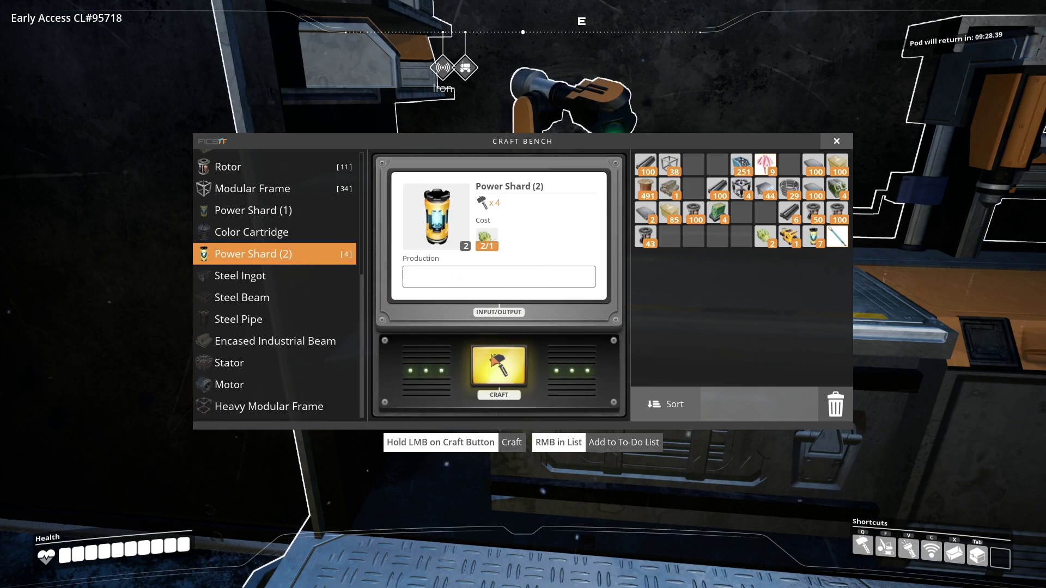
{"action": "left_click", "coordinate": [498, 370]}
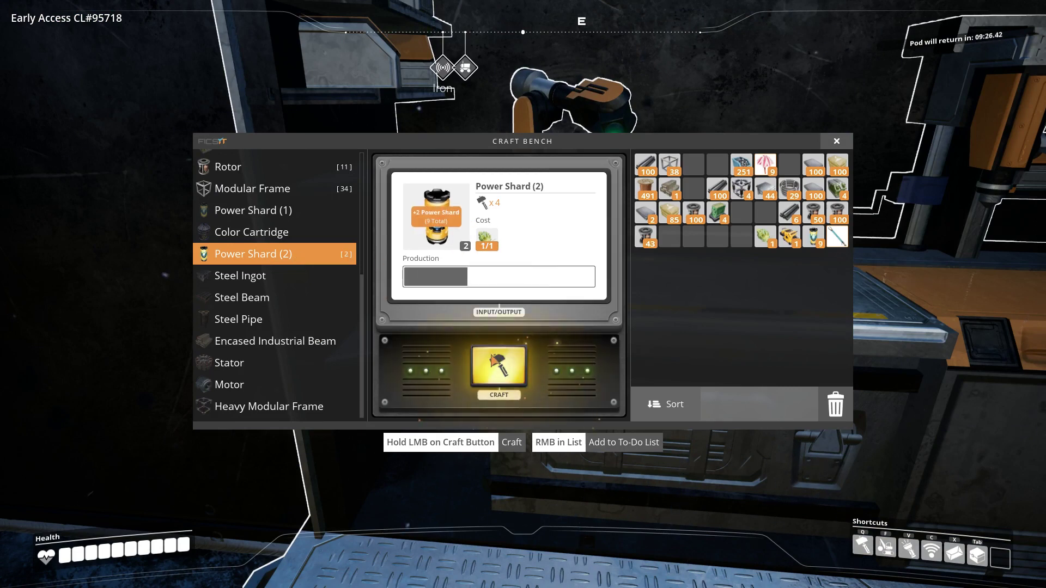
{"action": "left_click", "coordinate": [498, 369]}
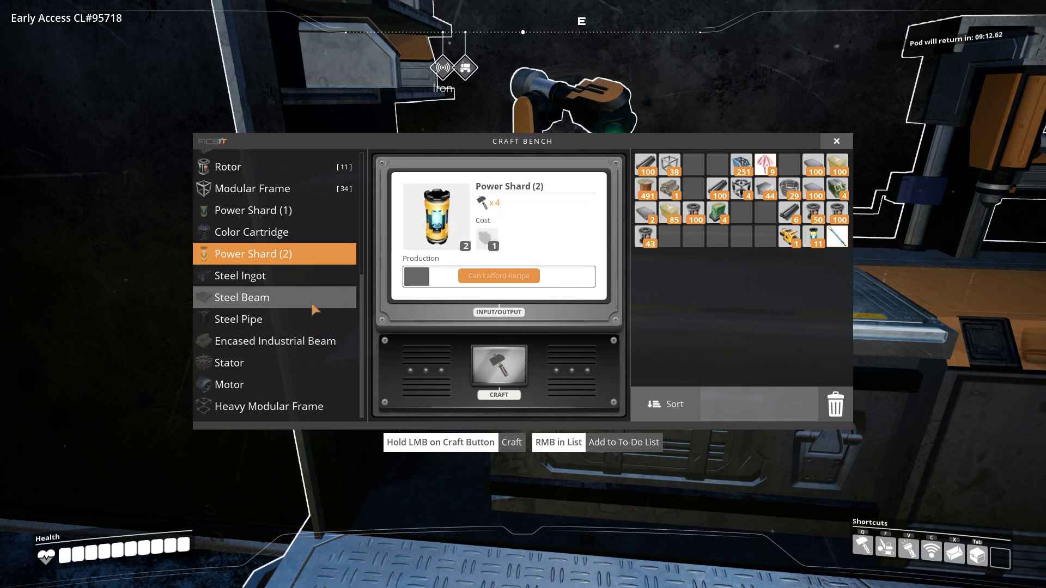
Compare the Steel Ingot and Steel Beam recipes in the Craft Bench list.
{"action": "left_click", "coordinate": [240, 276]}
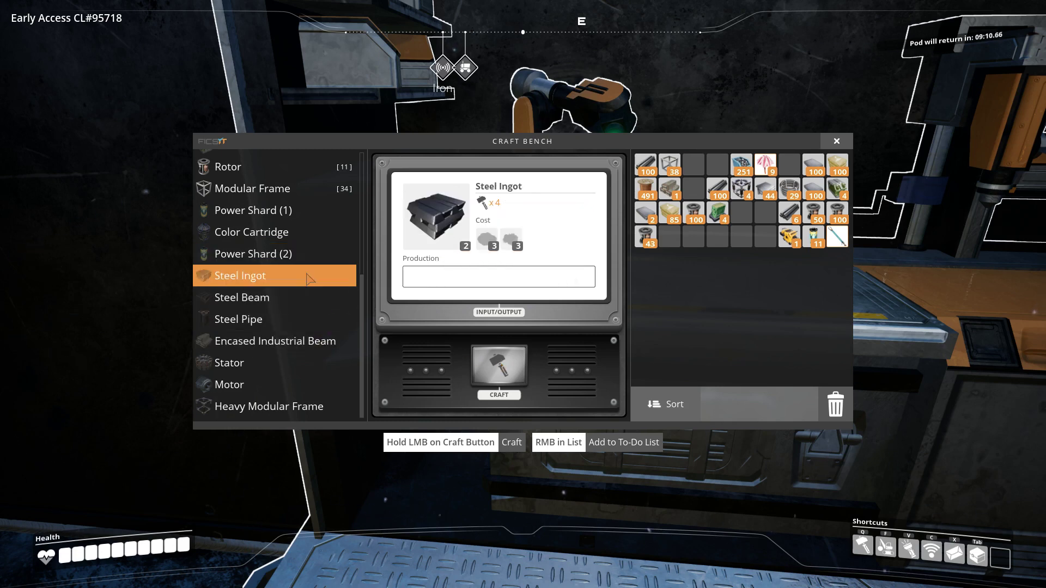
{"action": "left_click", "coordinate": [244, 297]}
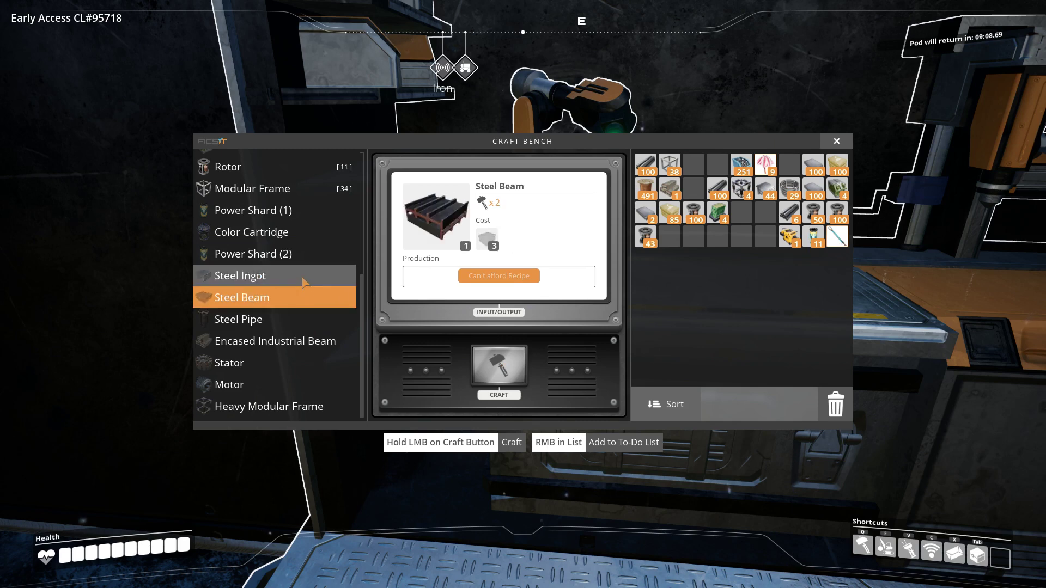
{"action": "left_click", "coordinate": [239, 275]}
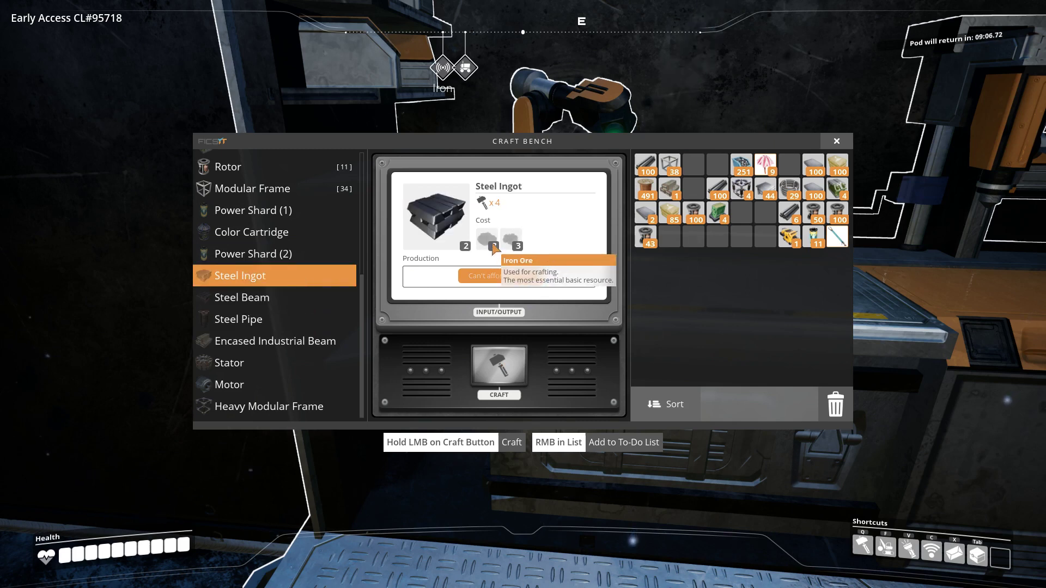
{"action": "mouse_move", "coordinate": [516, 240]}
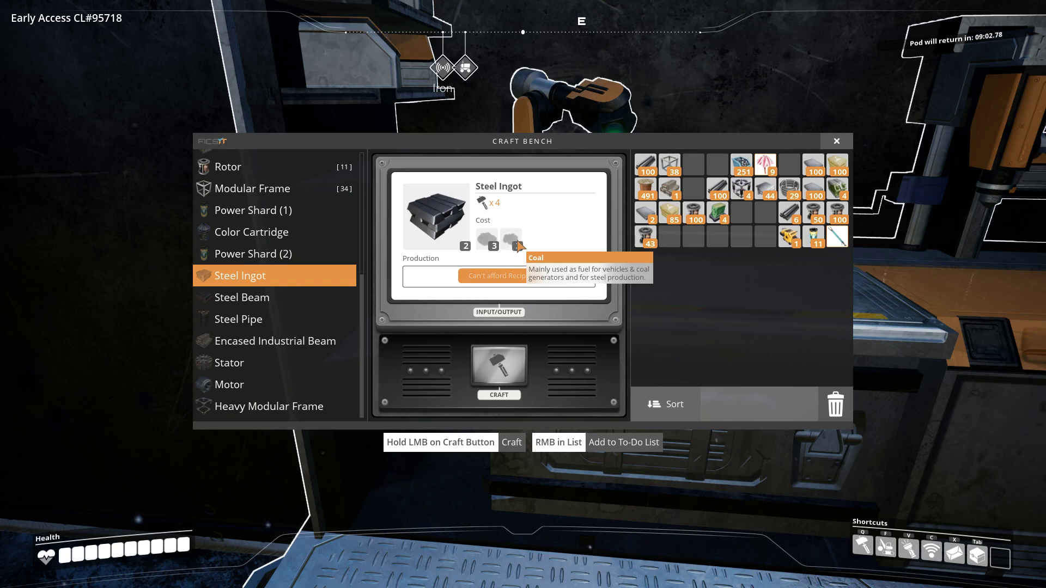
{"action": "left_click", "coordinate": [242, 298]}
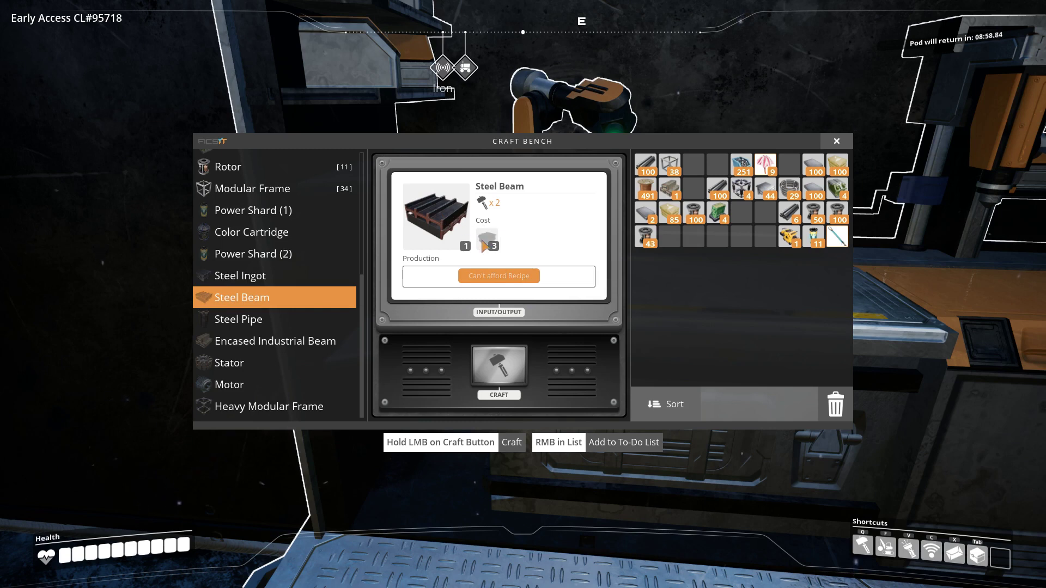
{"action": "mouse_move", "coordinate": [485, 240]}
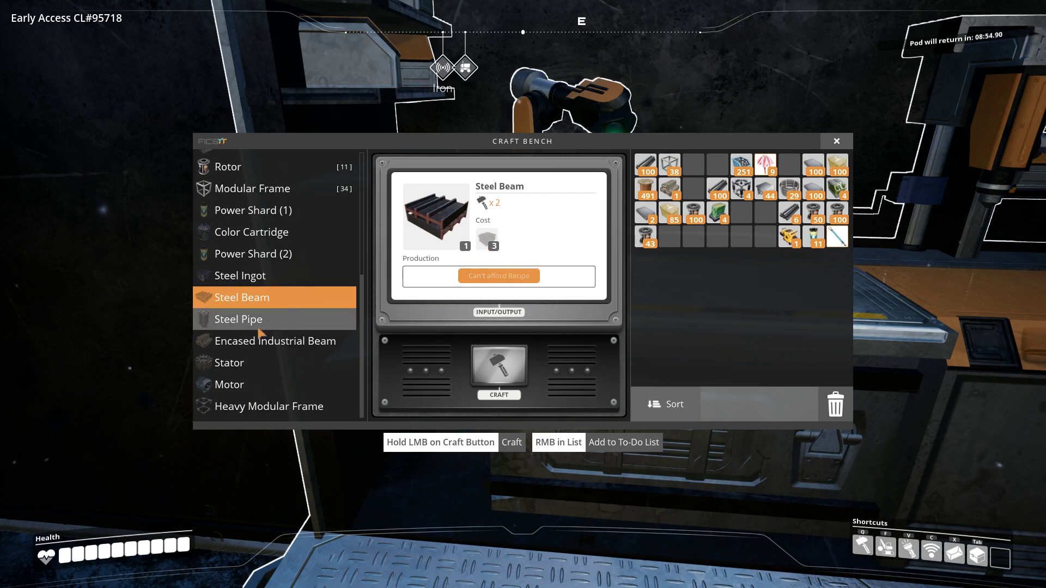
Review the Steel Pipe, Stator and Motor recipes, then leave the bench.
{"action": "left_click", "coordinate": [239, 320]}
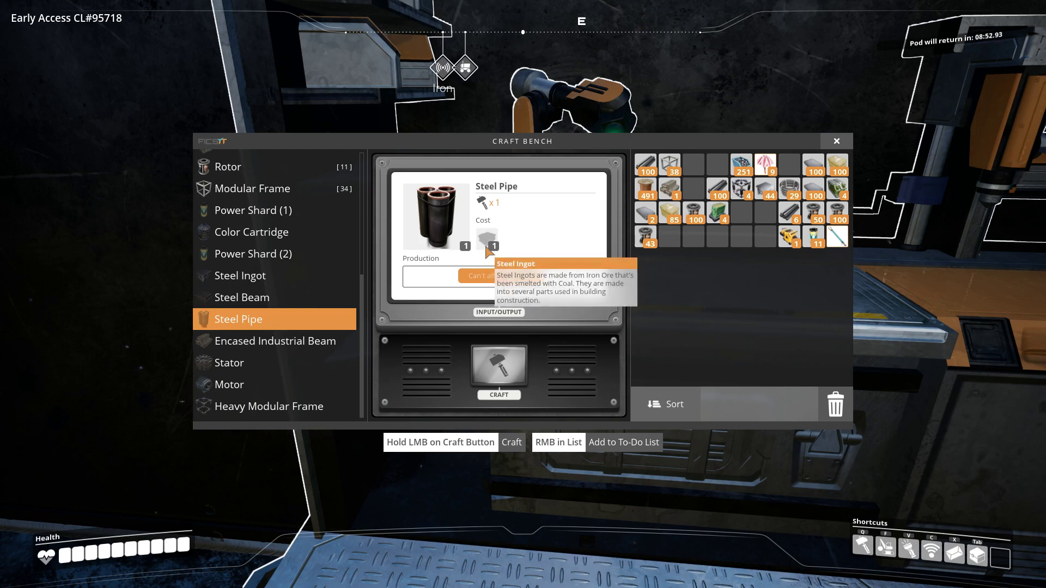
{"action": "left_click", "coordinate": [273, 341]}
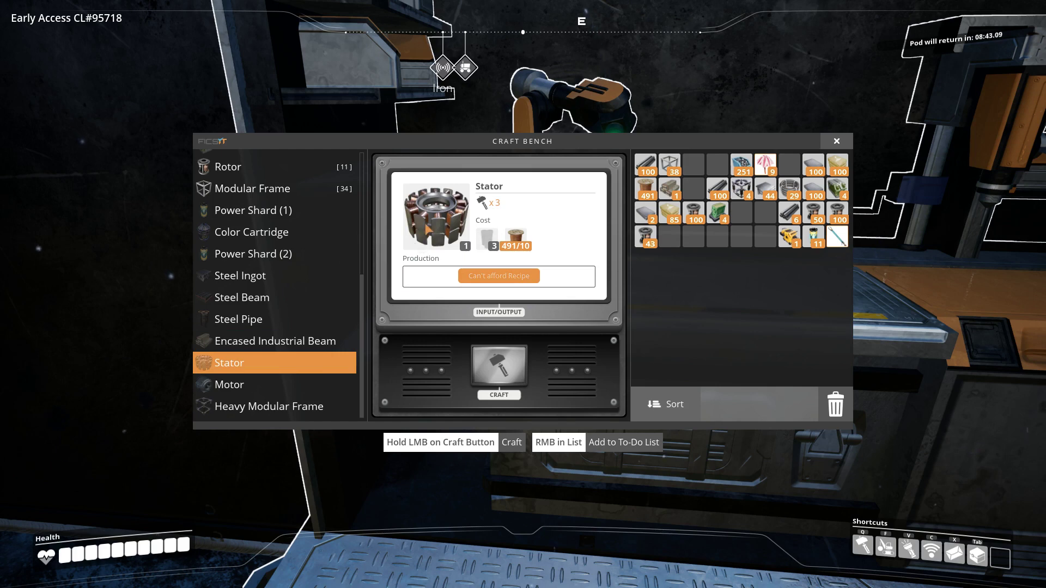
{"action": "mouse_move", "coordinate": [513, 242]}
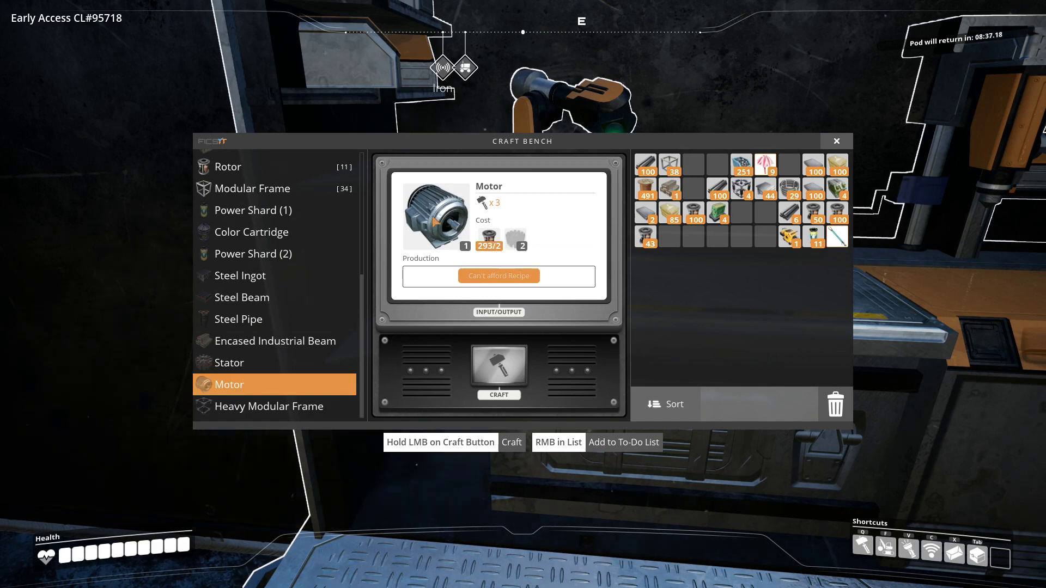
{"action": "mouse_move", "coordinate": [488, 236]}
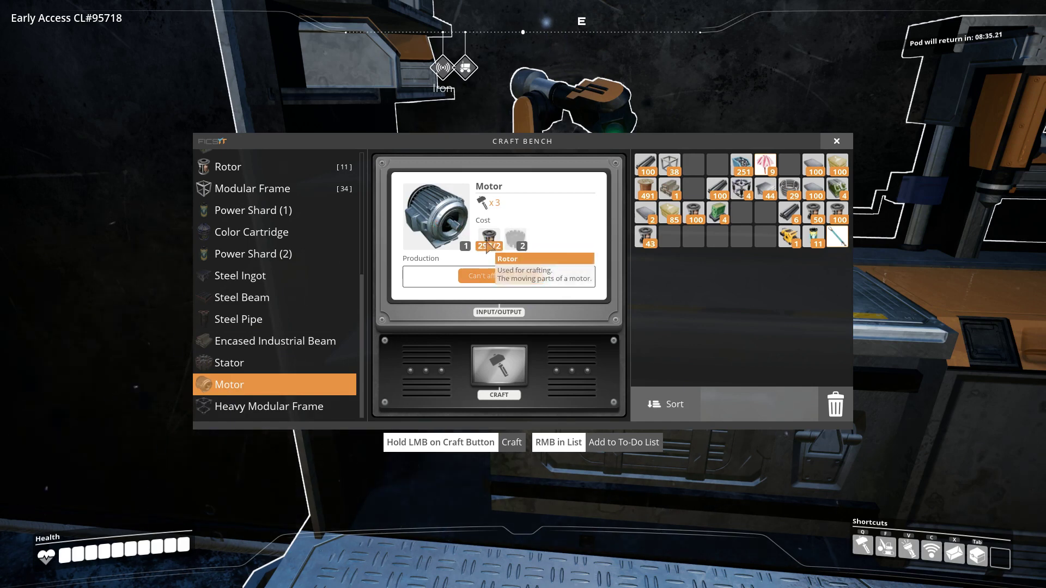
{"action": "mouse_move", "coordinate": [521, 235]}
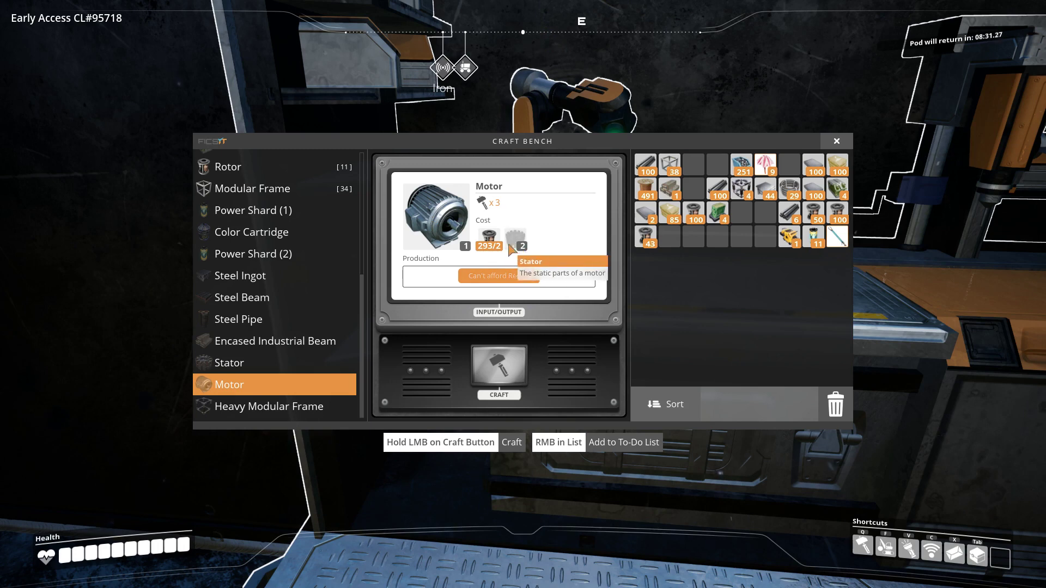
{"action": "left_click", "coordinate": [270, 406]}
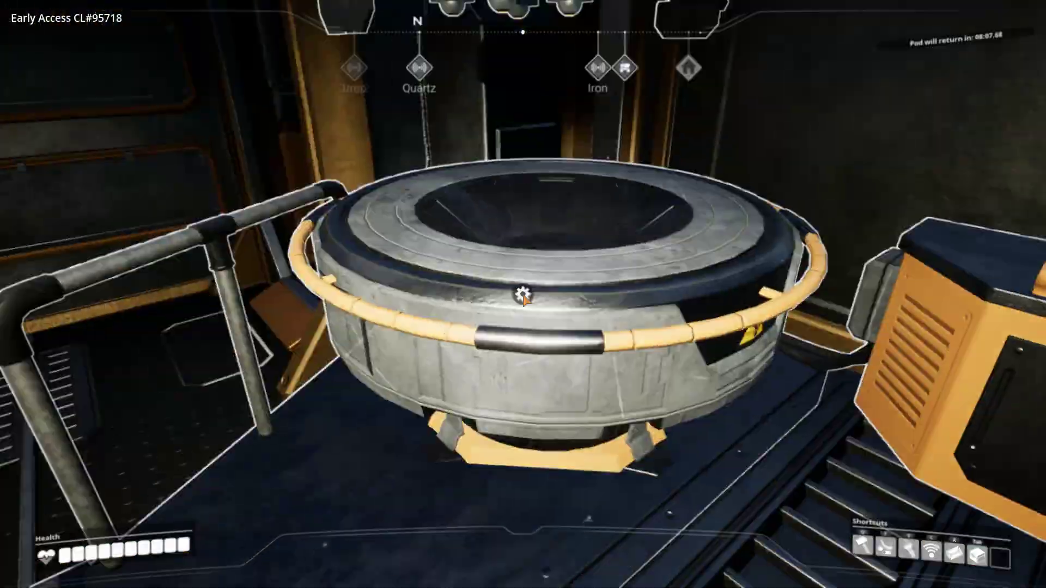
Inspect the finished Hard Drive analysis and weigh the Modular Frame alternate blueprint.
{"action": "left_click", "coordinate": [522, 293]}
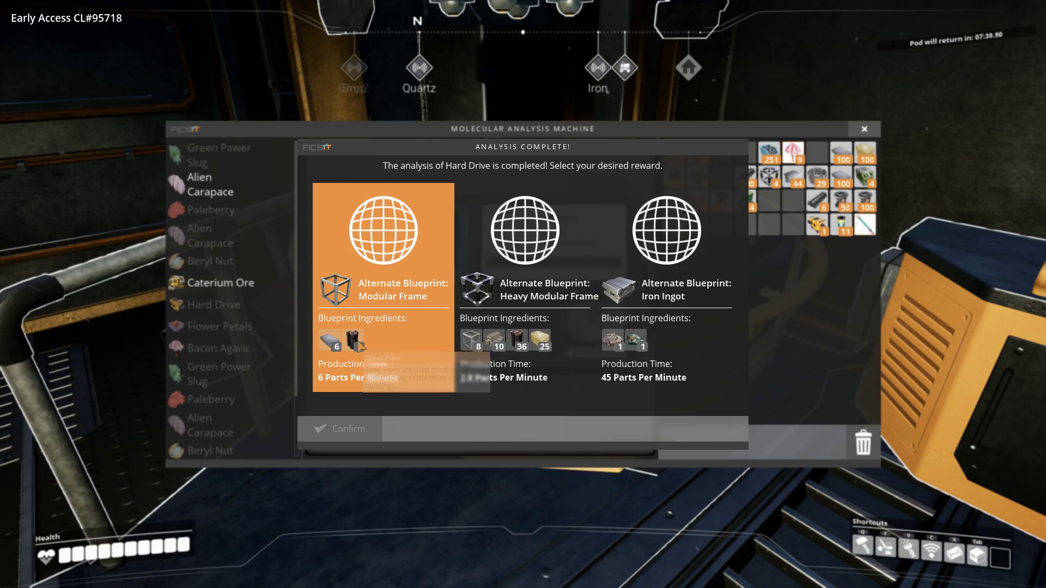
{"action": "mouse_move", "coordinate": [328, 339]}
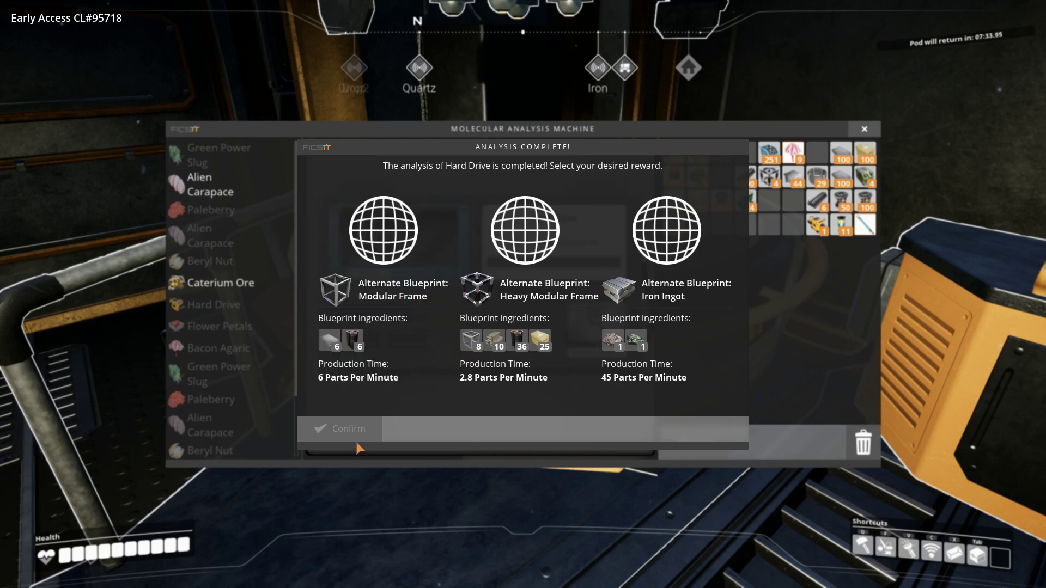
{"action": "left_click", "coordinate": [382, 247]}
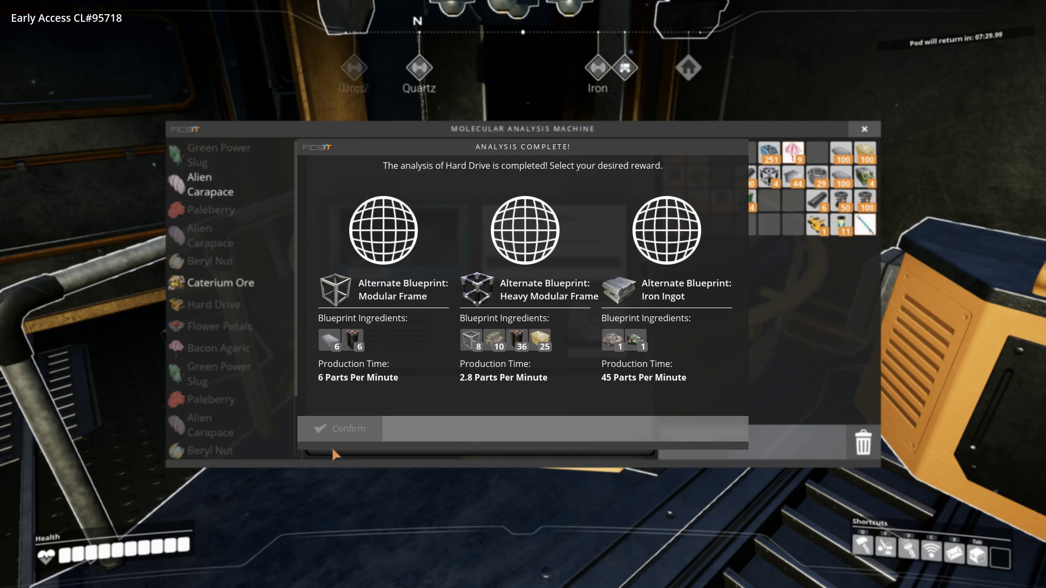
{"action": "left_click", "coordinate": [383, 230]}
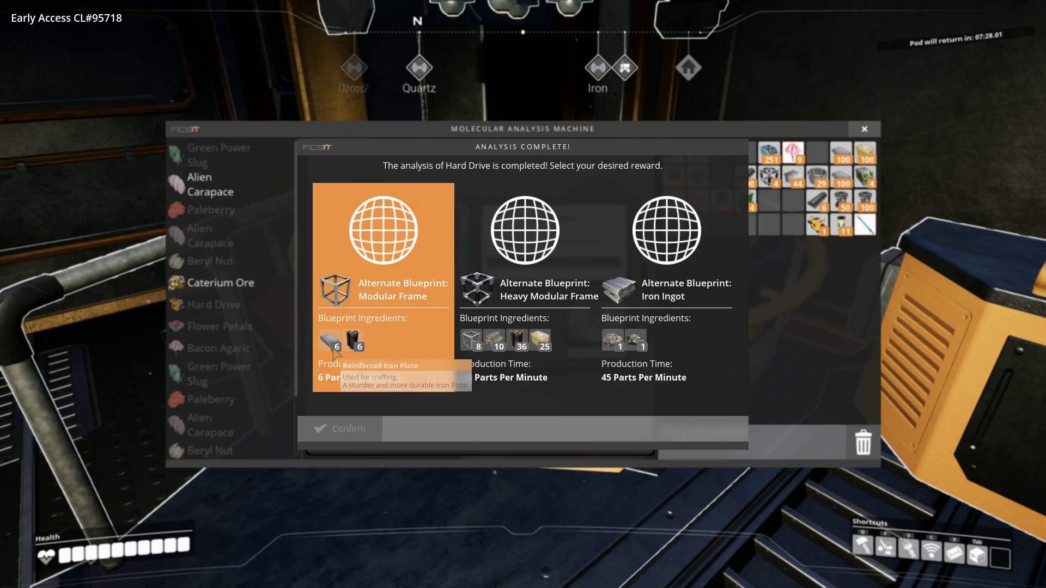
{"action": "mouse_move", "coordinate": [340, 352]}
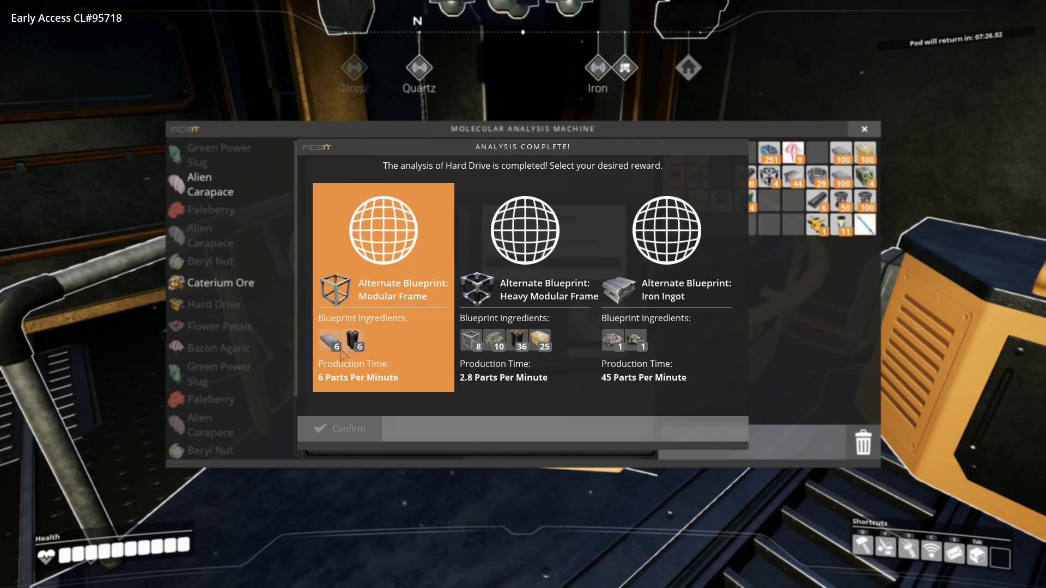
{"action": "mouse_move", "coordinate": [346, 340]}
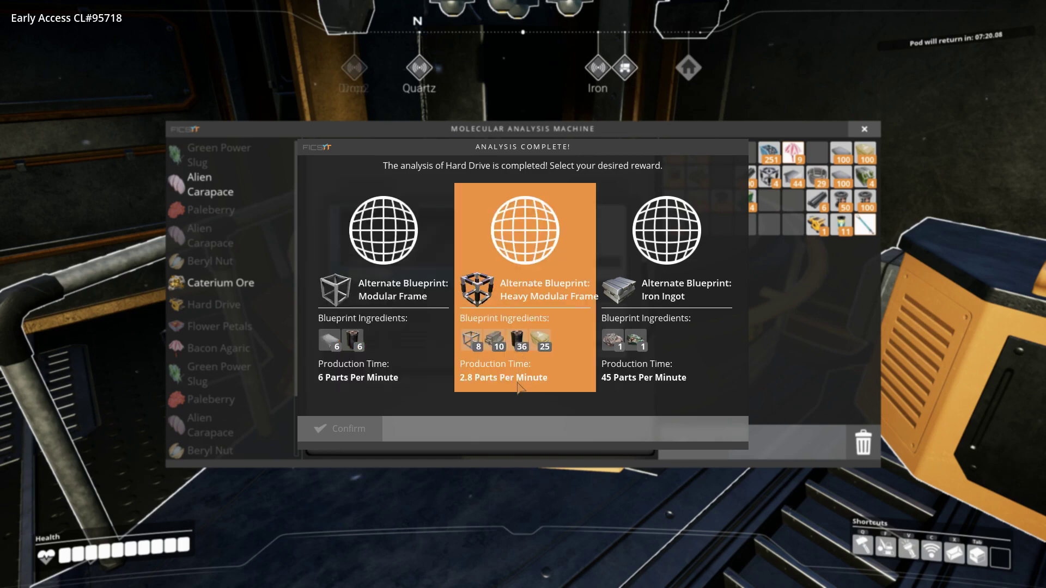
Claim the Iron Ingot alternate blueprint and queue another Hard Drive for analysis.
{"action": "left_click", "coordinate": [667, 245]}
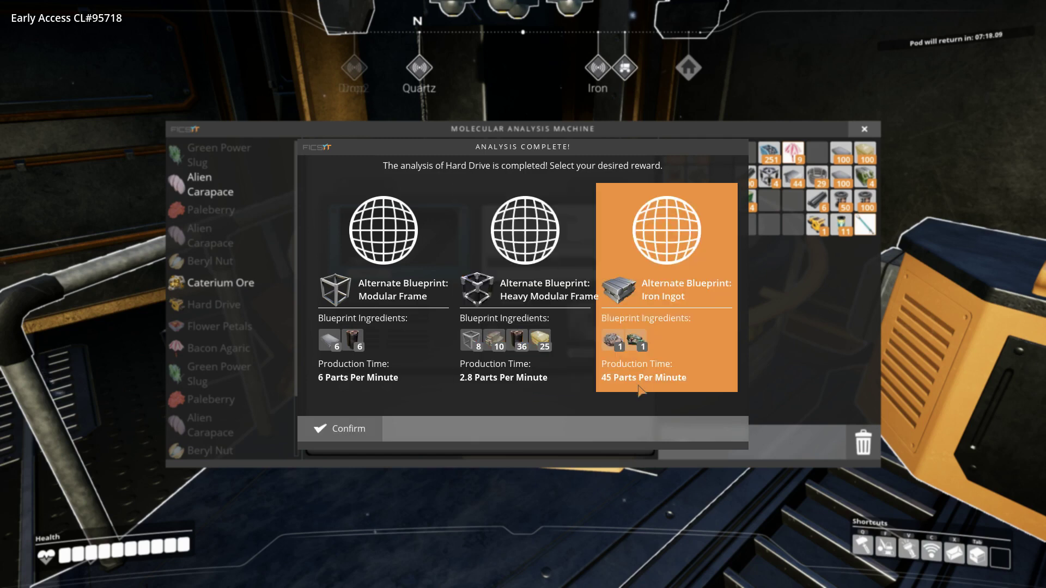
{"action": "left_click", "coordinate": [340, 428]}
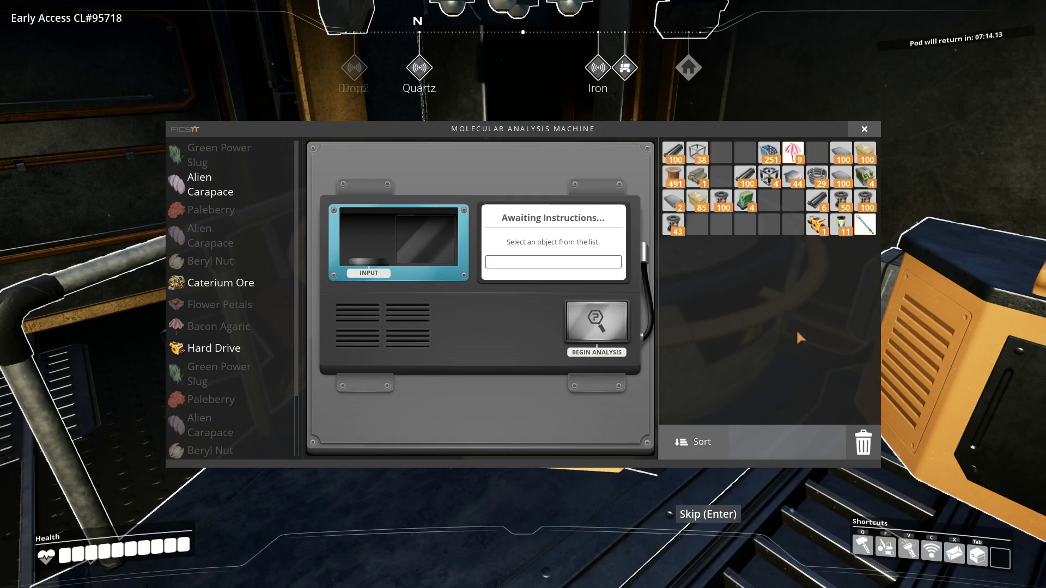
{"action": "left_click", "coordinate": [218, 347]}
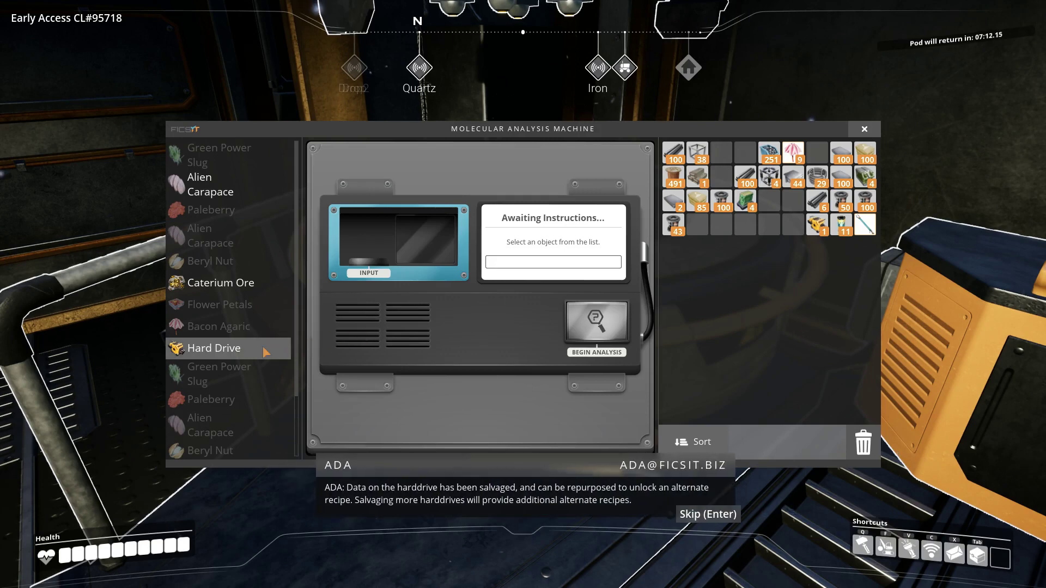
{"action": "left_click", "coordinate": [213, 348]}
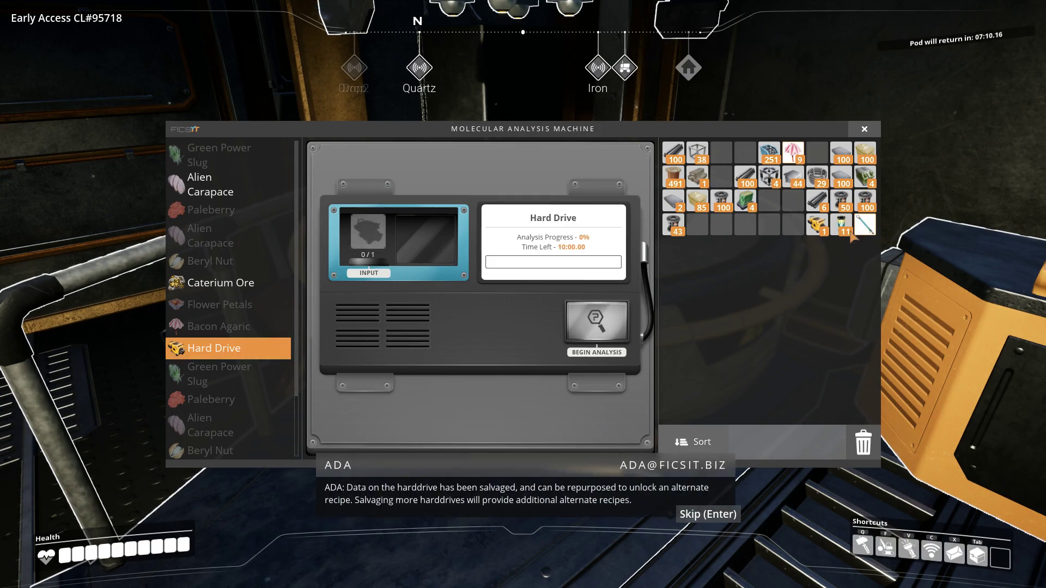